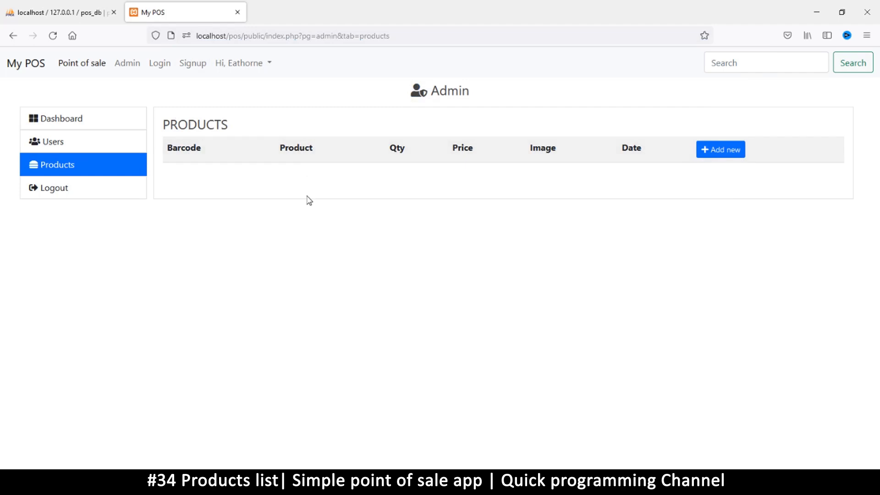
mouse_move(203, 13)
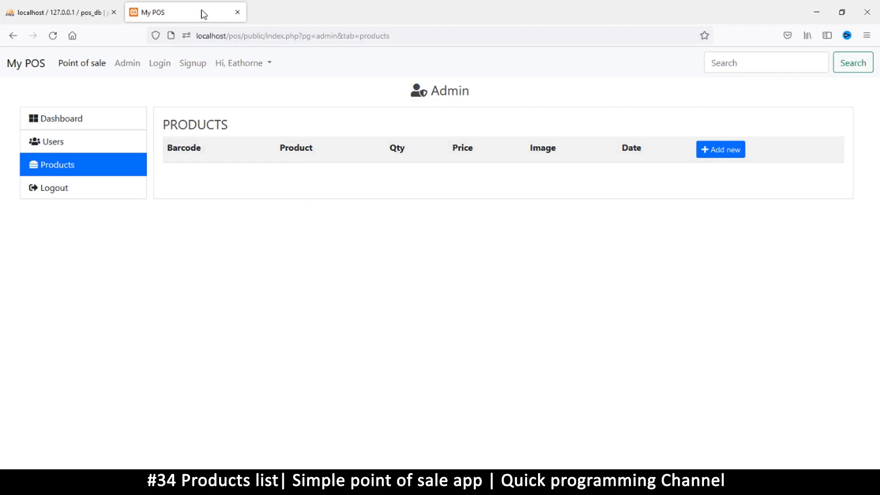
mouse_move(227, 126)
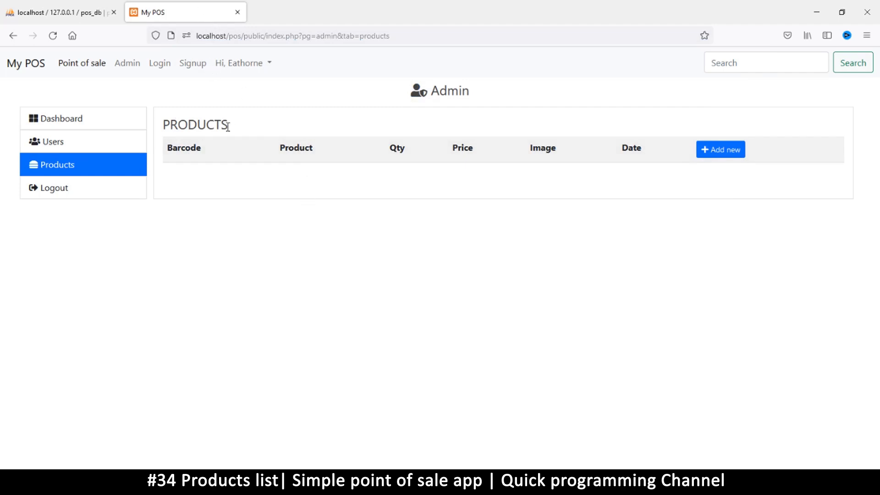
mouse_move(234, 139)
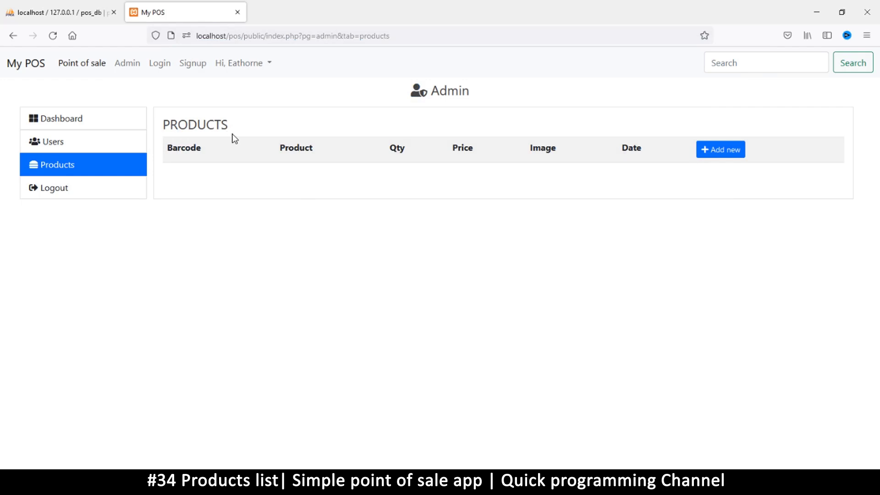
mouse_move(187, 110)
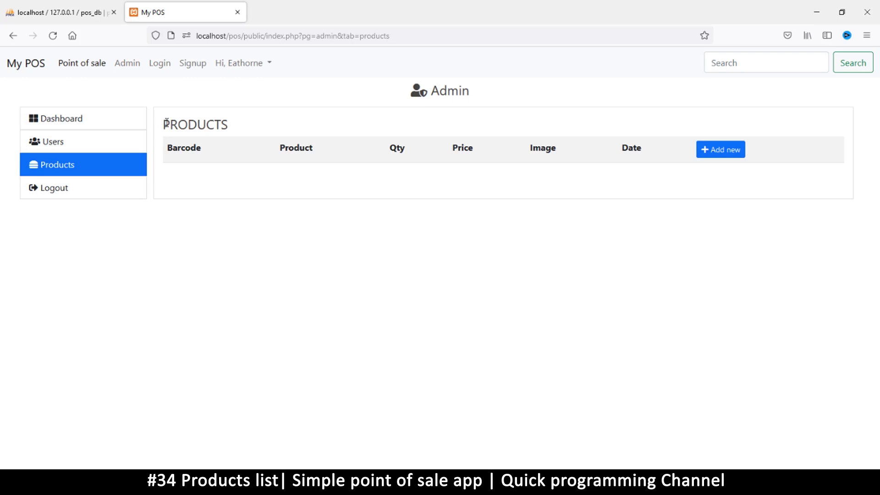
mouse_move(567, 140)
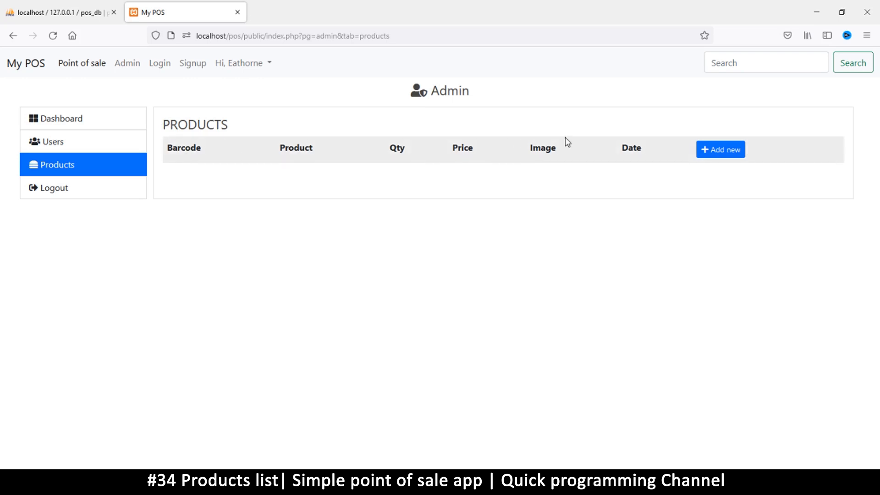
mouse_move(267, 160)
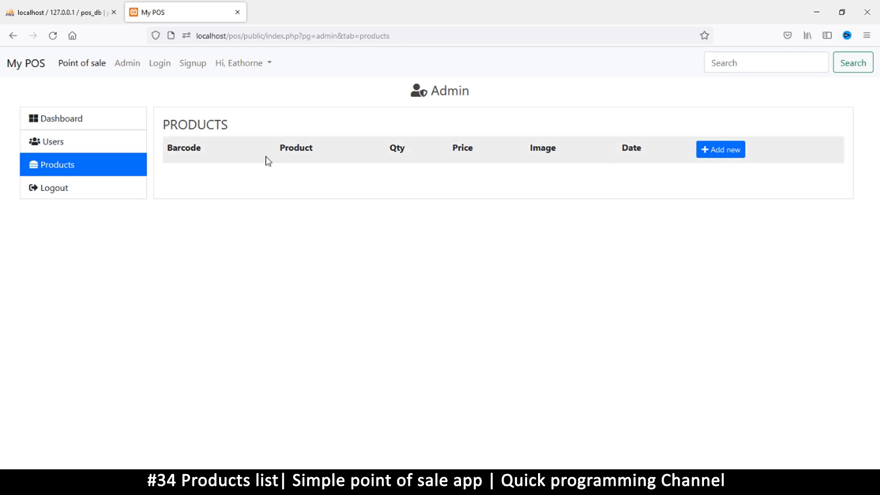
mouse_move(184, 154)
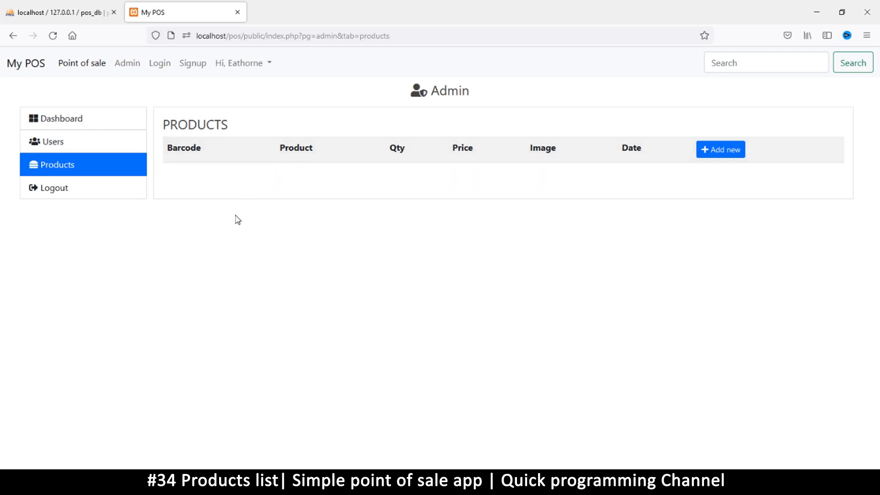
mouse_move(472, 399)
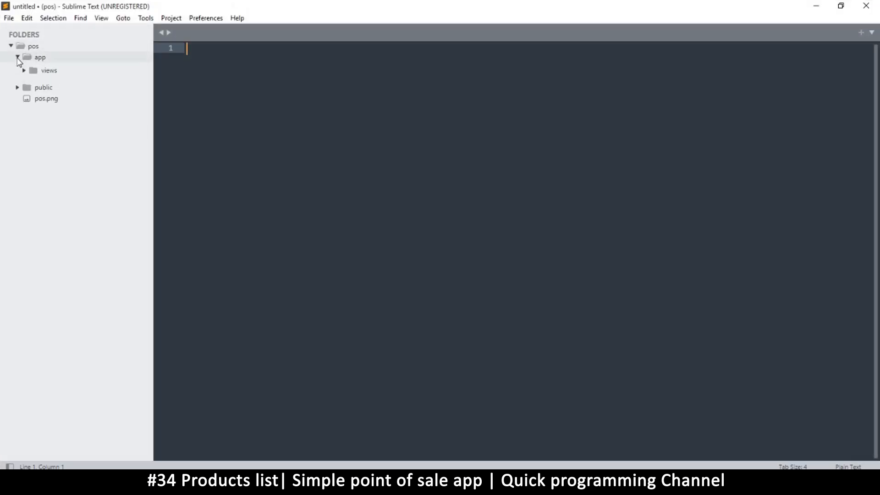
Expand the app, controllers and views folders in the sidebar to reach admin.php.
click(15, 57)
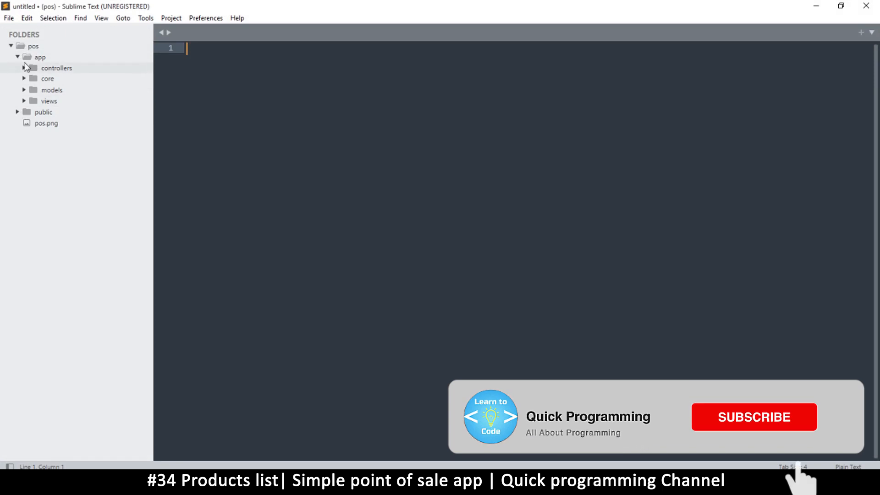
click(57, 68)
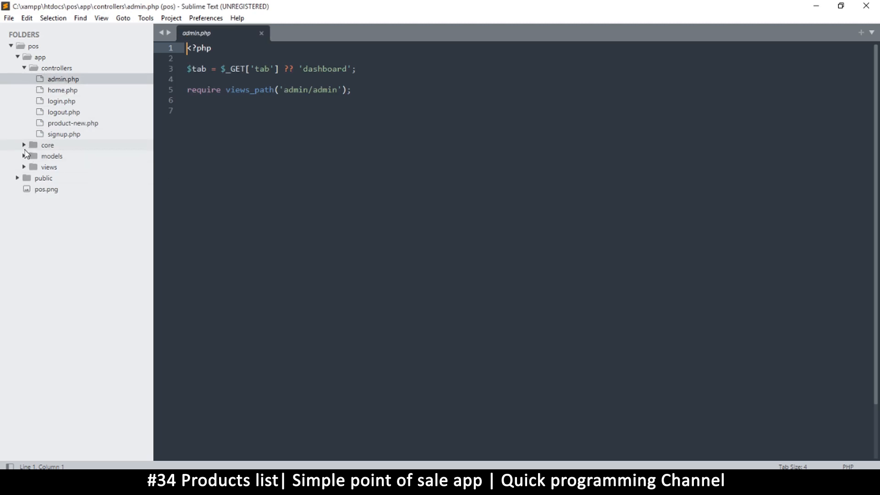
mouse_move(26, 163)
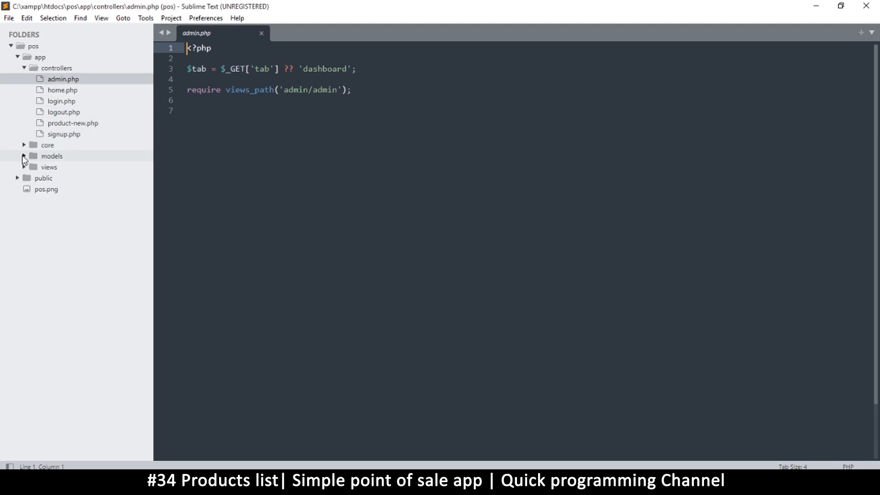
click(48, 167)
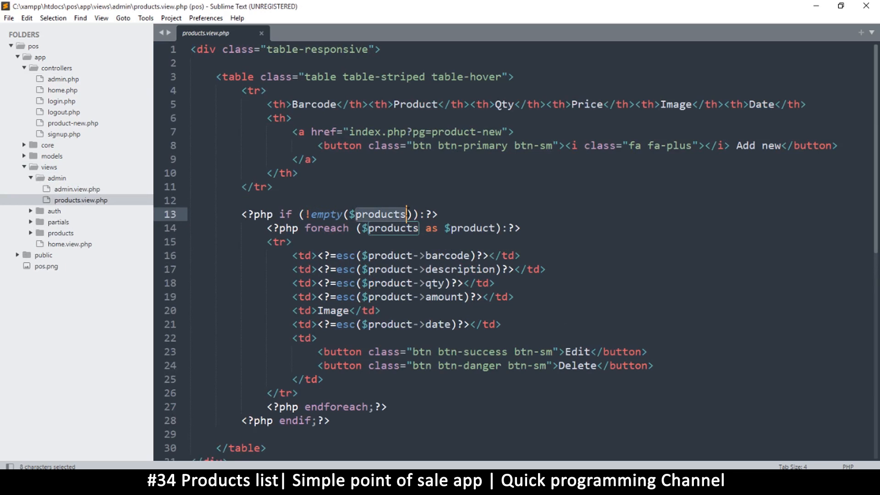
mouse_move(387, 219)
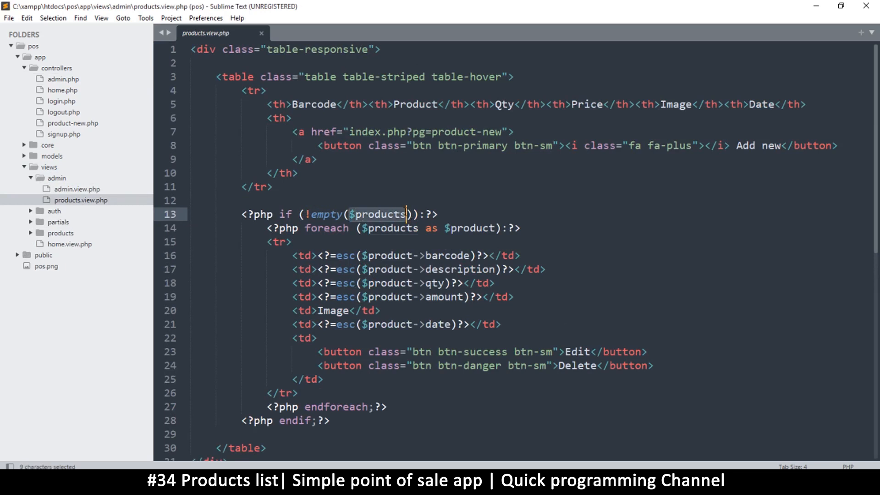
Shrink the code font so the whole products.view.php file is visible.
key(ctrl+c)
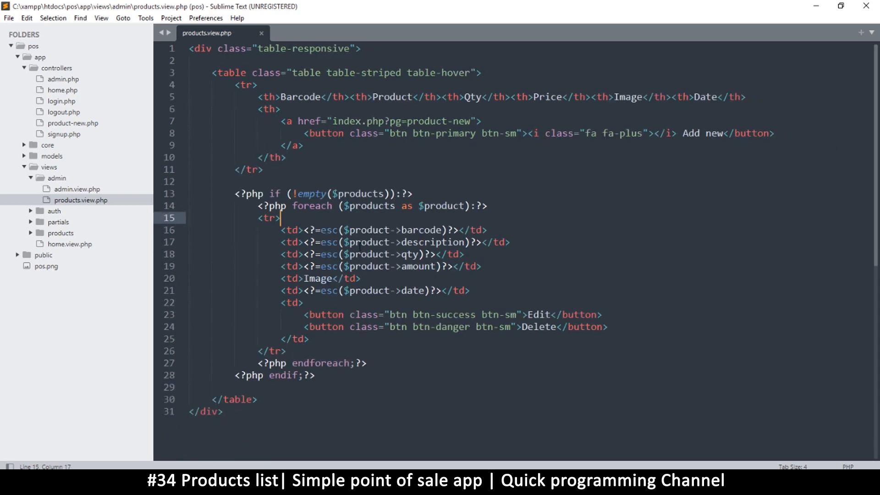
mouse_move(64, 192)
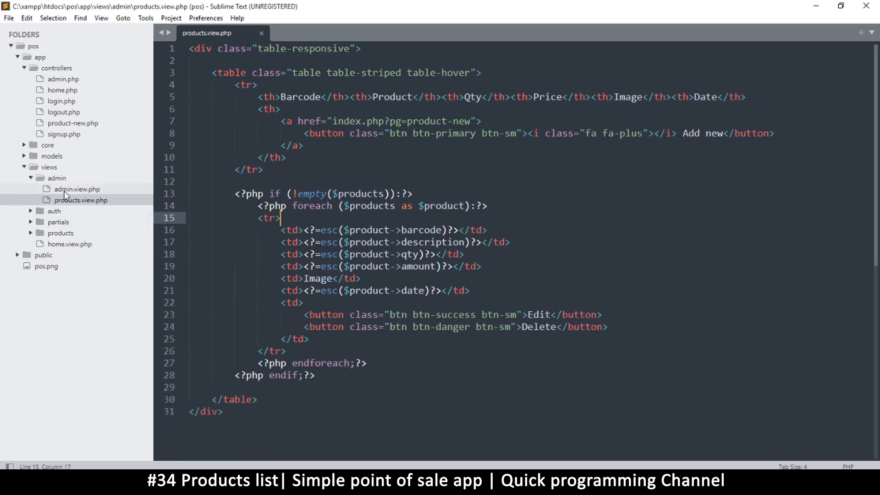
mouse_move(59, 83)
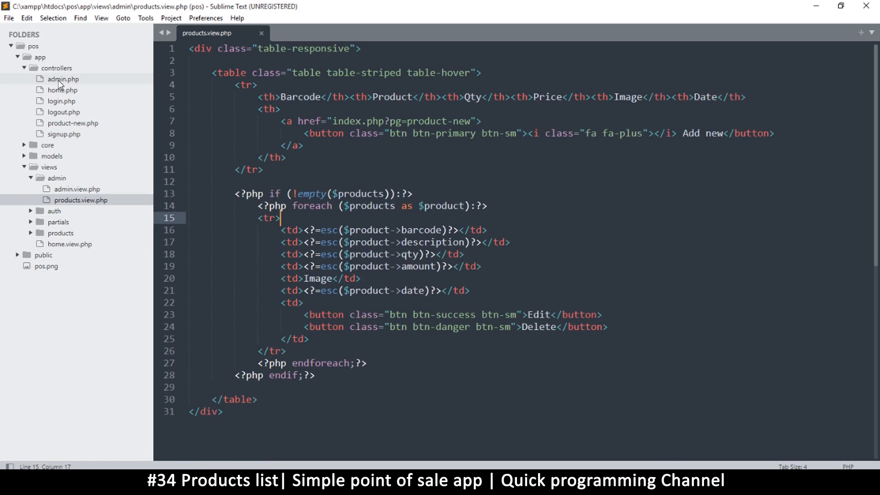
mouse_move(276, 187)
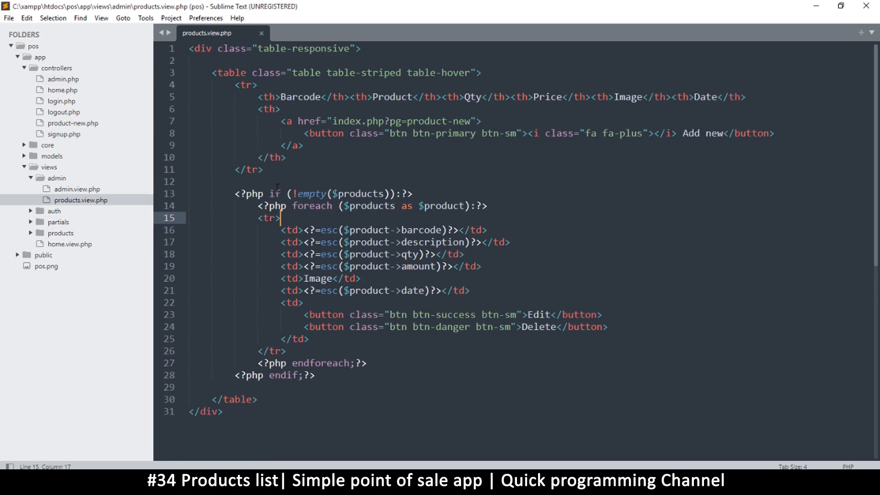
mouse_move(237, 268)
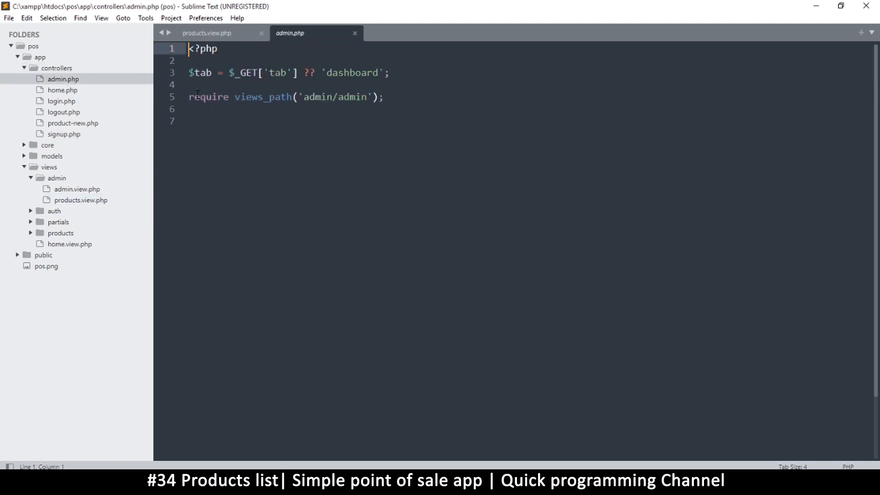
Copy the switch($tab) block from admin.view.php and make room above the require in admin.php.
click(190, 85)
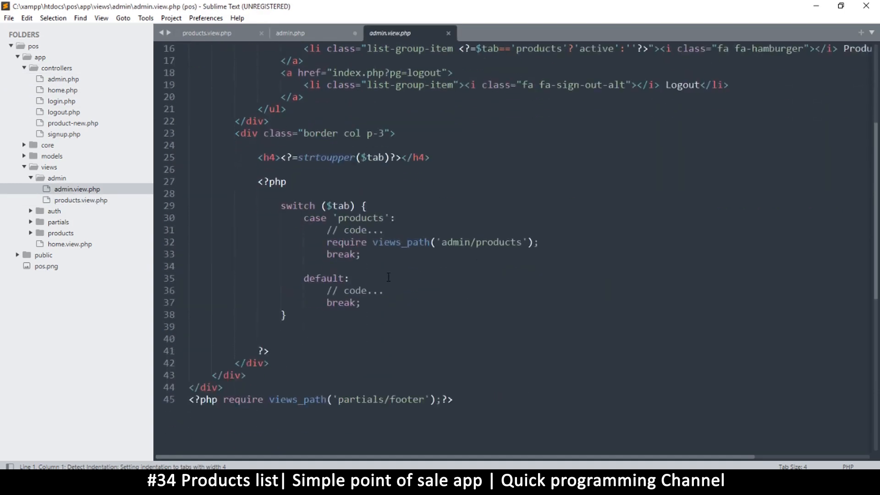
scroll(down, 3)
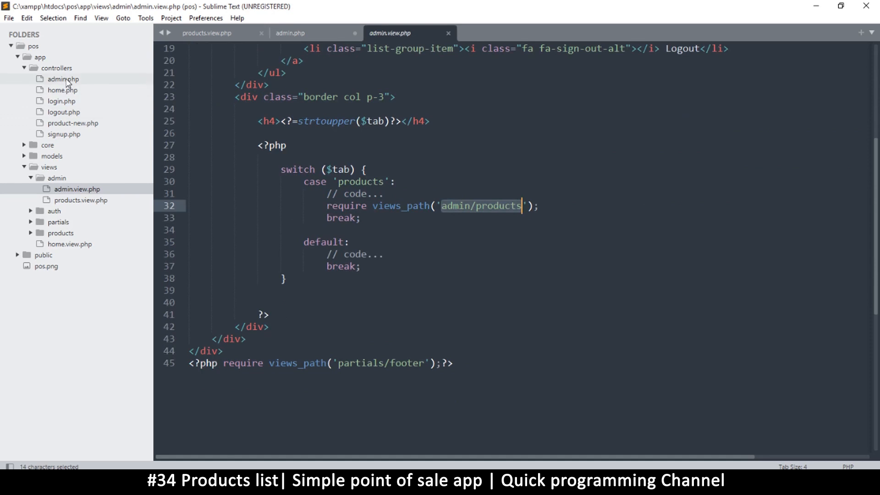
click(290, 33)
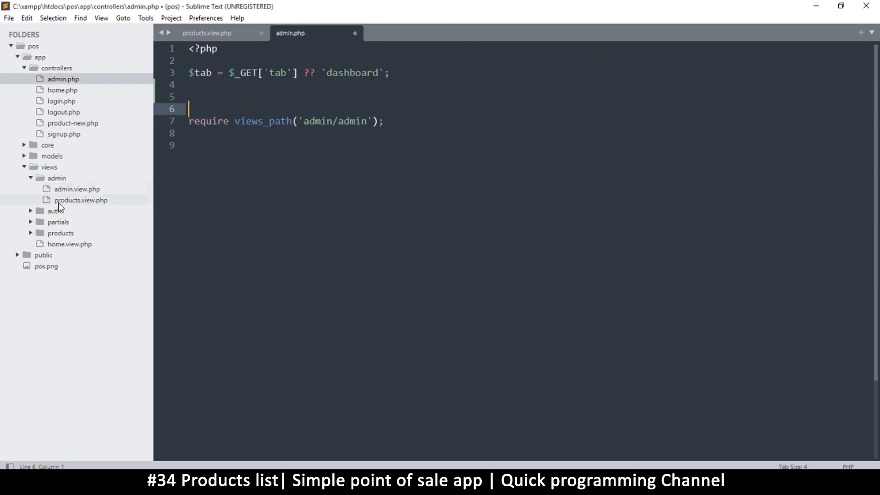
double_click(77, 189)
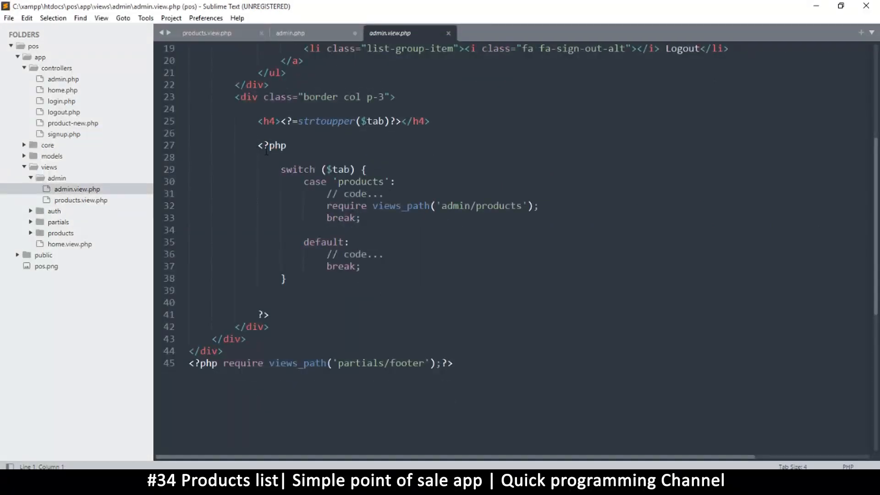
drag(281, 168, 286, 279)
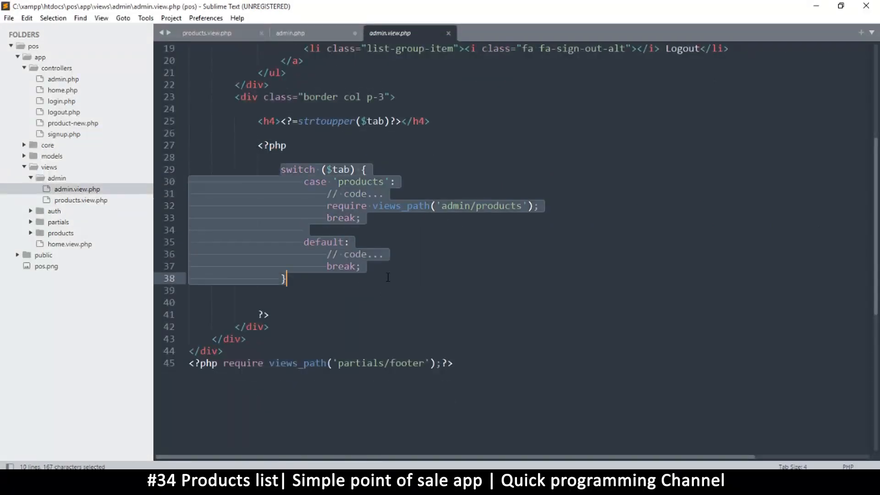
key(ctrl+c)
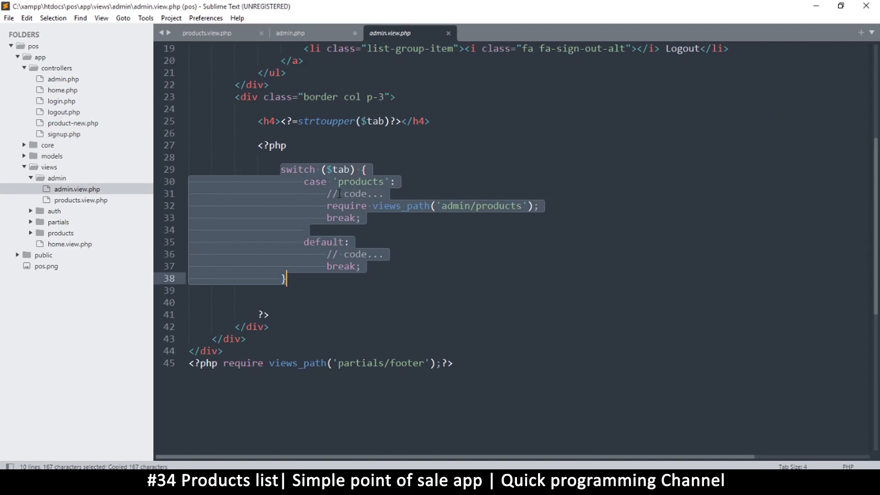
click(339, 194)
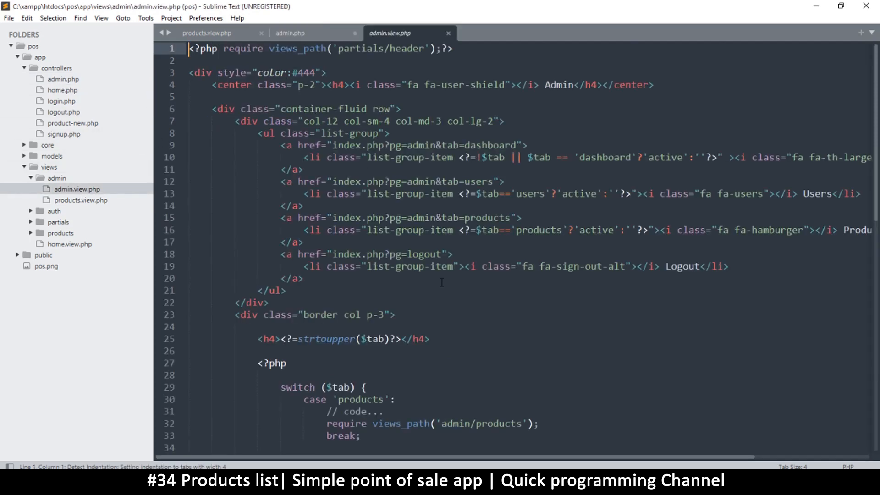
scroll(down, 3)
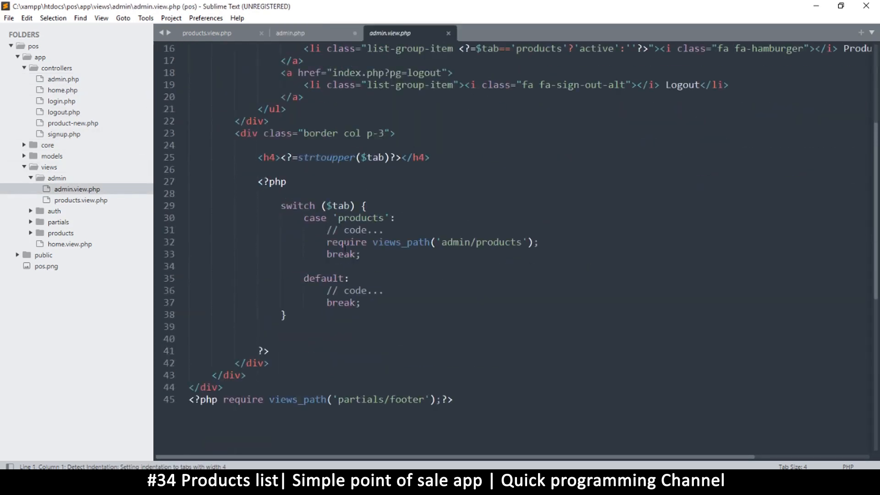
mouse_move(158, 209)
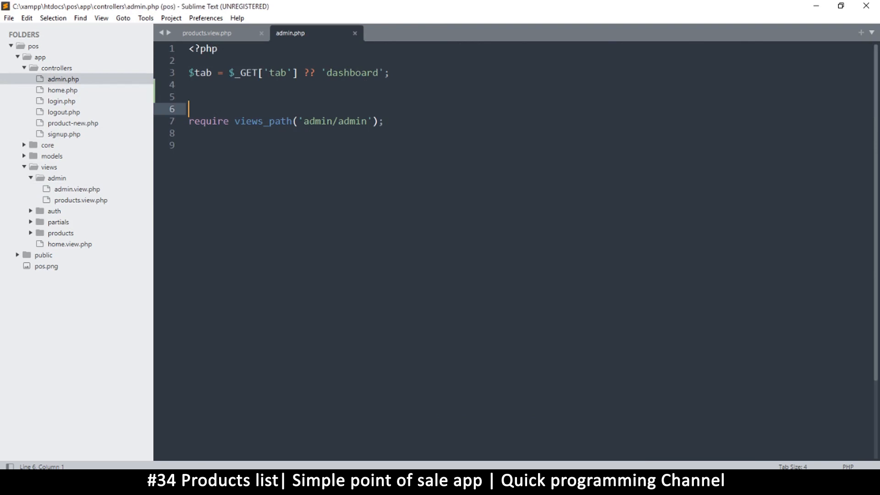
Add an if($tab == 'products') block that creates a new Product instance.
text(if)
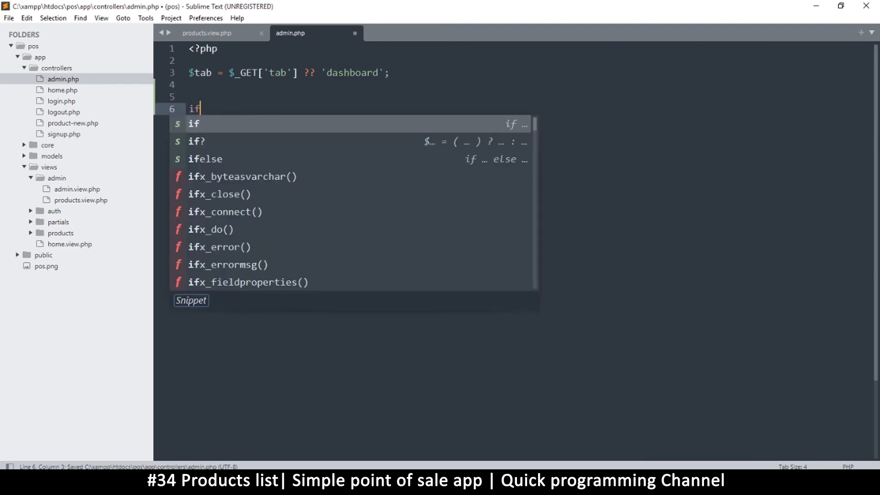
text(($tab == ")
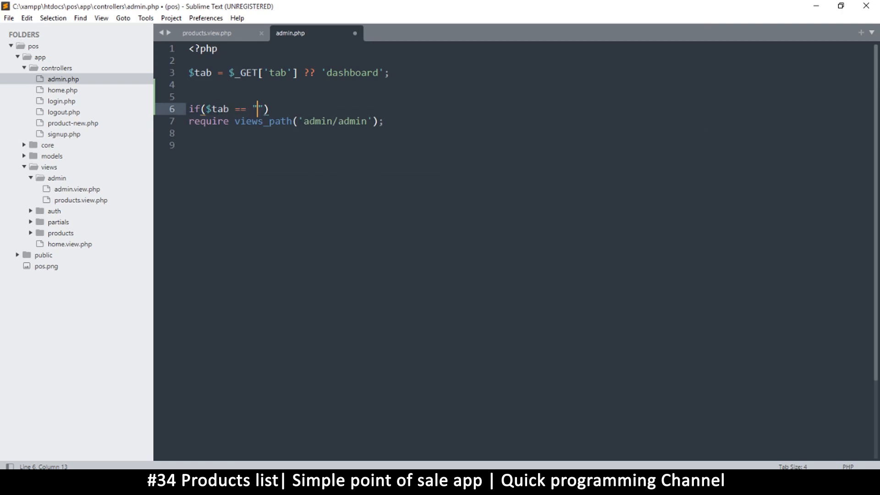
text(products)
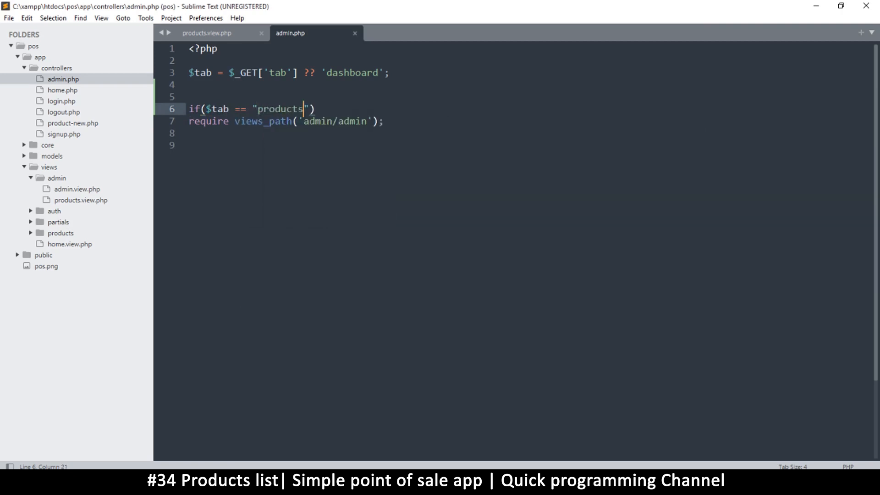
key(enter)
text({)
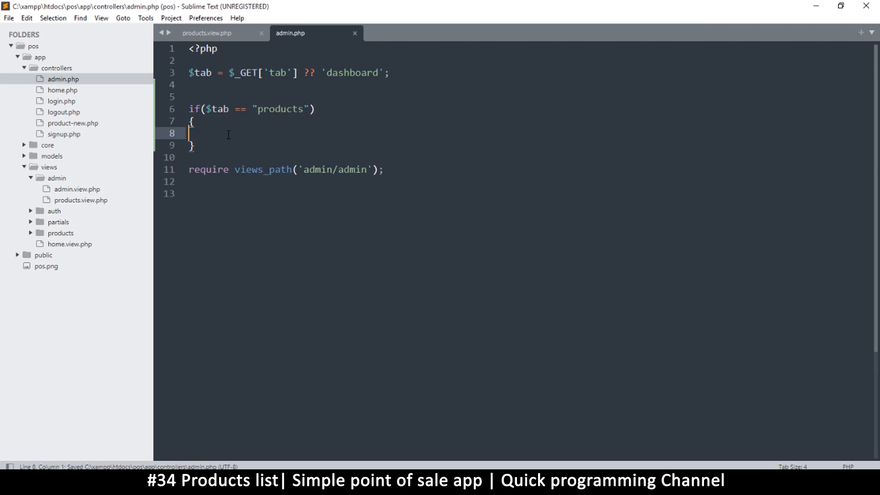
key(enter)
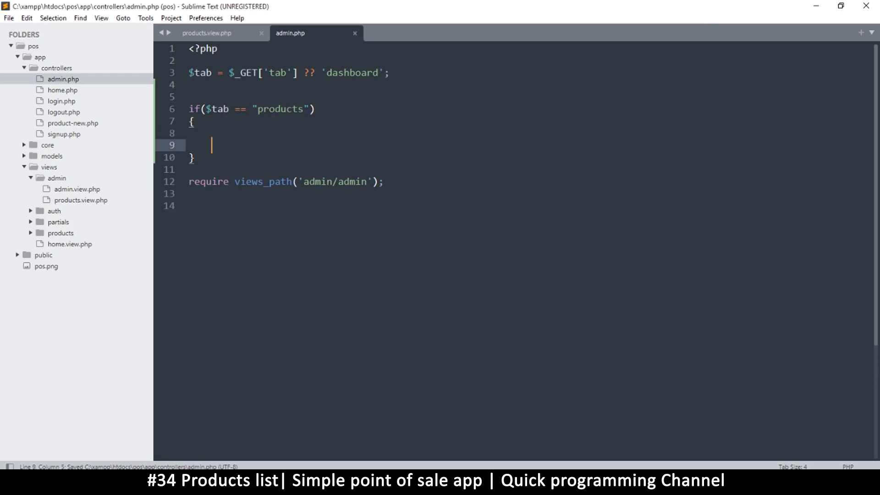
text($)
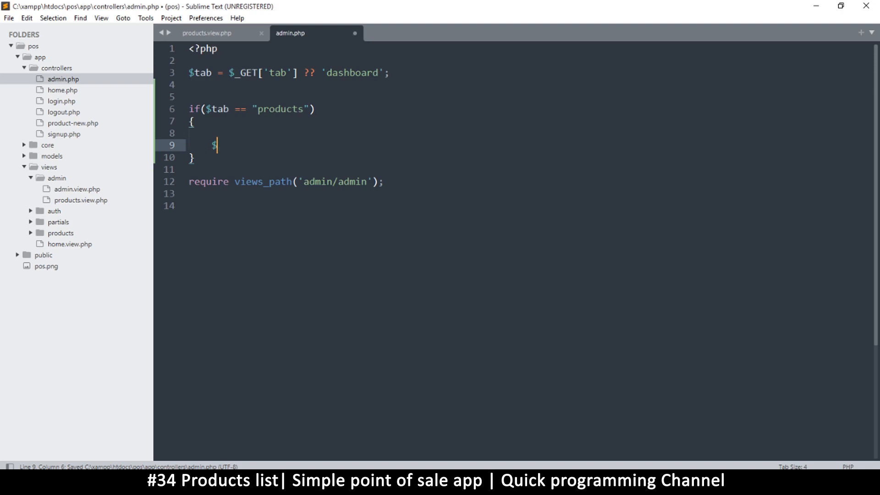
text(product)
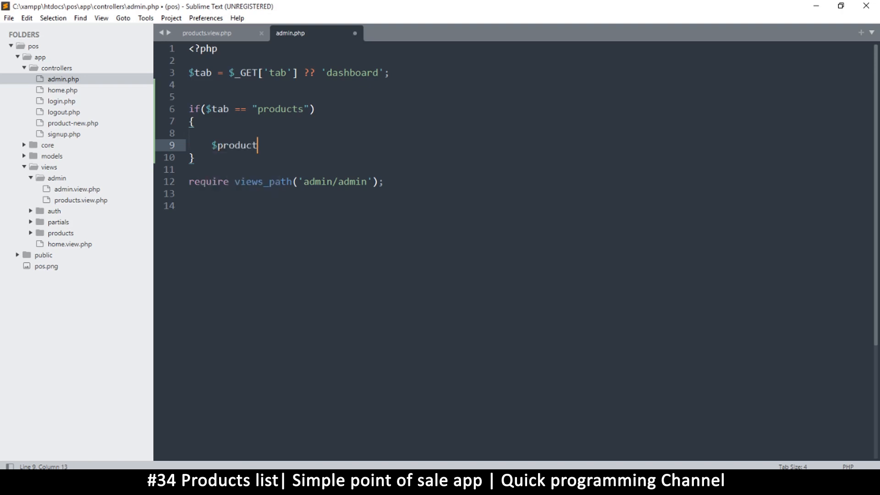
text(_cla)
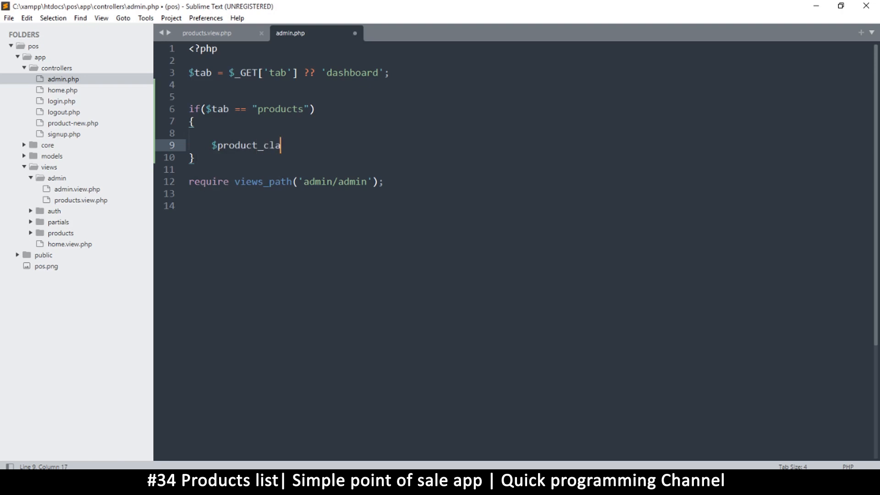
text(ss = new)
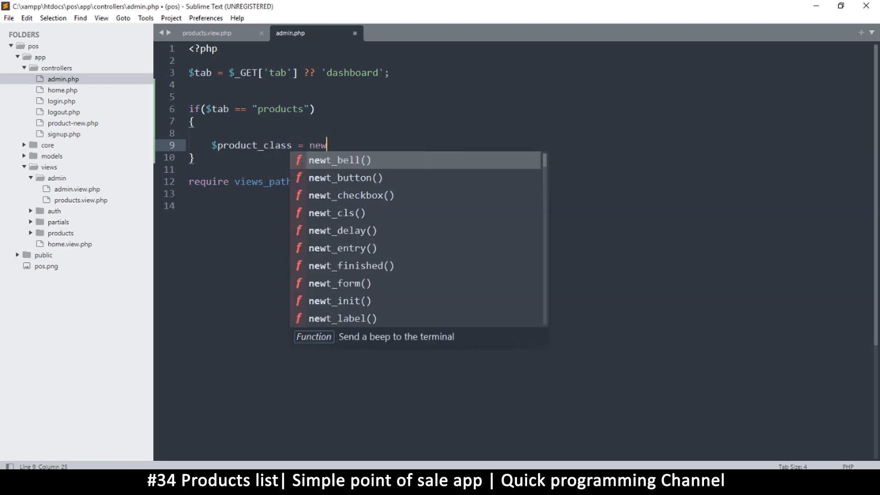
text(Product)
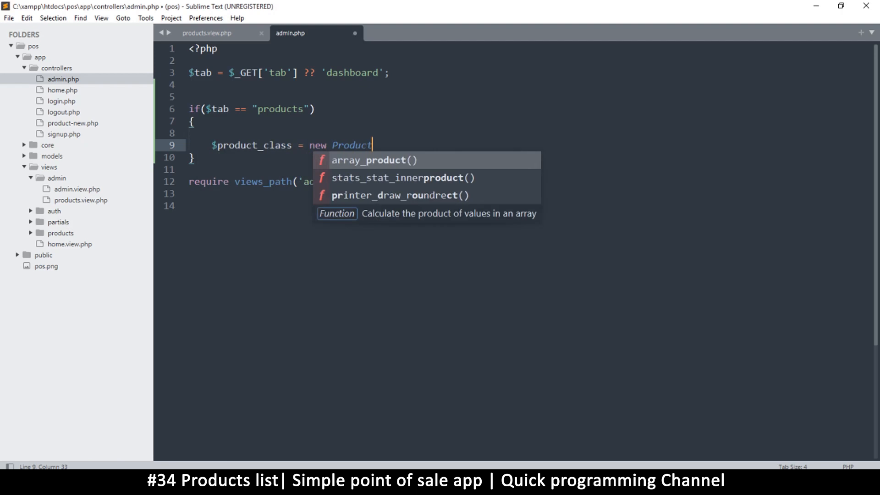
text(();)
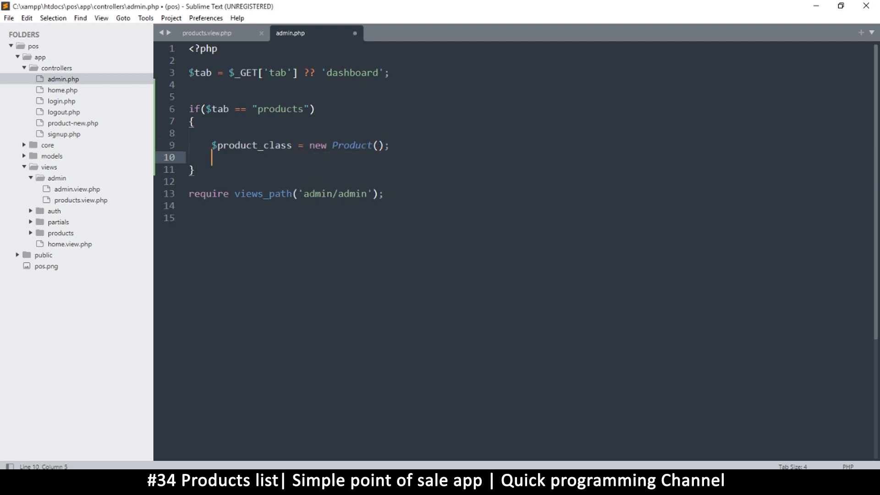
Assign $products from a query() call on the product class.
text($p)
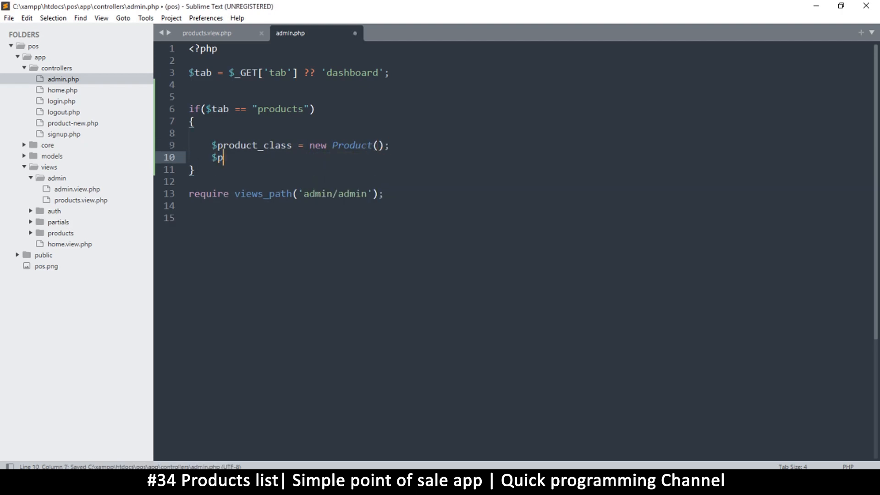
text(ro)
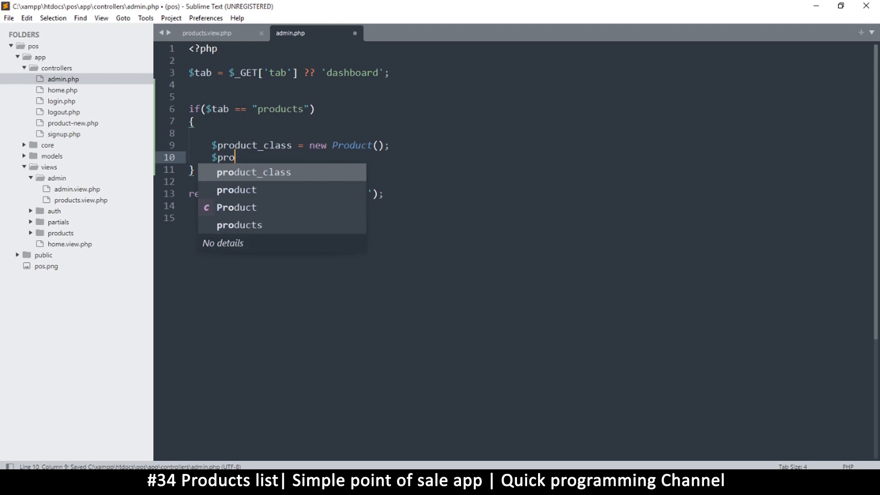
text(ducts =)
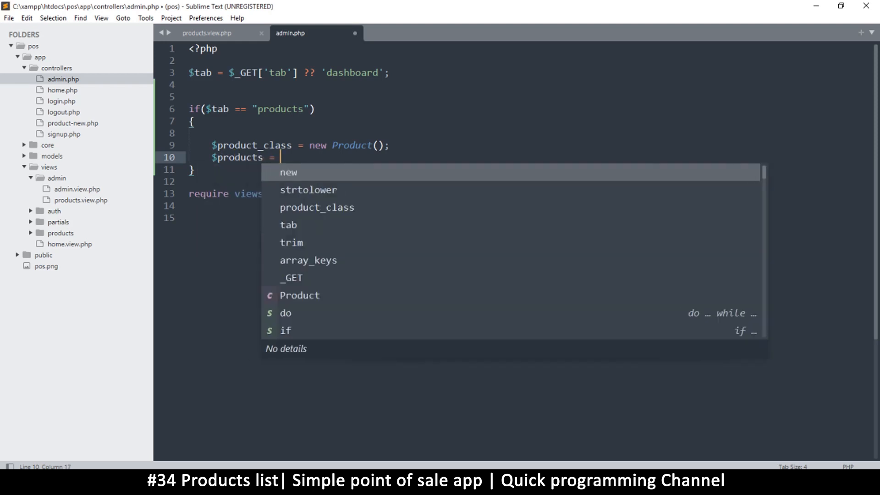
text($pro)
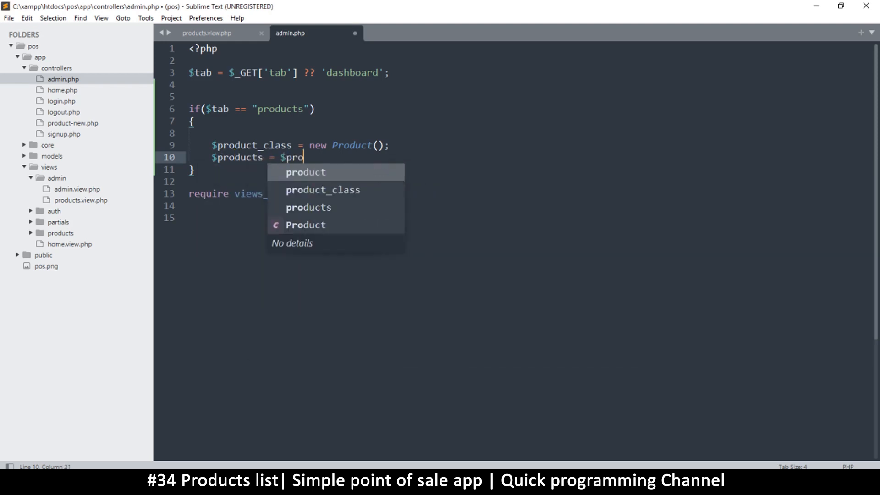
key(Tab)
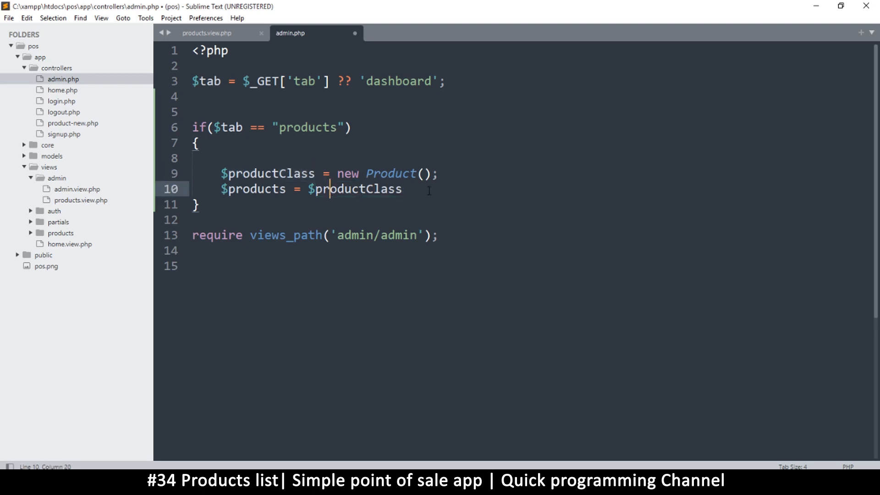
click(410, 189)
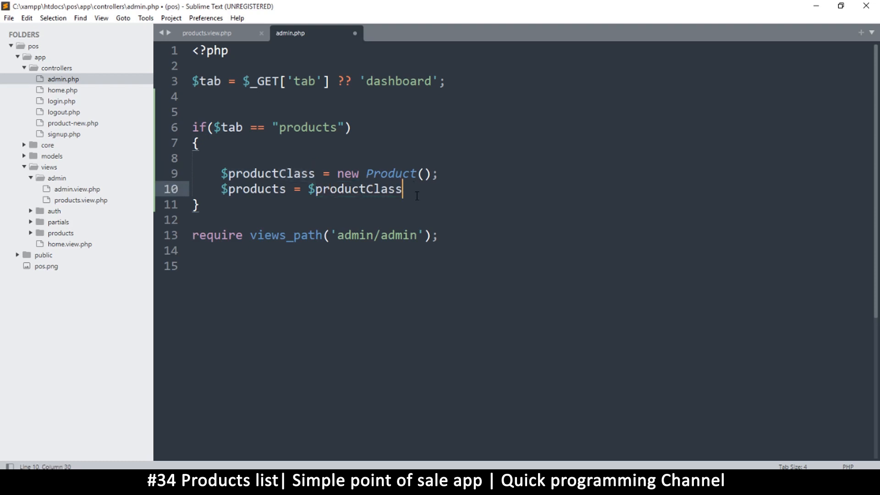
text(->)
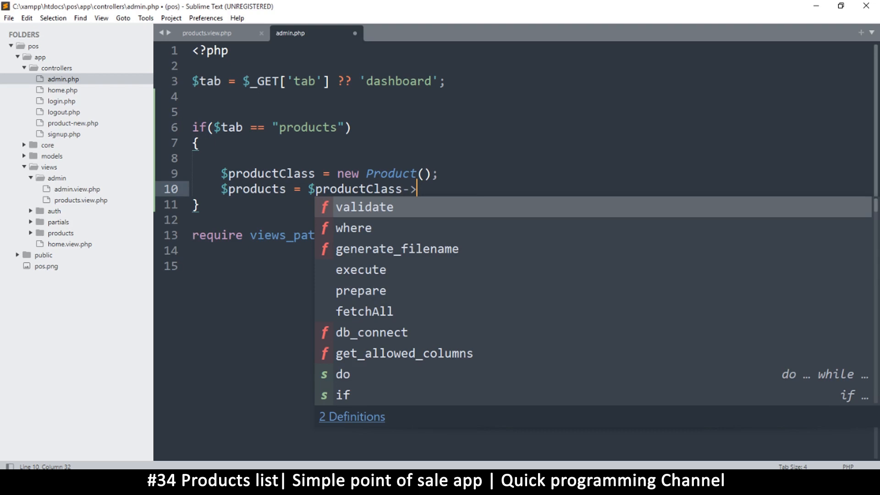
text(que)
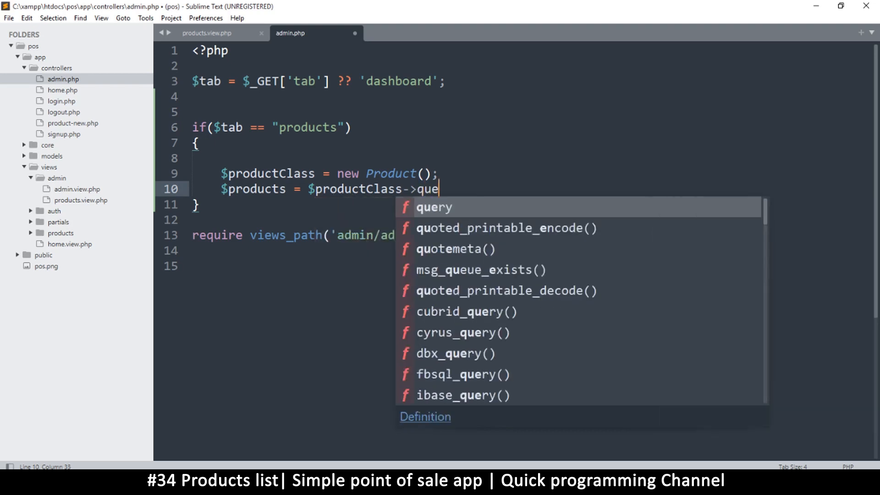
key(Tab)
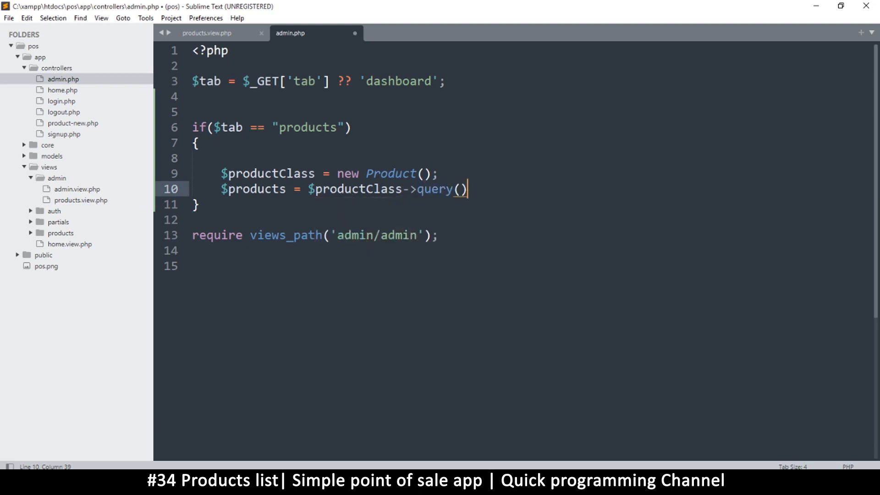
text(;)
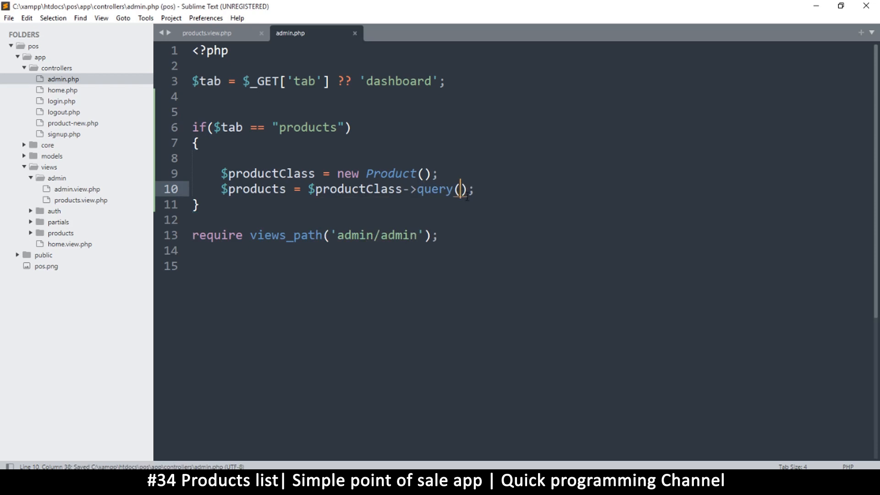
Write the query string "select * from products order by id desc".
text("")
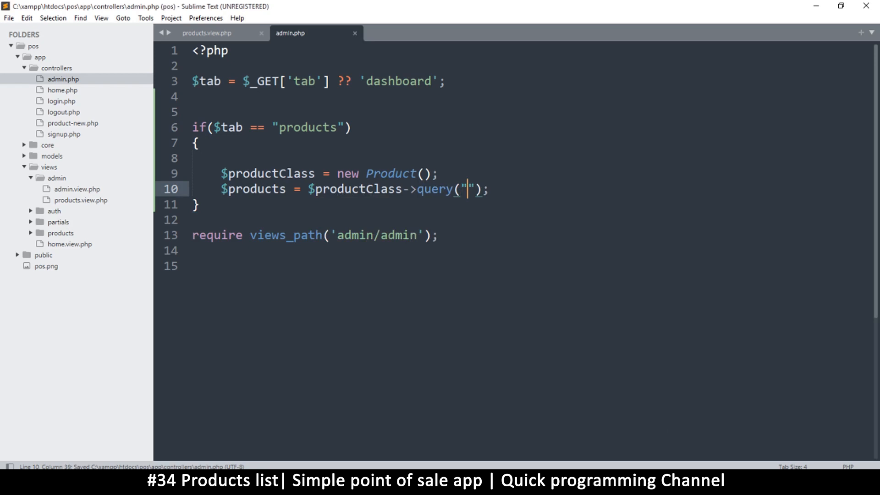
text(select)
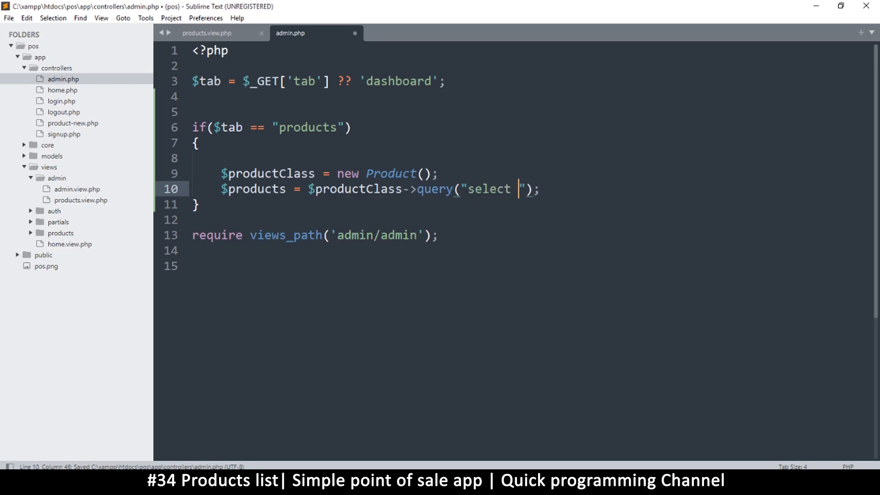
text(* from)
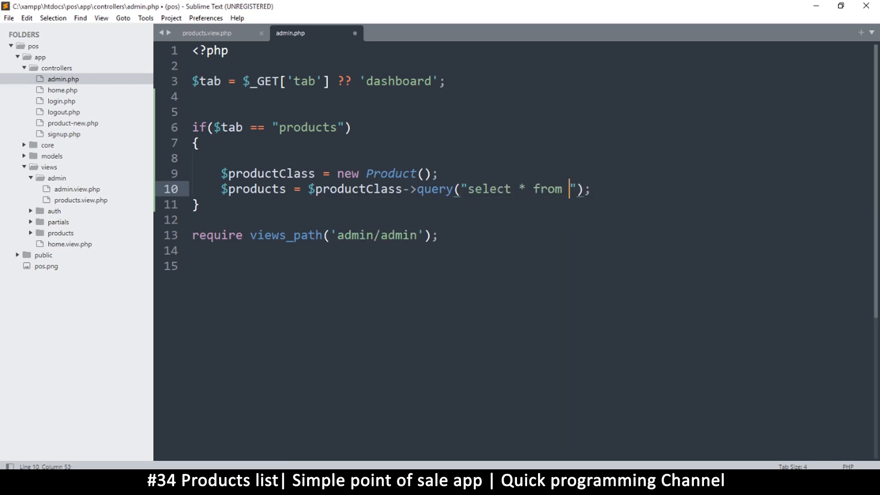
text(prod)
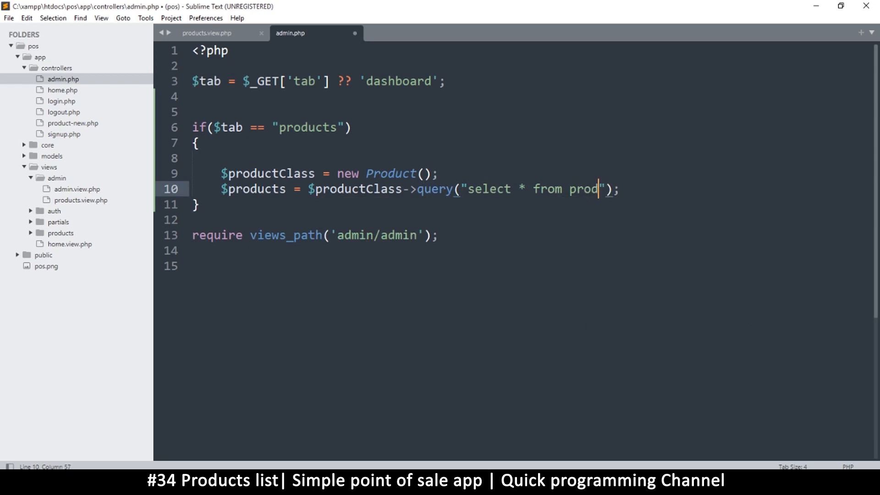
text(ucts)
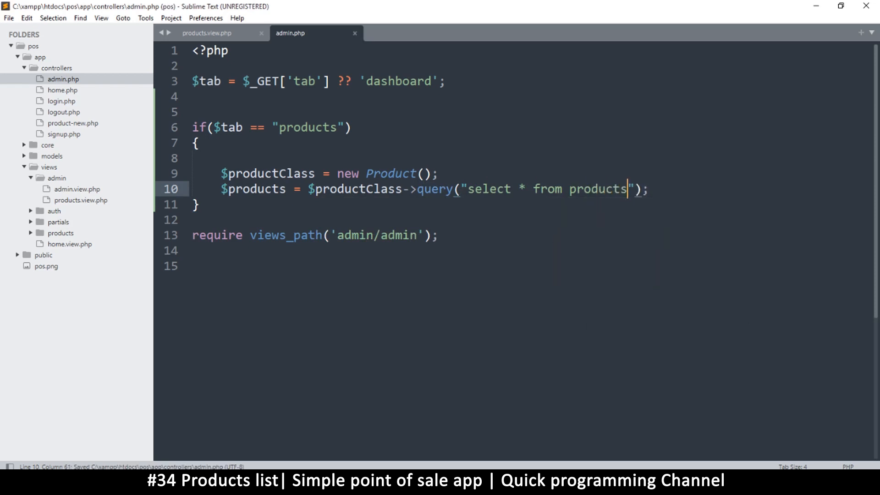
text(order by id des)
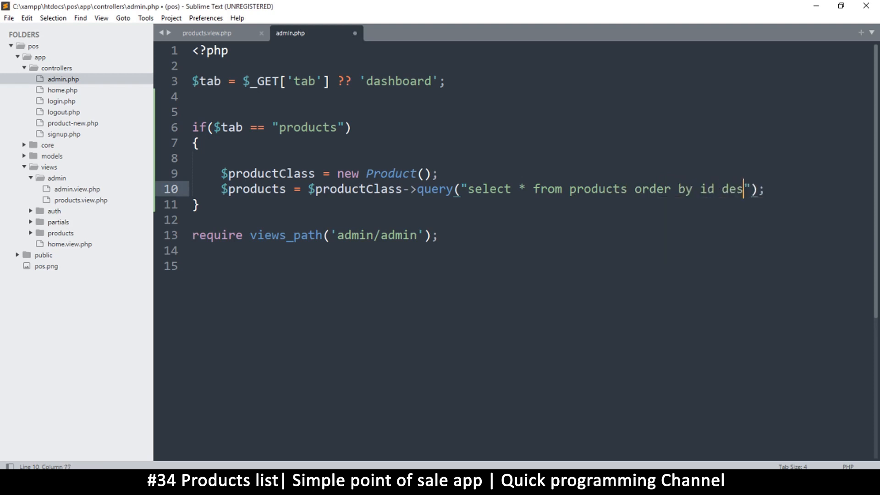
text(c)
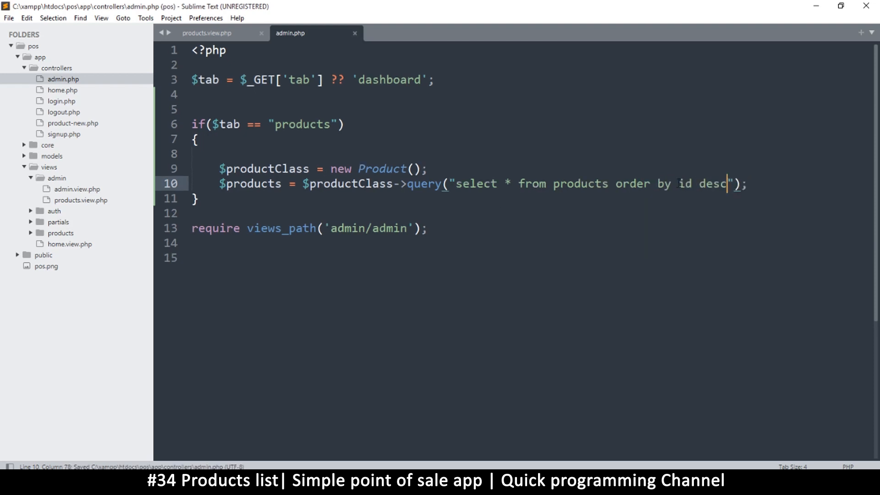
double_click(663, 183)
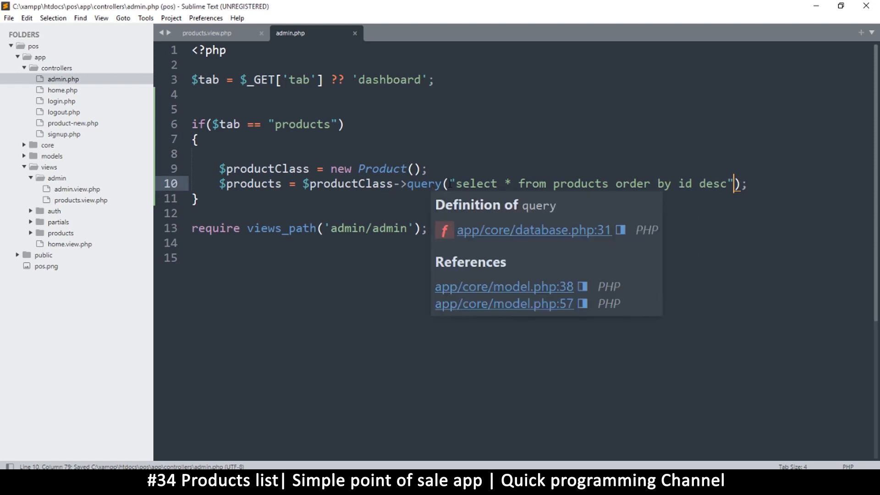
click(455, 184)
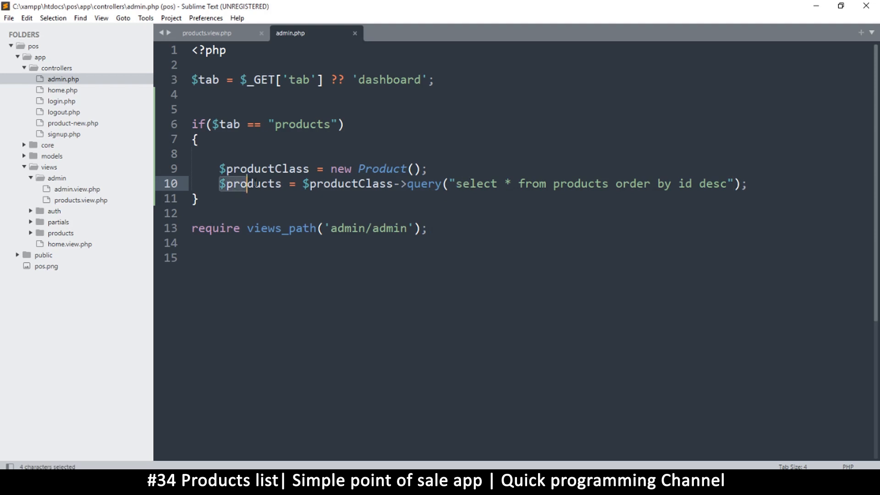
click(351, 184)
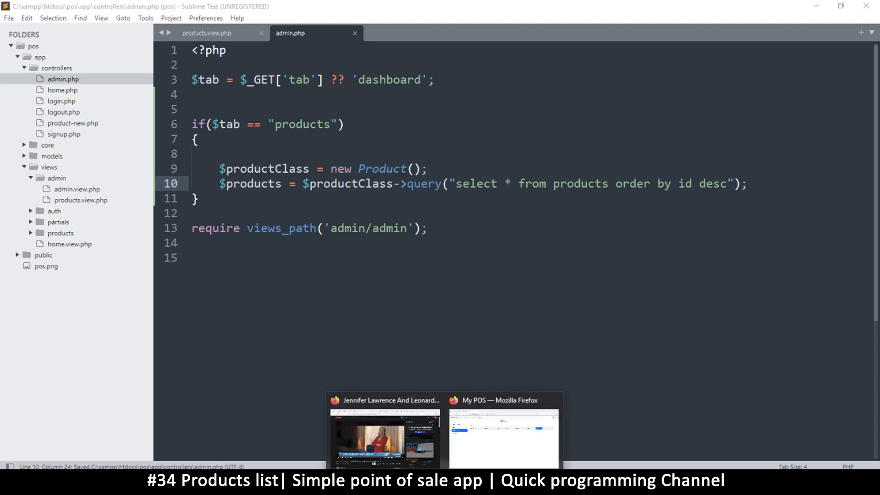
Switch to the POS app in Firefox to view the Admin Products tab warnings.
click(216, 33)
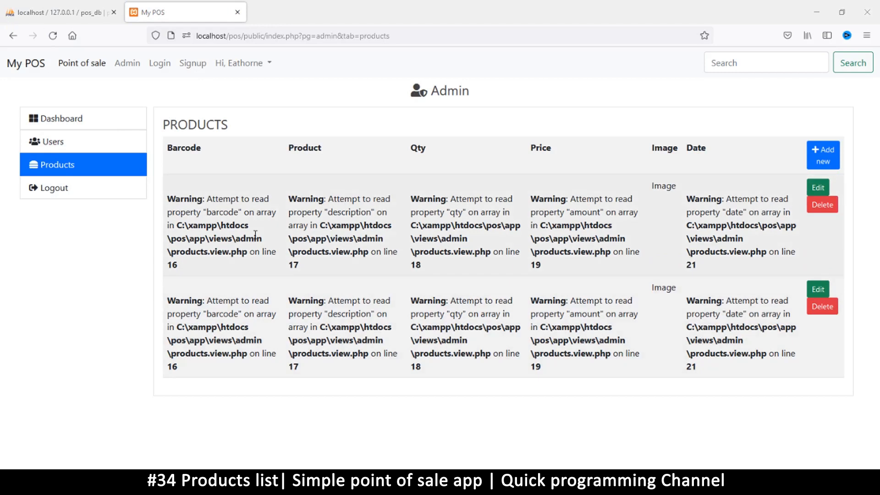
mouse_move(253, 221)
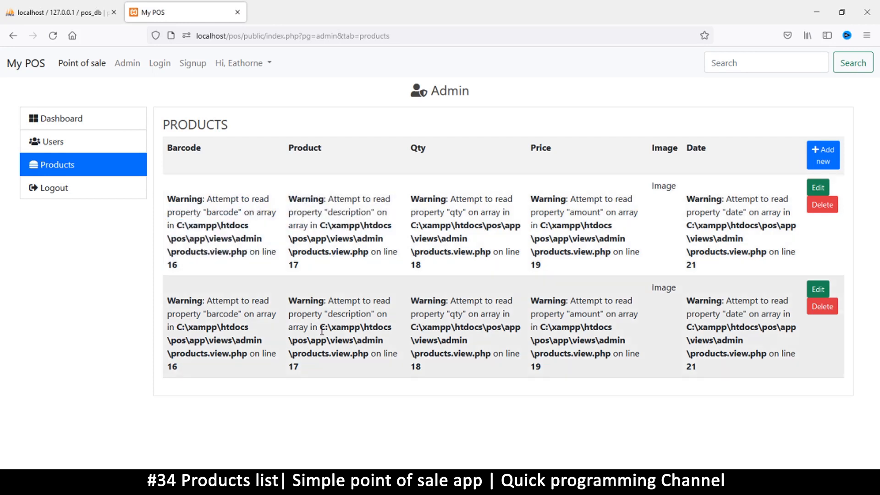
mouse_move(381, 446)
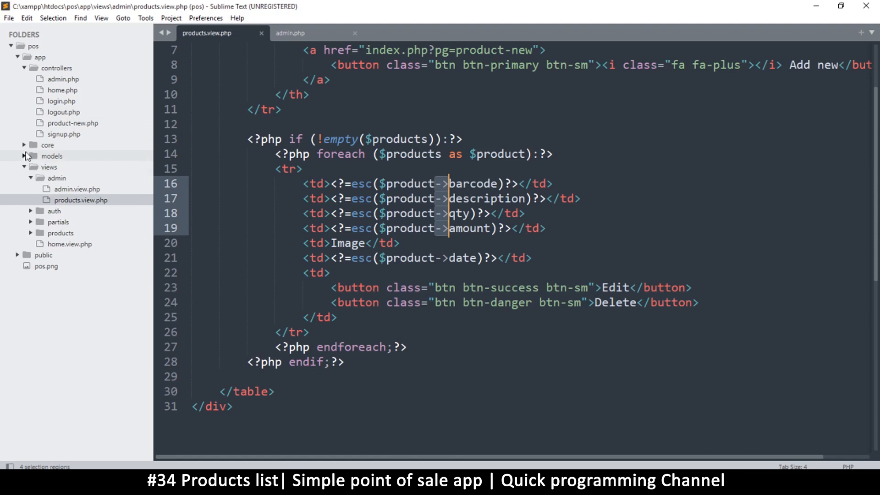
Inspect fetchAll's fetch mode in database.php, then return to products.view.php.
click(28, 144)
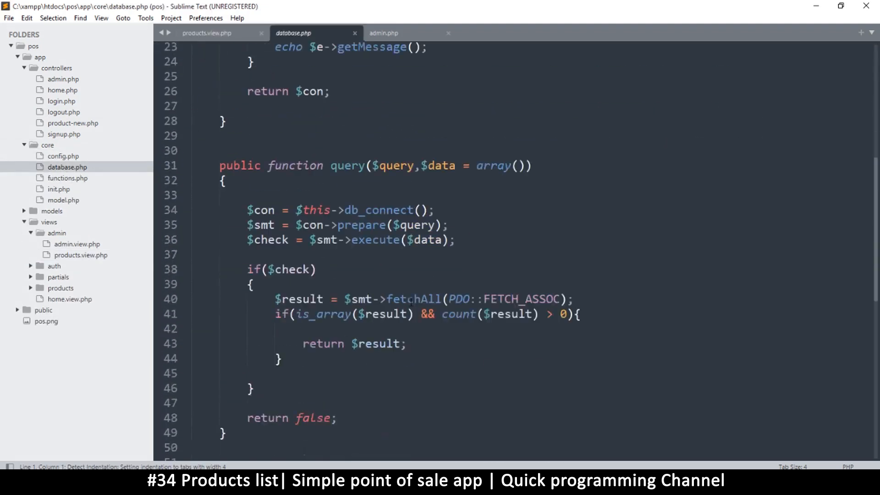
scroll(down, 3)
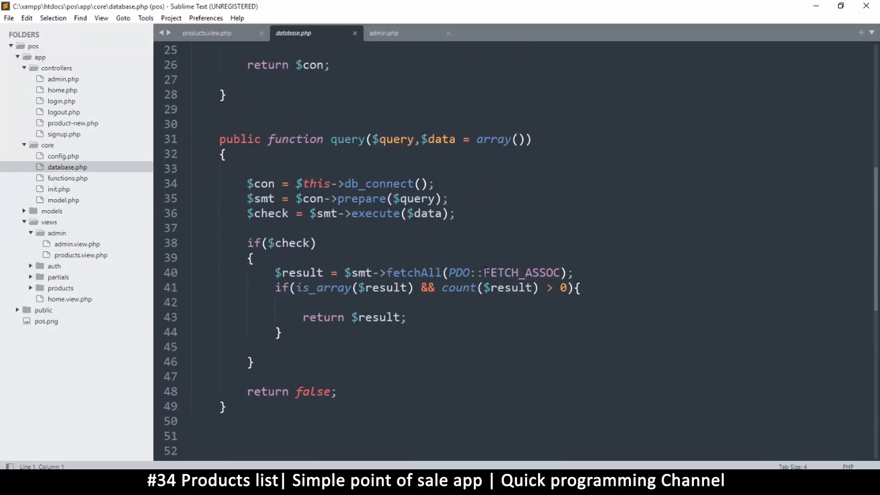
double_click(522, 272)
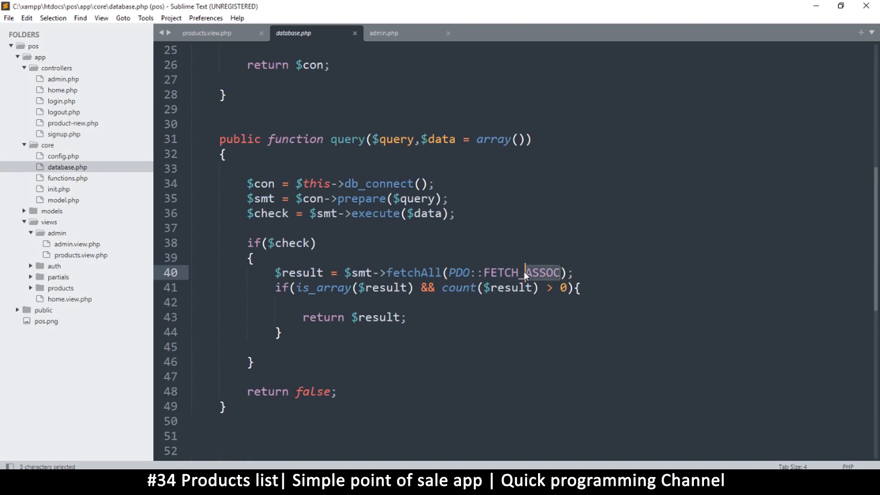
text(OBJ)
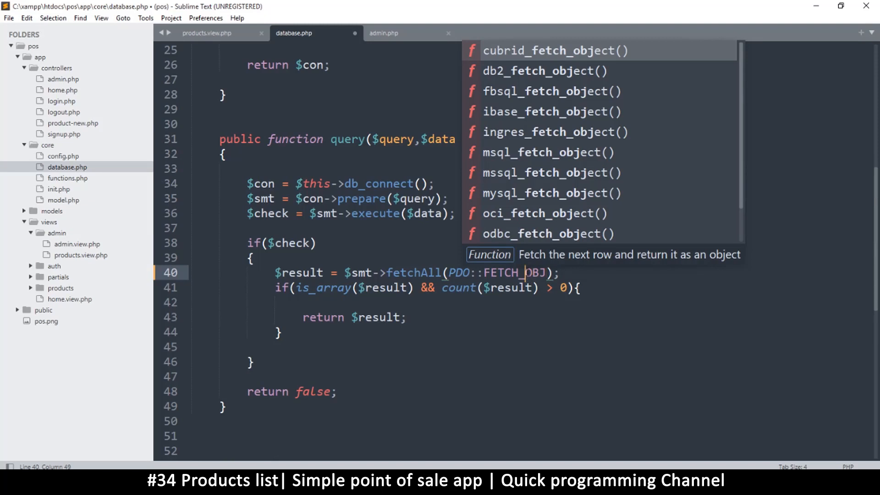
click(206, 33)
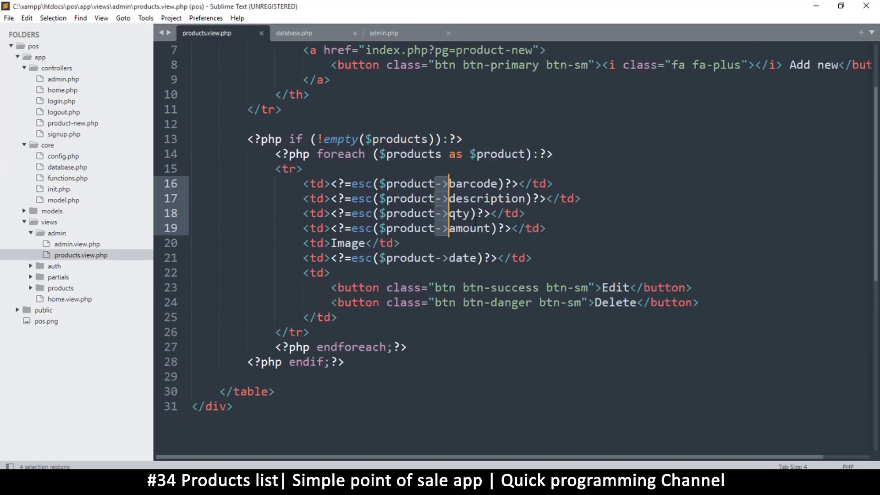
click(297, 33)
text([)
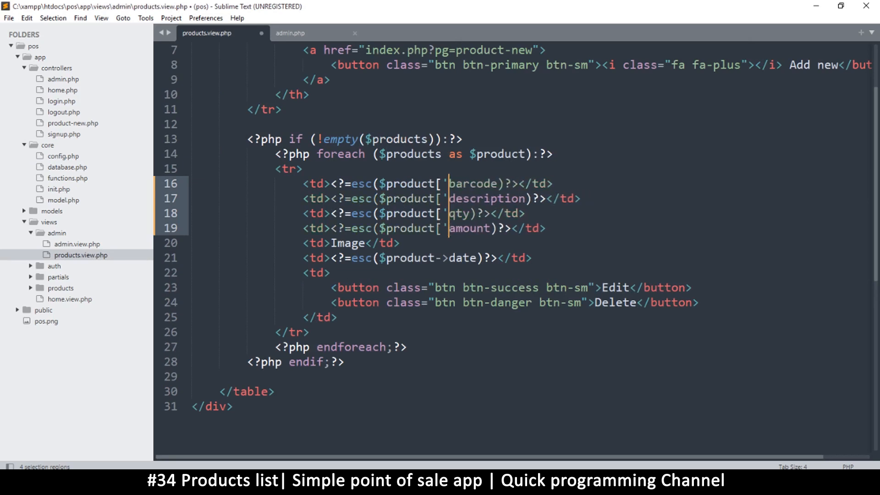
Change $product->field accesses to $product['field'] array keys and save.
text('])
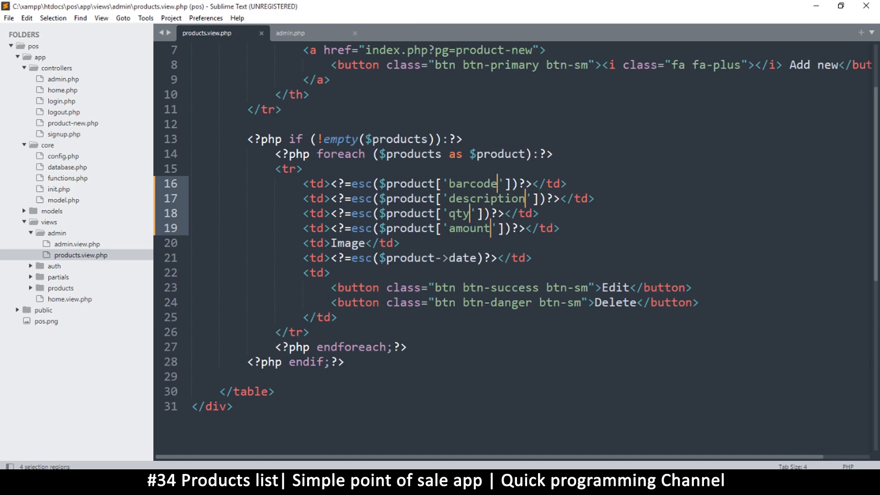
key(ctrl+s)
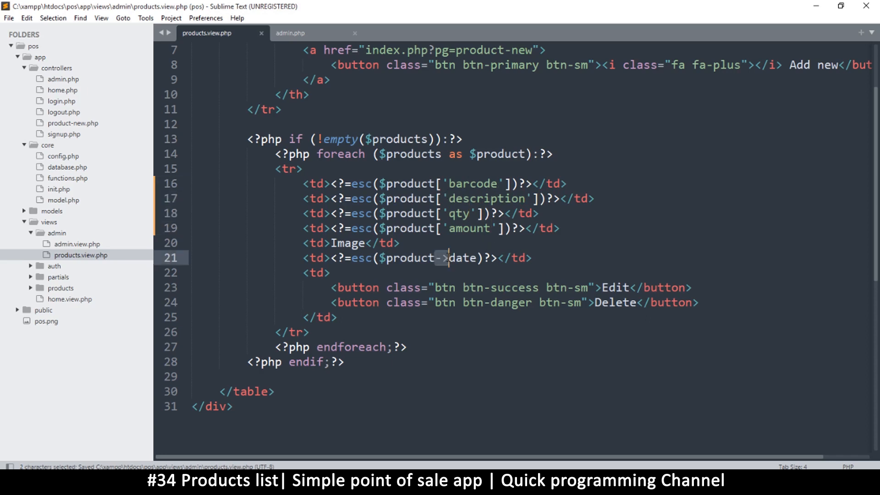
key(Backspace)
text([)
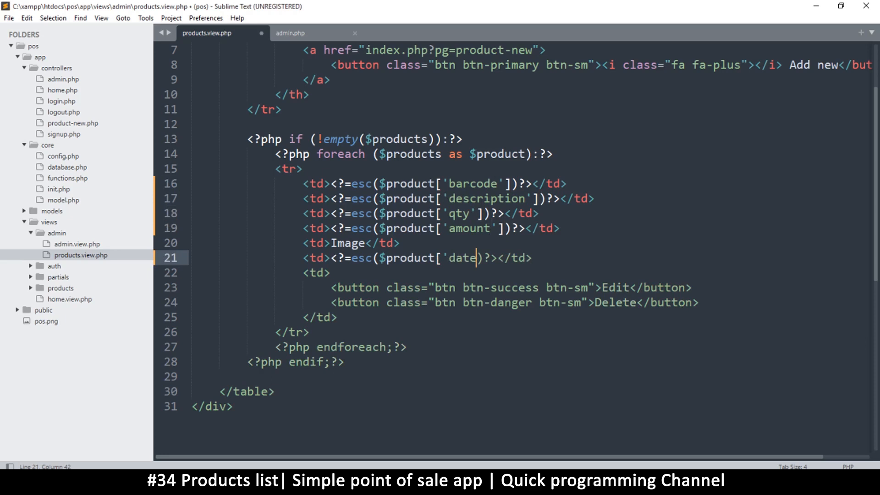
text('])
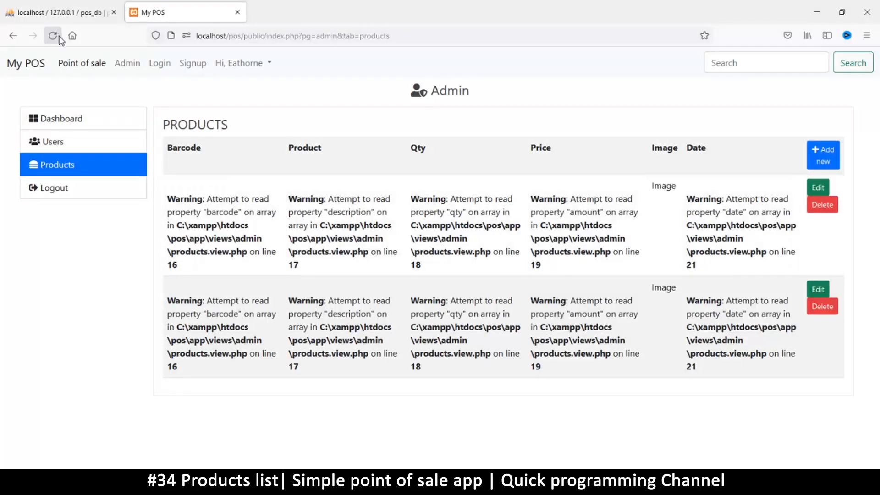
Reload the admin products page in Firefox to test the array-key fix.
click(52, 36)
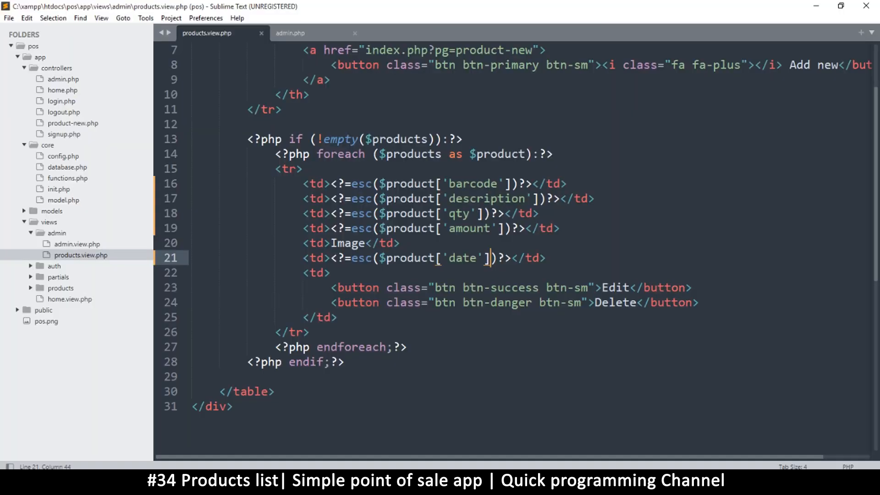
Replace the Image placeholder with <?=$product['image']?> in the table cell and save.
double_click(347, 244)
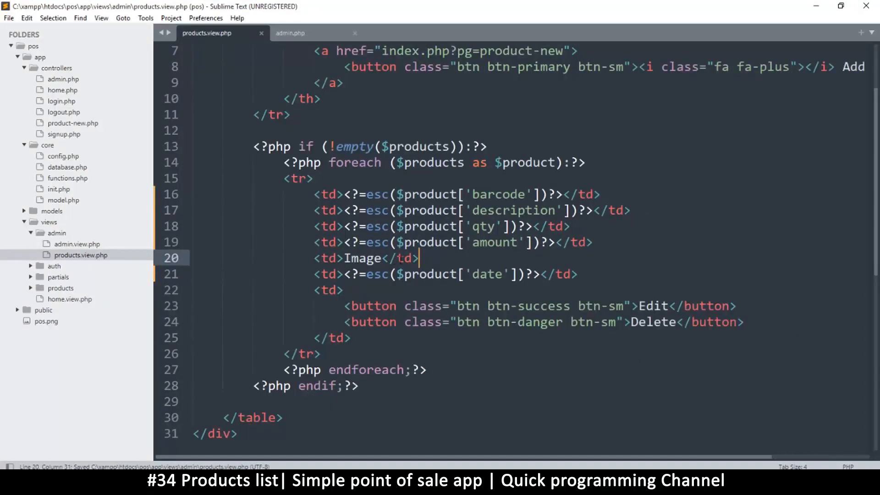
scroll(down, 3)
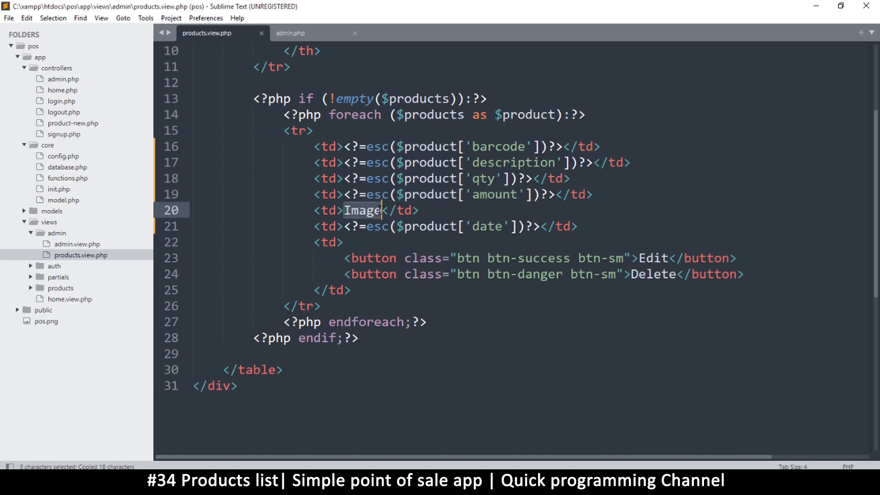
text($product['amount'])
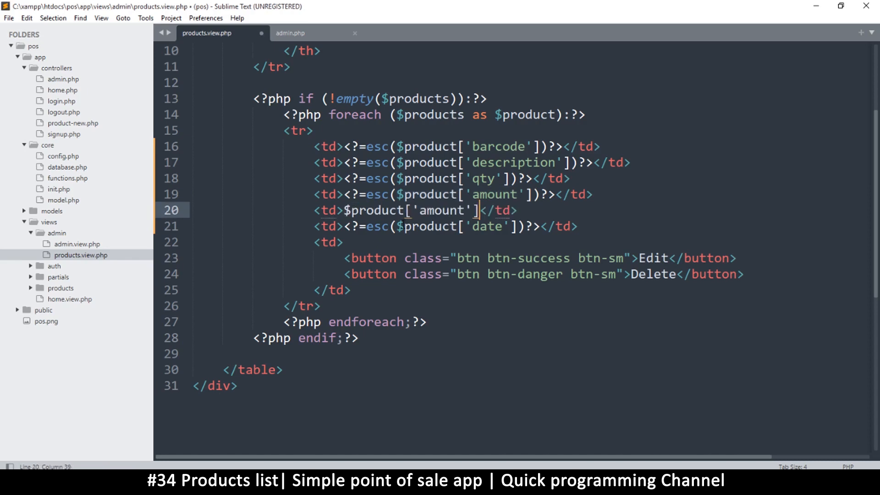
text(?>)
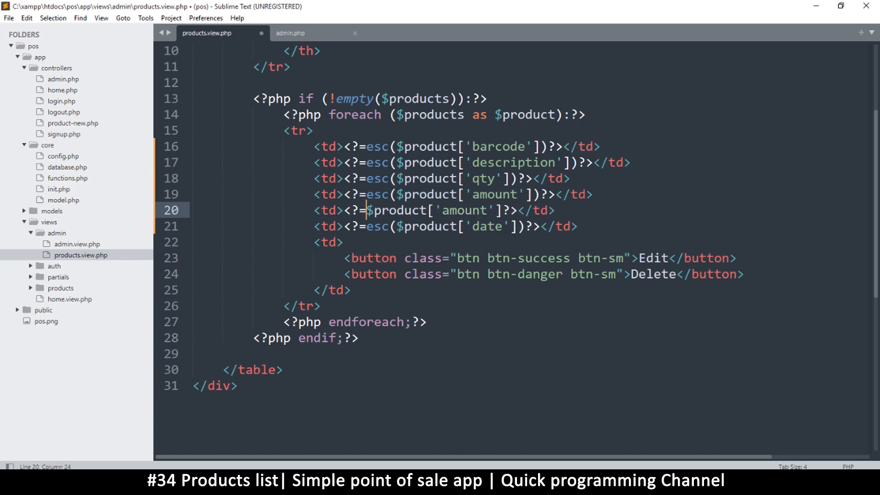
key(ctrl+s)
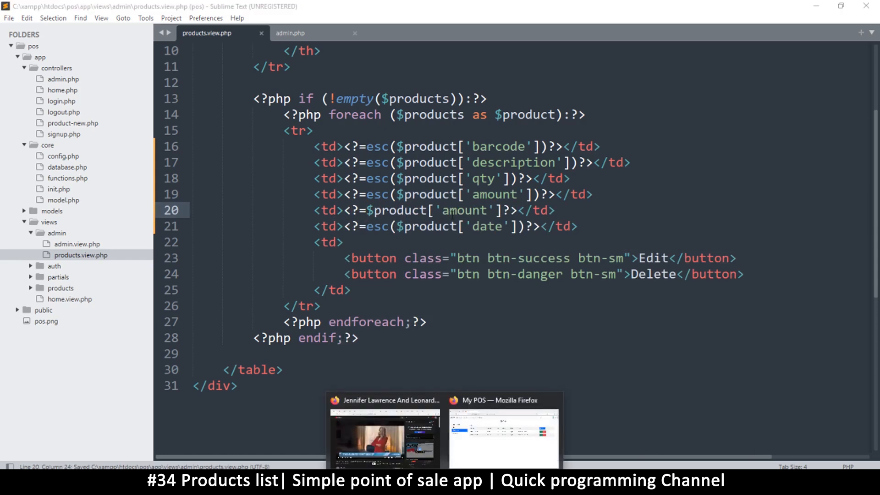
double_click(465, 211)
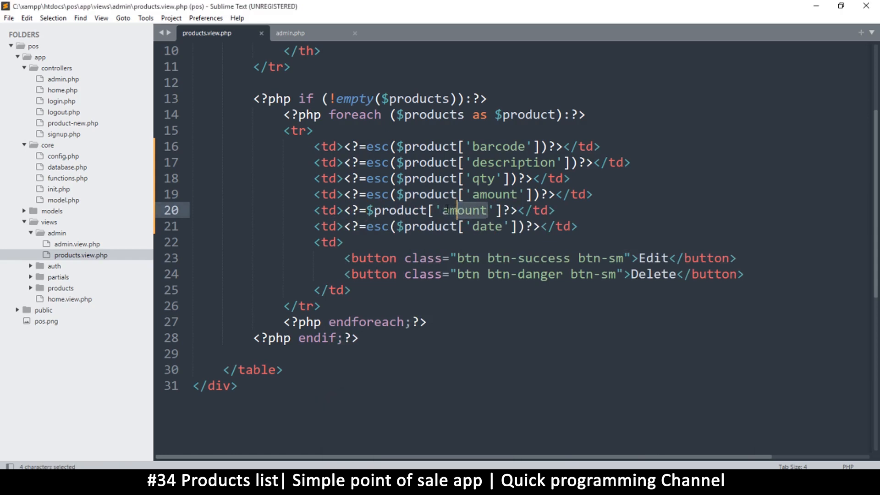
text(image)
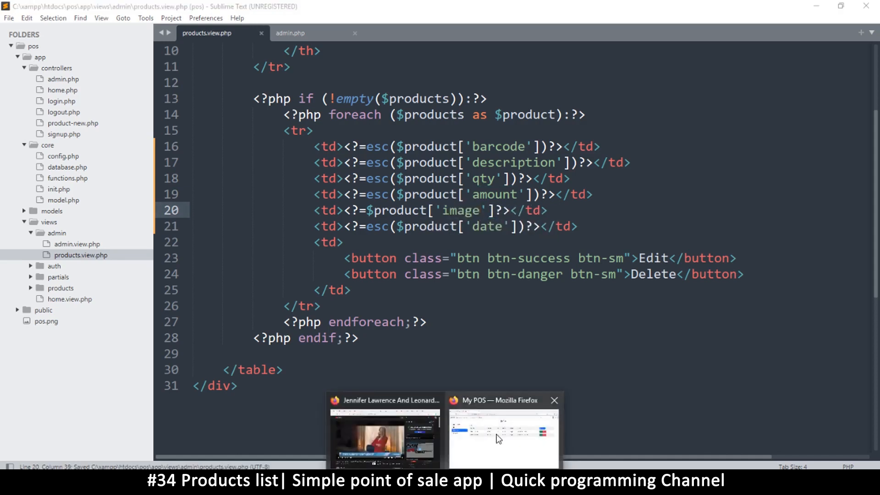
Reload the Products page in Firefox to see each product's image path.
click(498, 438)
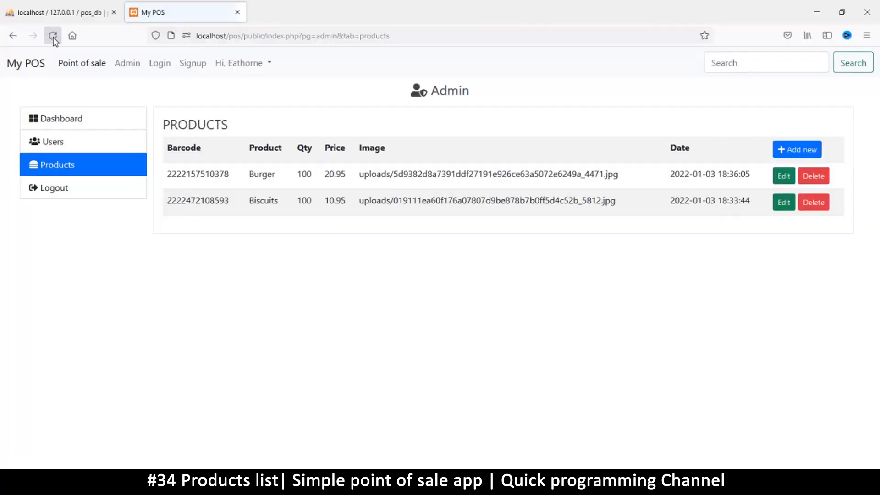
click(51, 35)
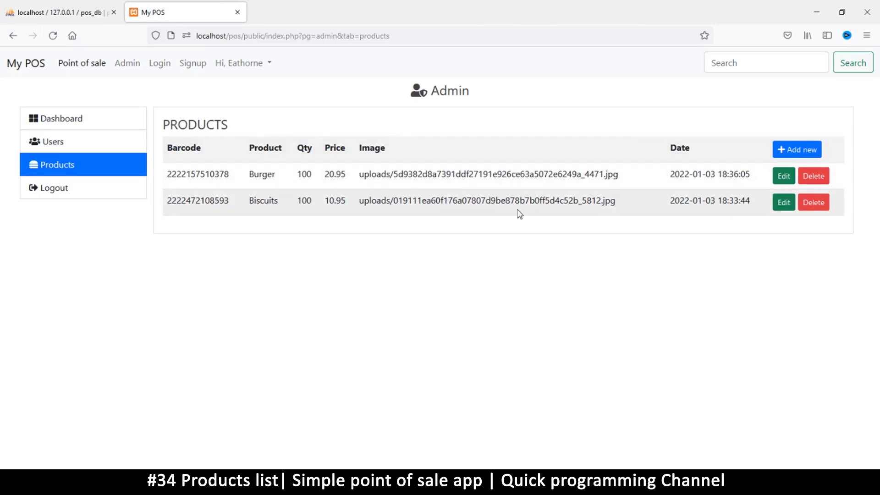
mouse_move(288, 199)
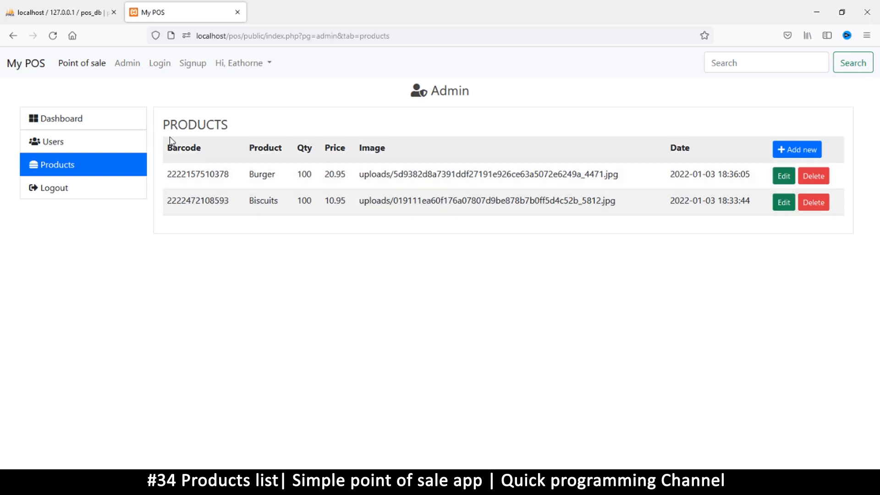
mouse_move(643, 148)
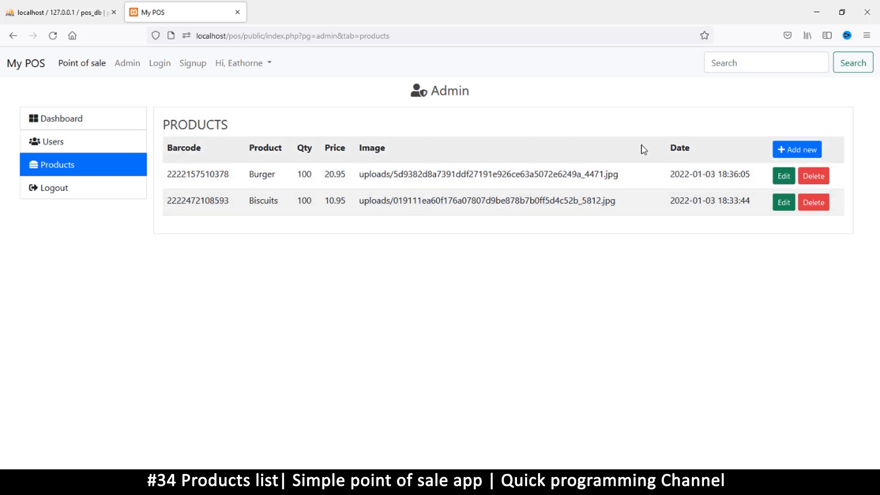
mouse_move(231, 161)
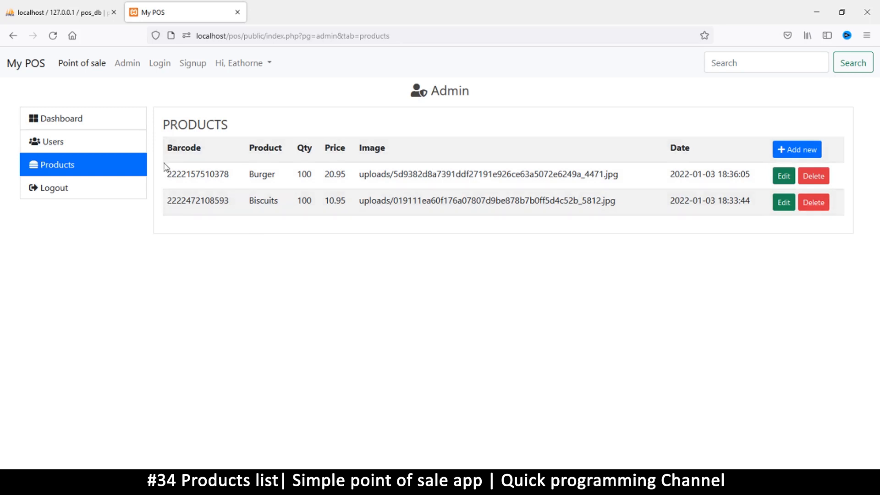
mouse_move(123, 206)
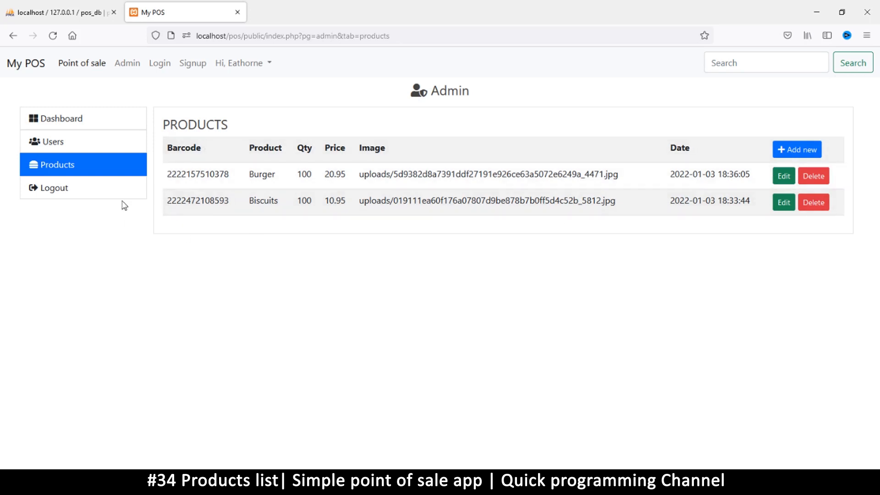
mouse_move(180, 169)
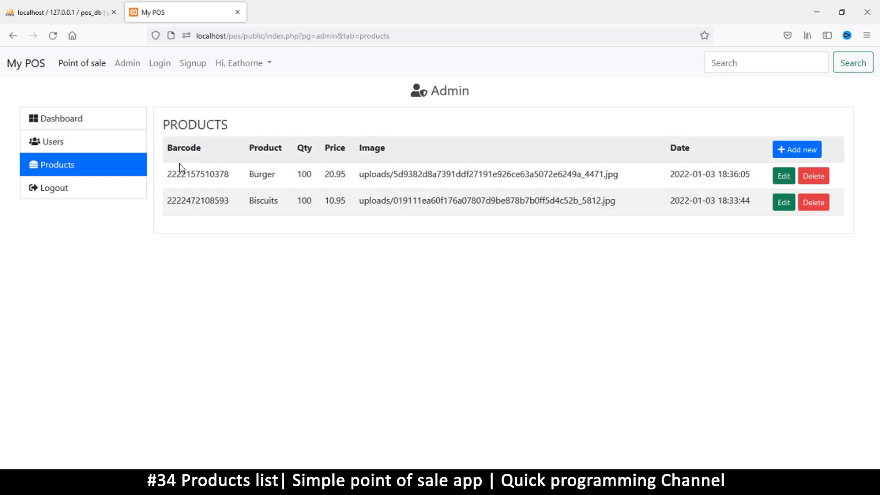
mouse_move(207, 205)
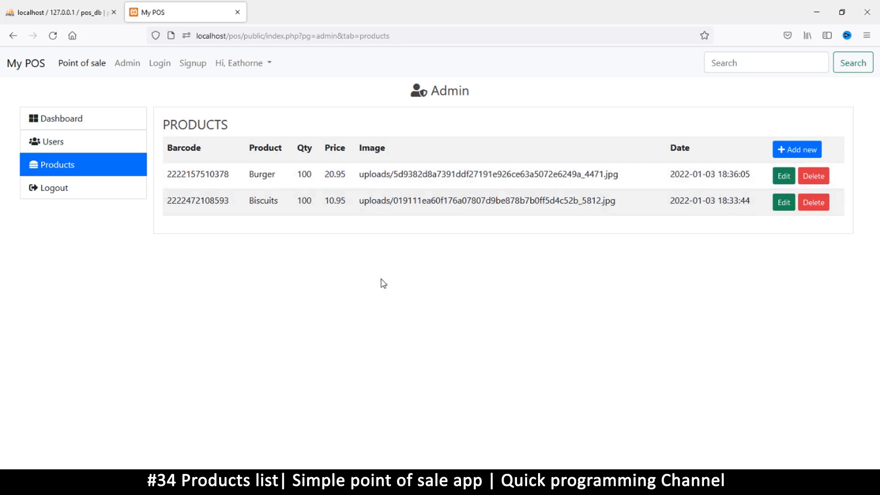
mouse_move(667, 222)
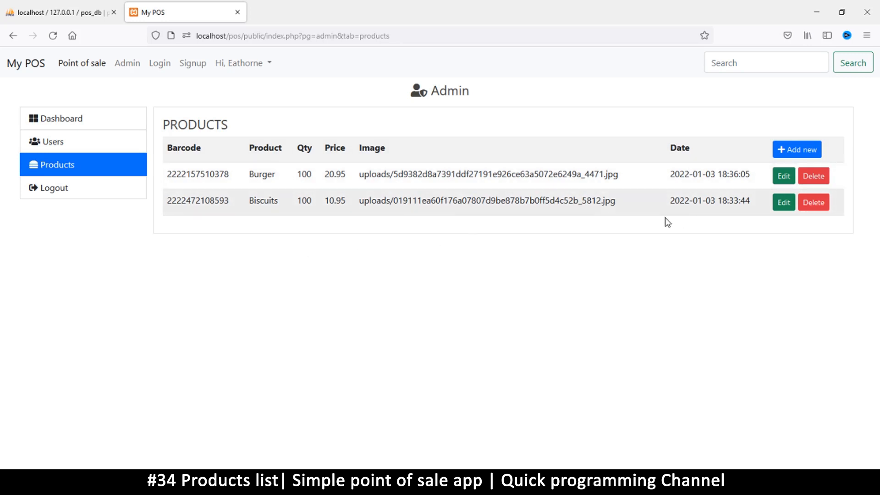
mouse_move(169, 179)
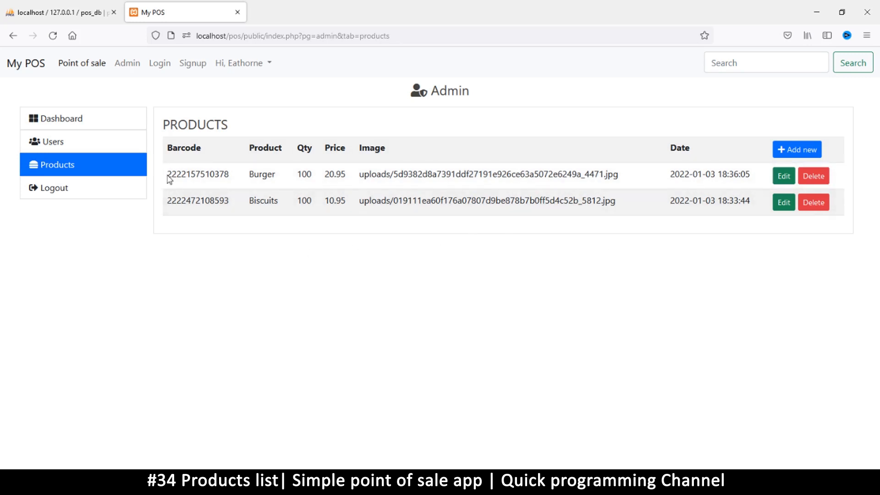
mouse_move(783, 176)
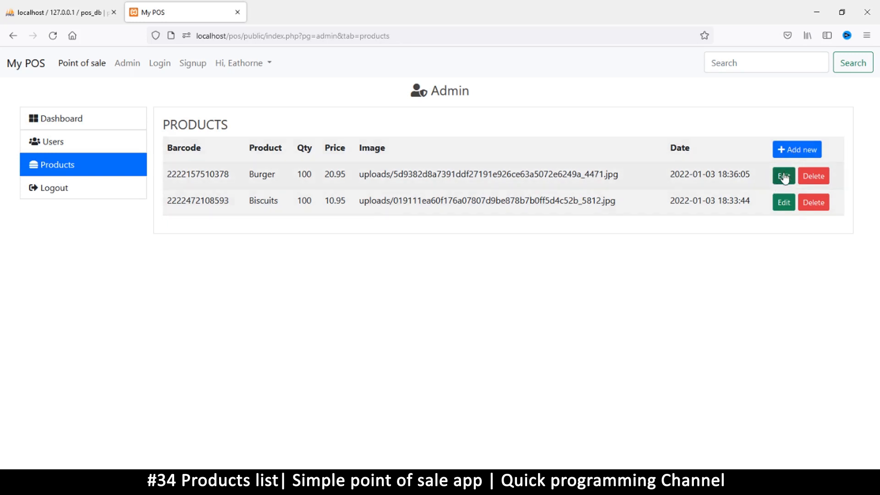
mouse_move(820, 179)
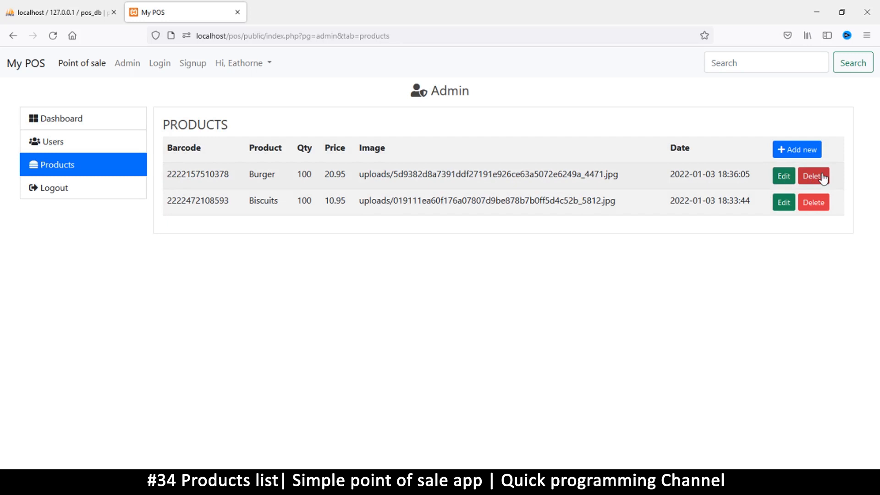
mouse_move(706, 247)
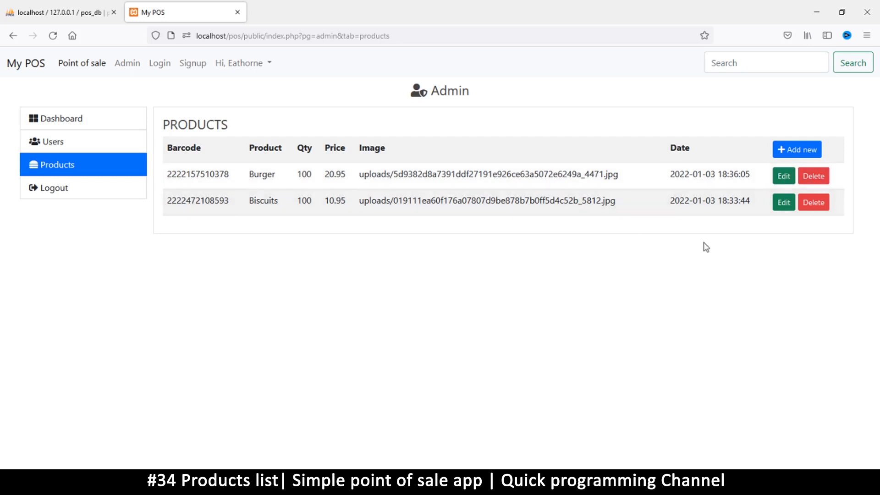
mouse_move(758, 225)
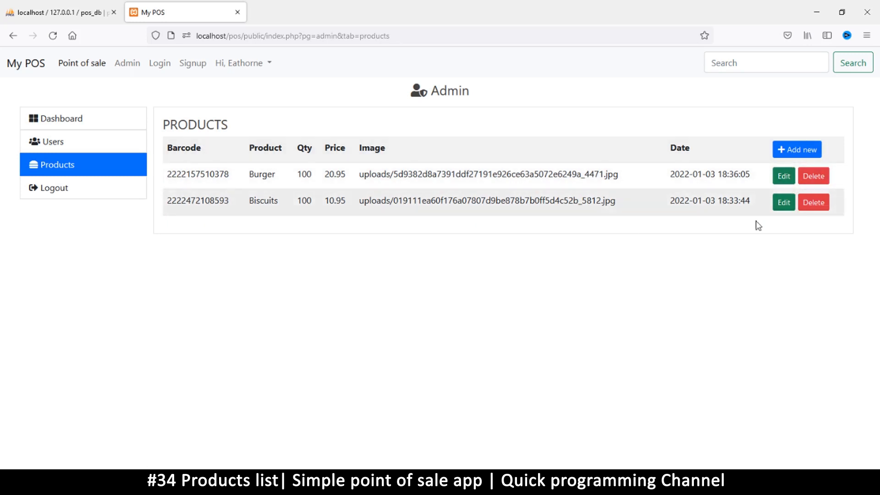
mouse_move(524, 188)
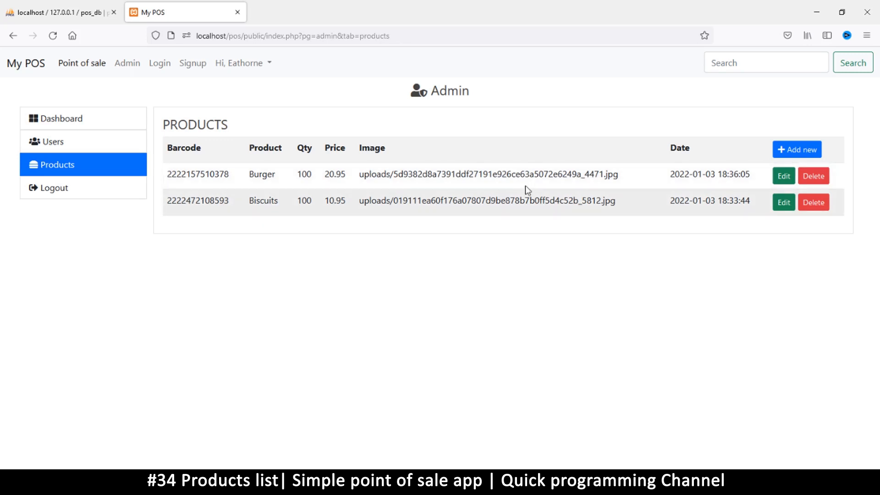
mouse_move(385, 174)
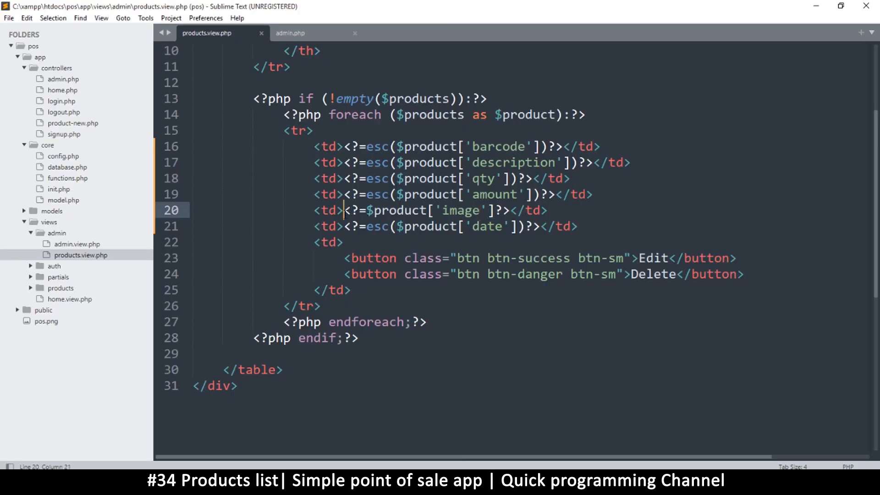
Wrap $product['image'] inside an <img src="…"> tag and save products.view.php.
text(img src=")
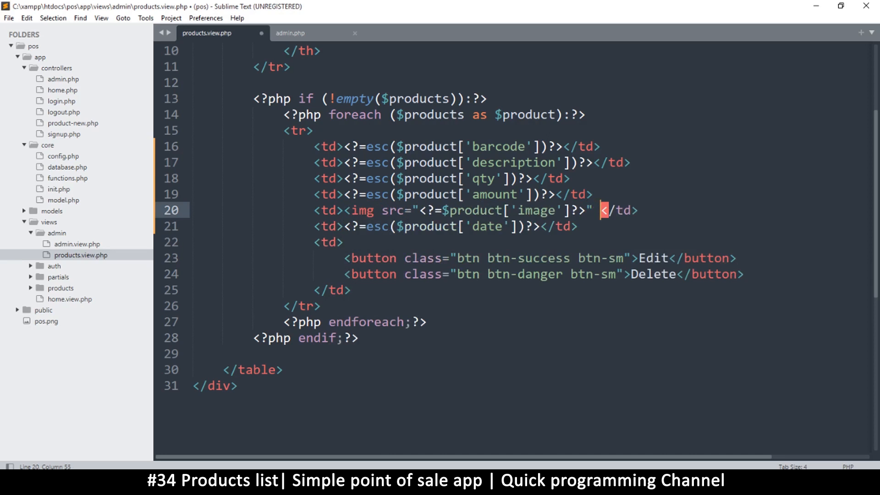
key(ctrl+s)
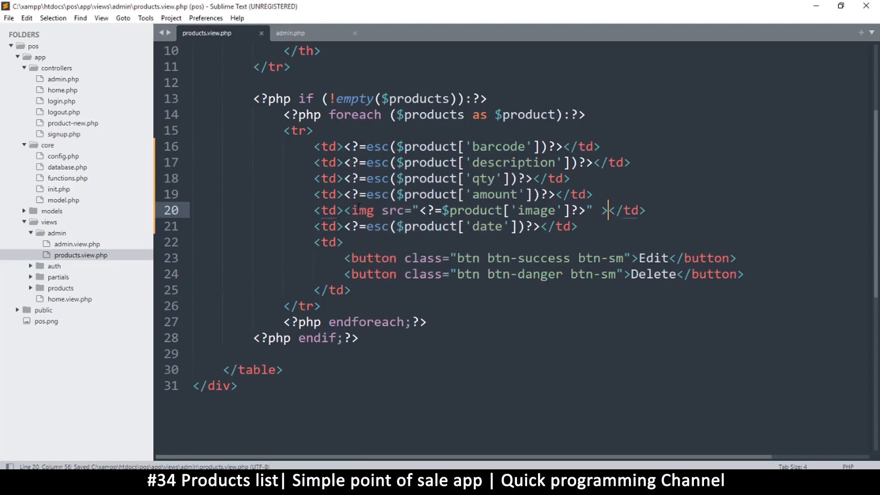
drag(418, 211, 568, 210)
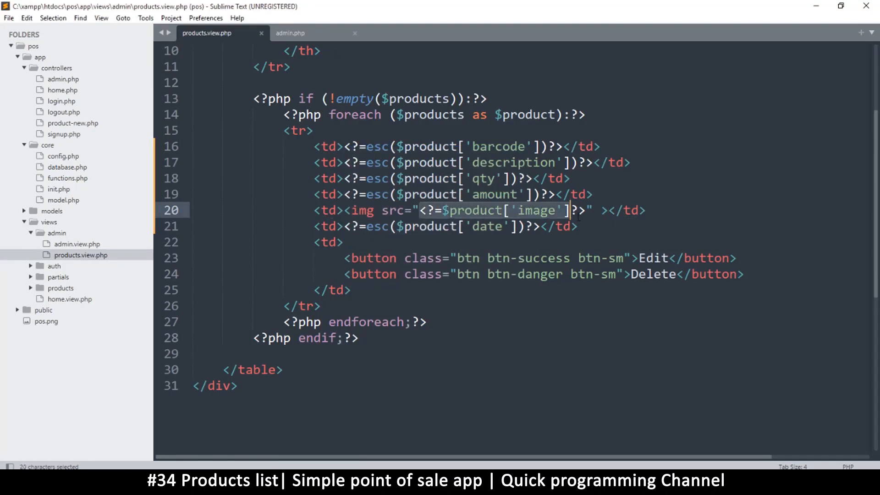
key(ctrl+s)
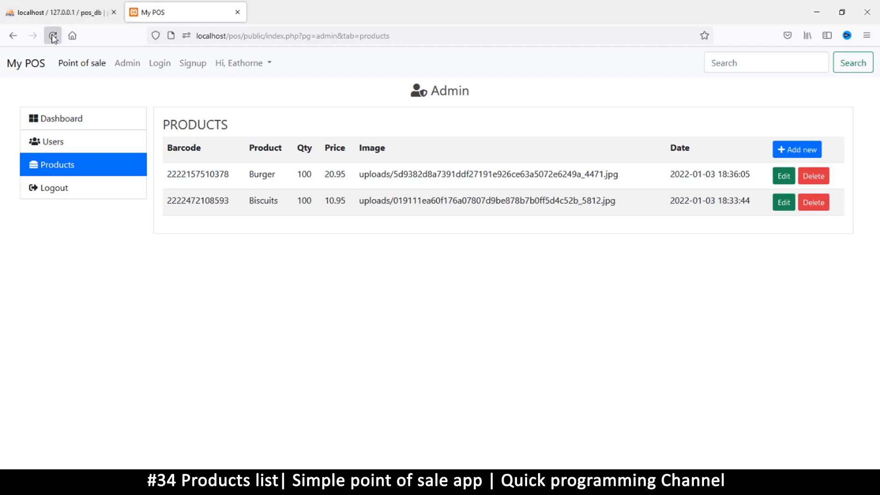
scroll(down, 3)
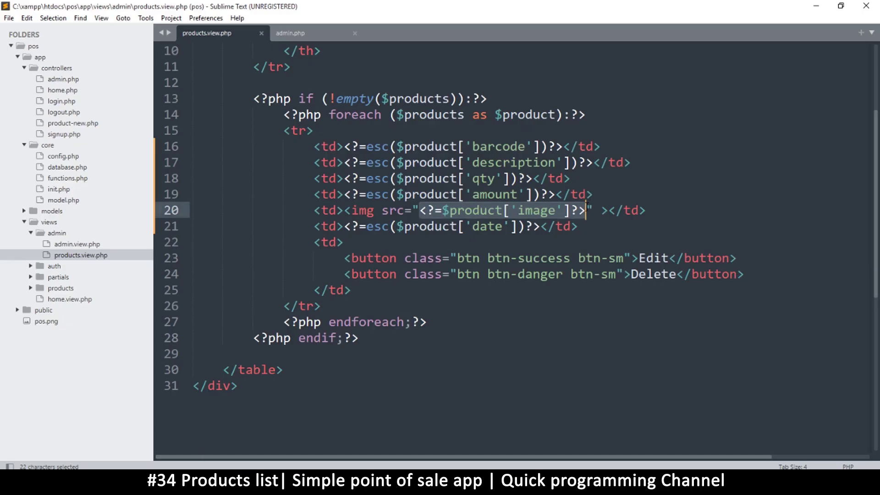
Style the img tag with width 100% and max-width 100px in products.view.php and save.
text(style=)
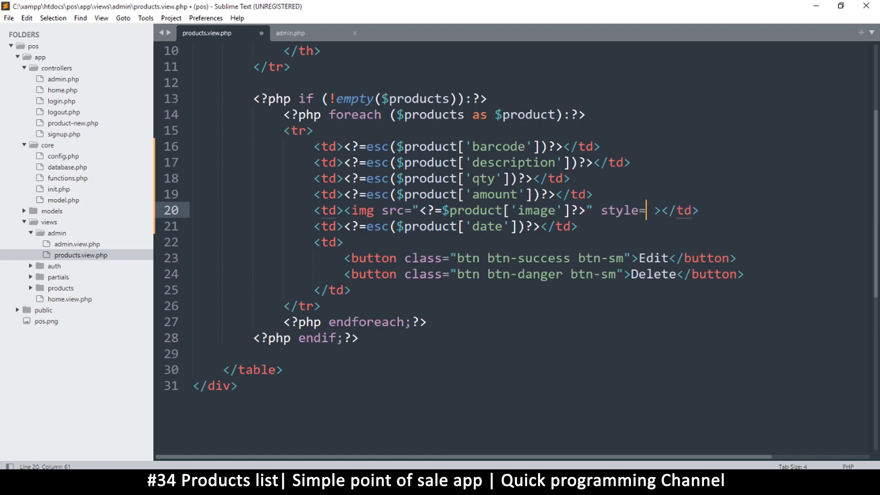
text("width:1)
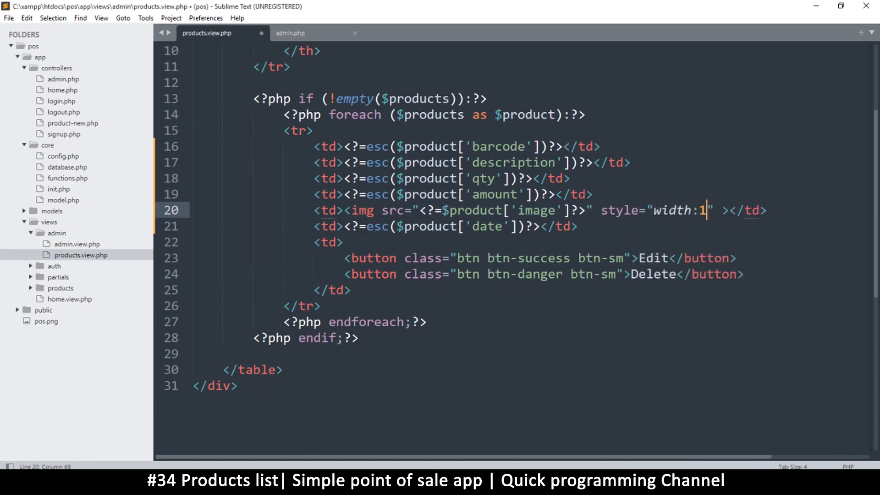
text(00px;)
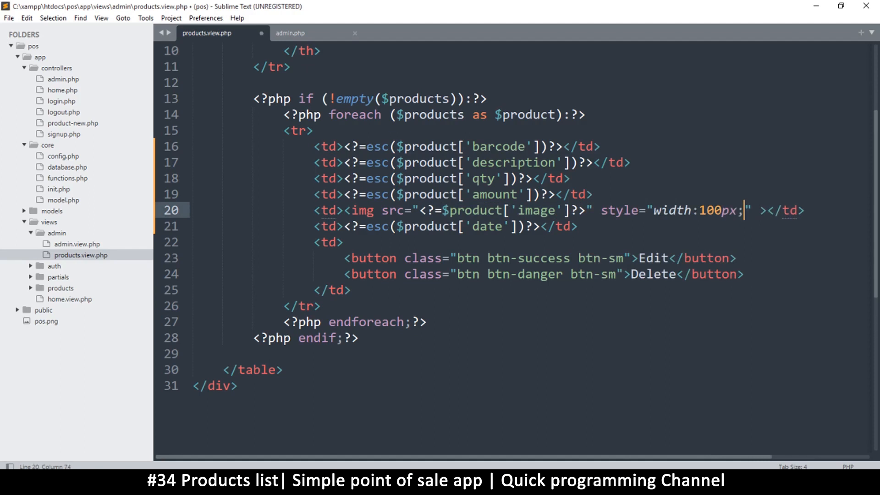
key(ctrl+s)
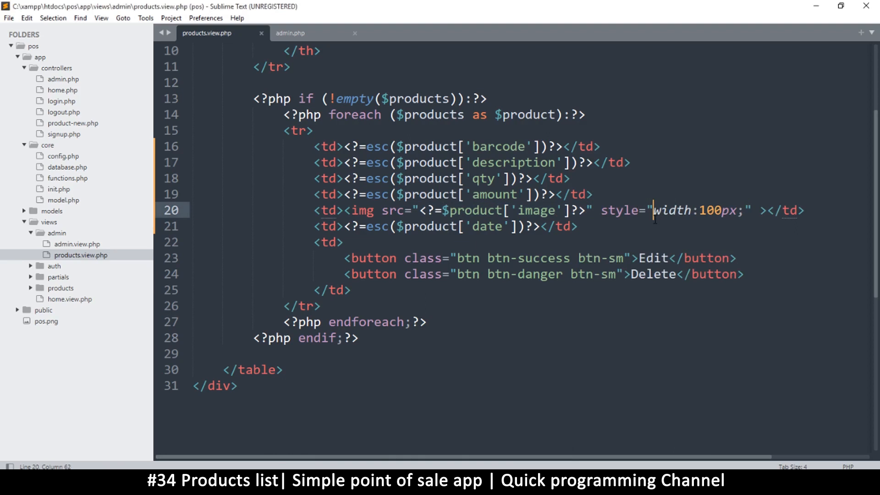
text(max-)
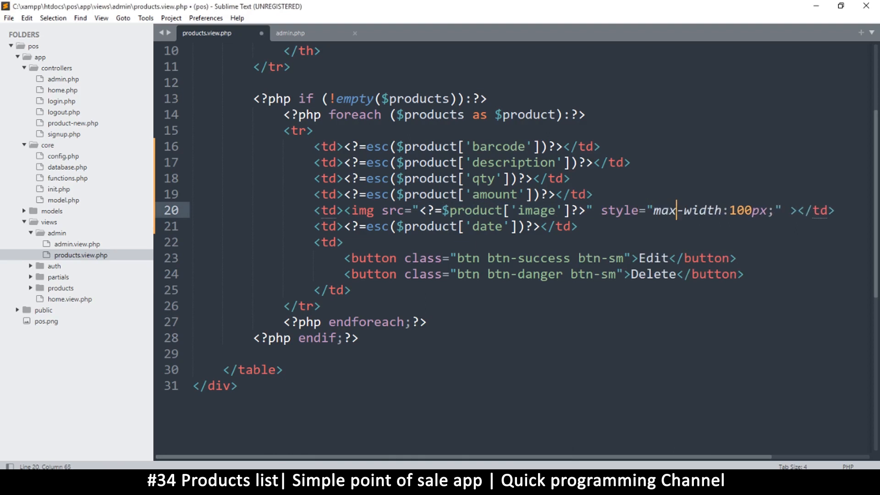
text(width)
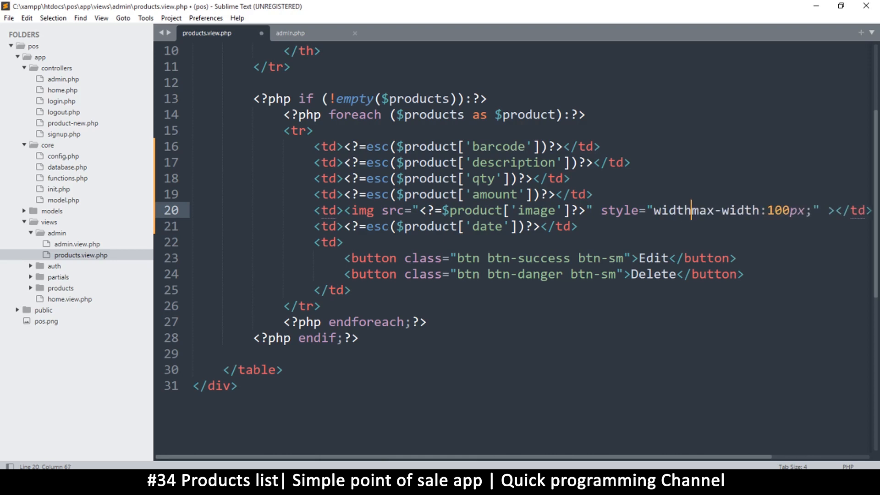
text(: 100%;)
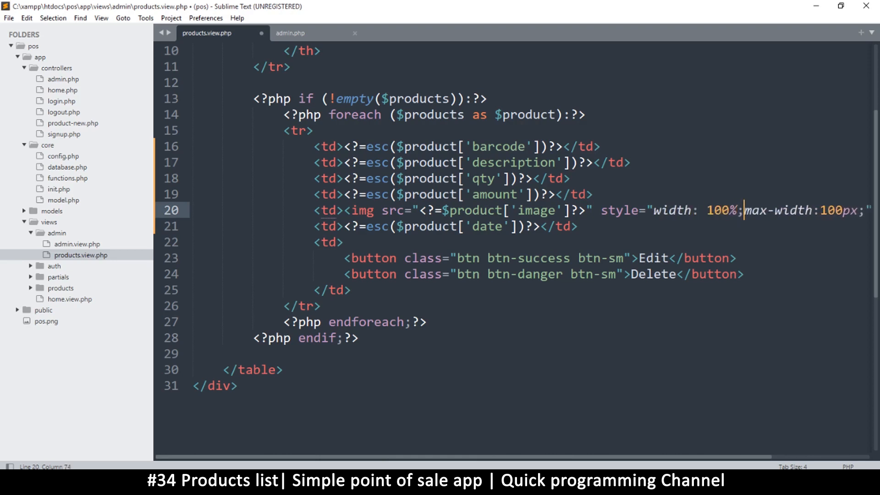
key(ctrl+s)
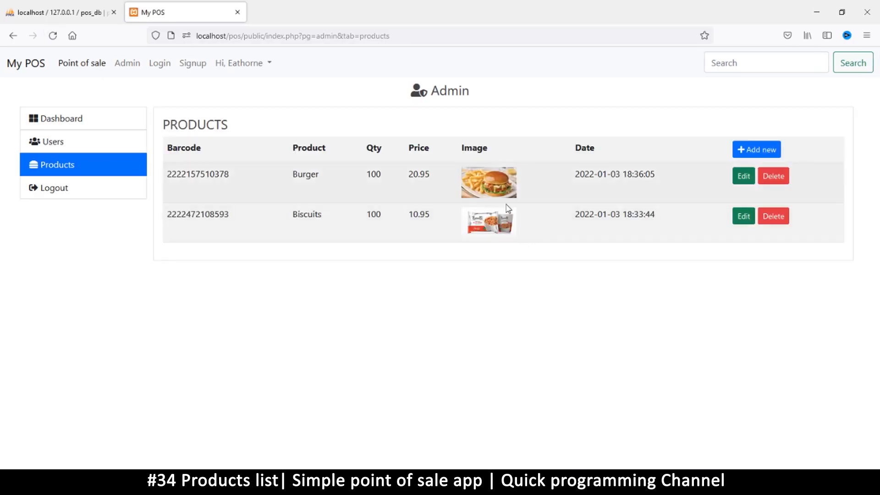
mouse_move(576, 251)
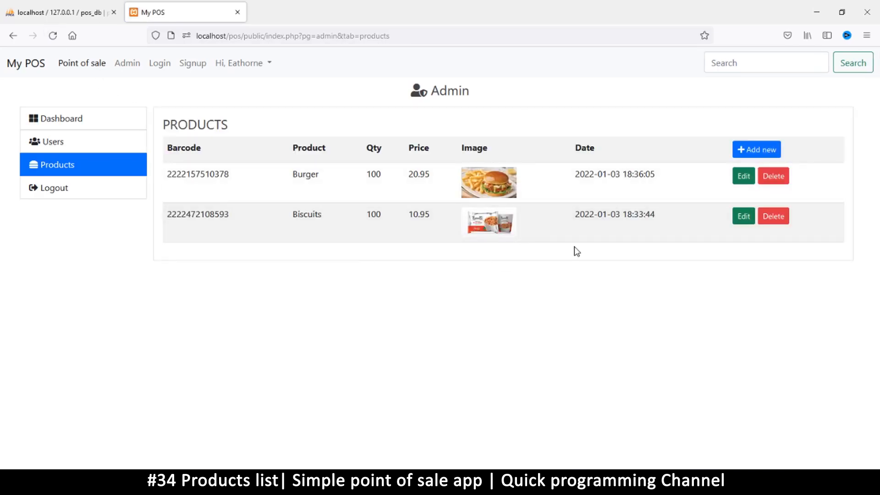
mouse_move(520, 181)
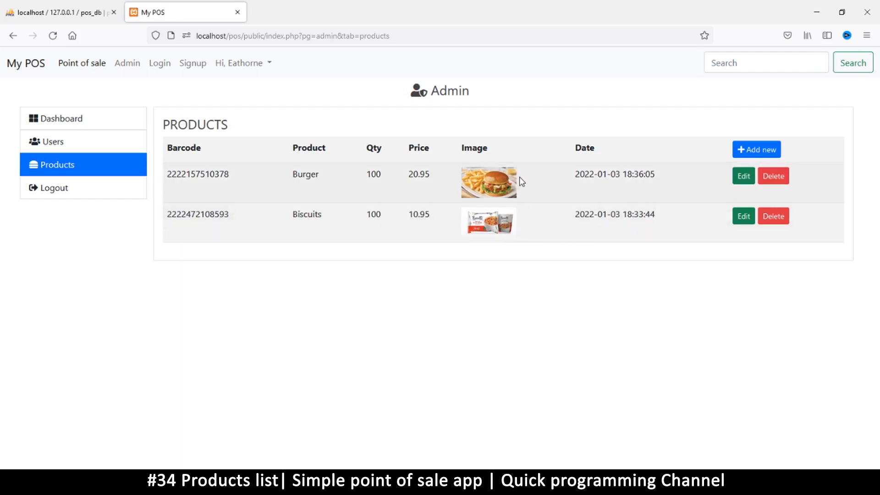
mouse_move(474, 184)
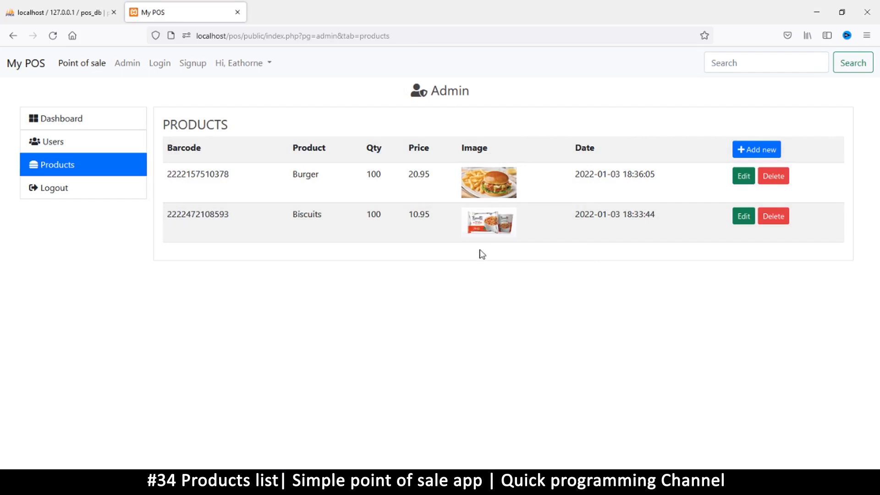
mouse_move(478, 202)
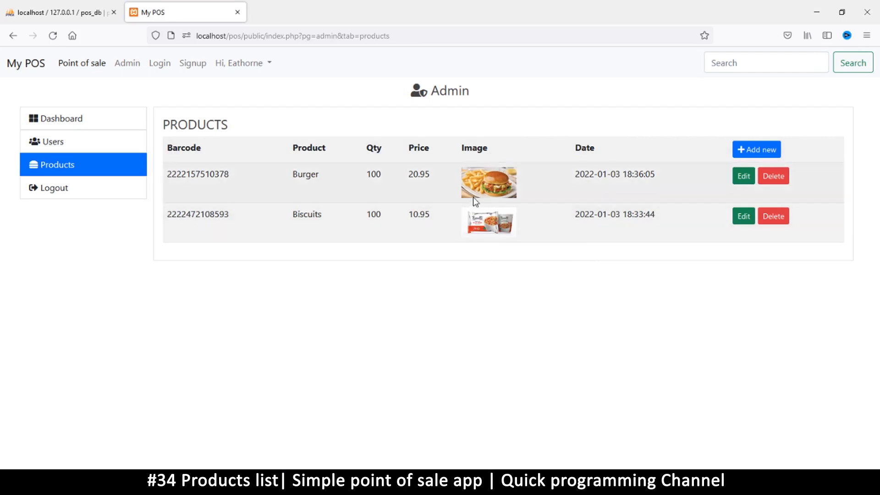
mouse_move(521, 169)
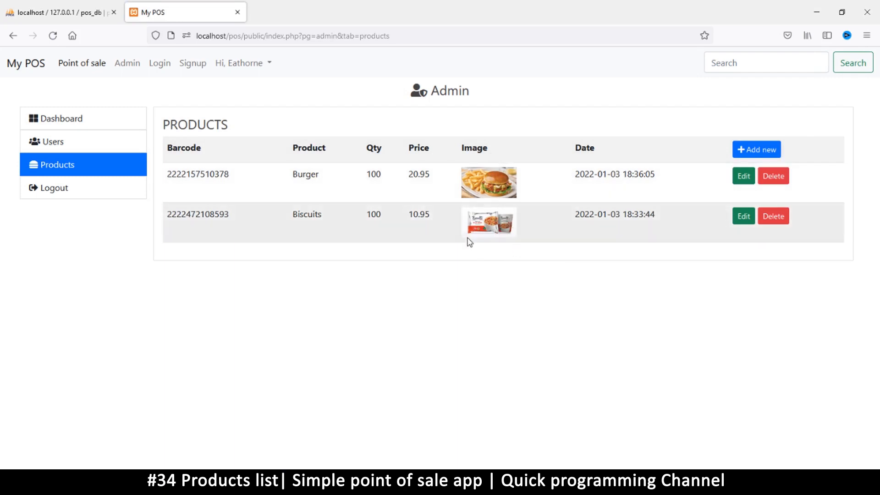
mouse_move(459, 172)
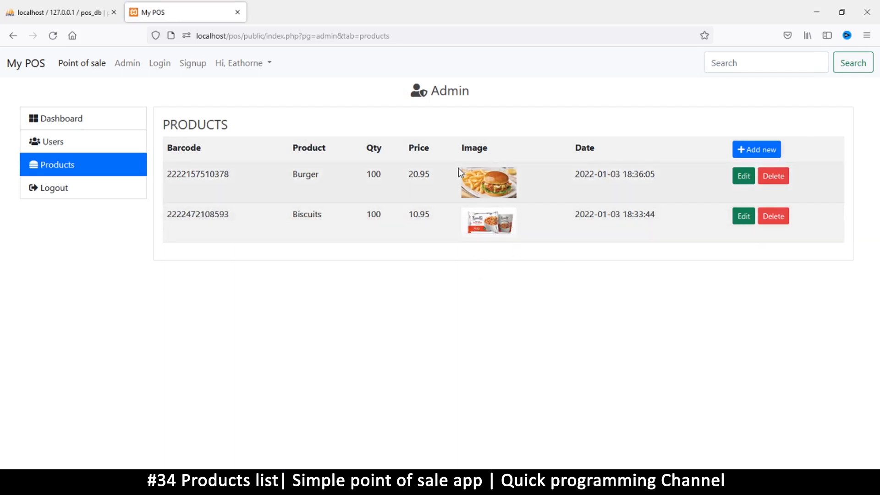
mouse_move(464, 249)
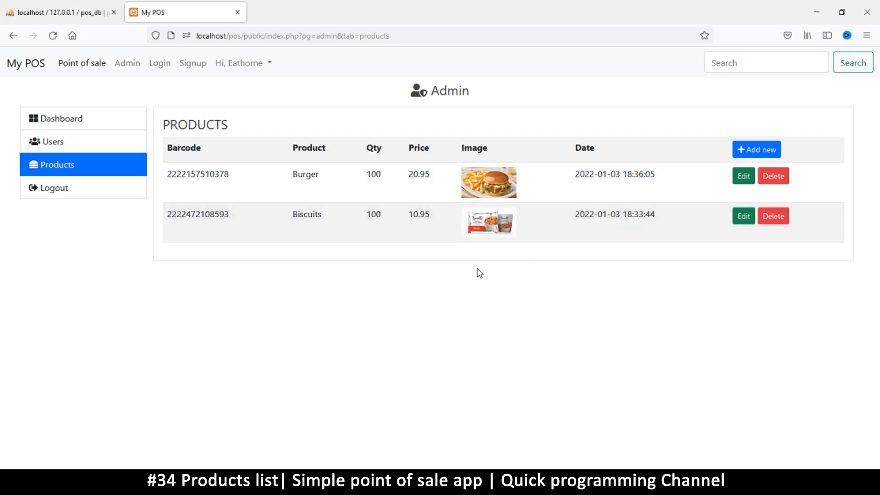
mouse_move(472, 192)
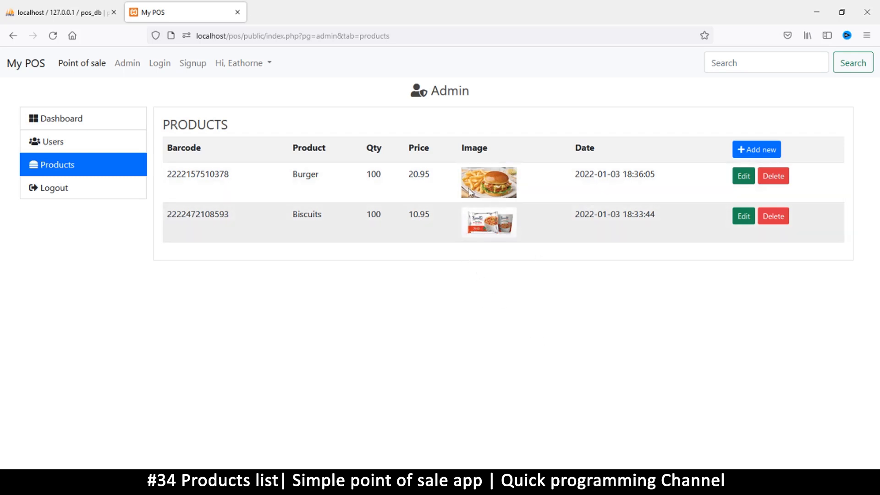
mouse_move(488, 429)
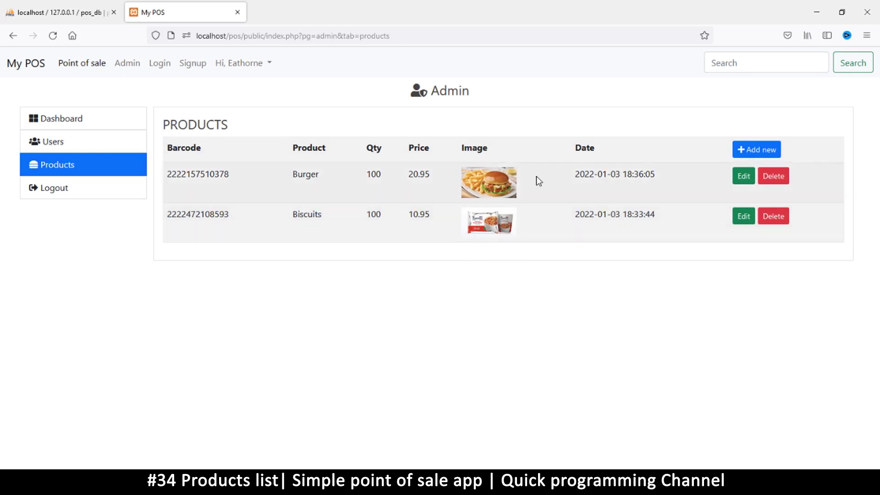
mouse_move(473, 352)
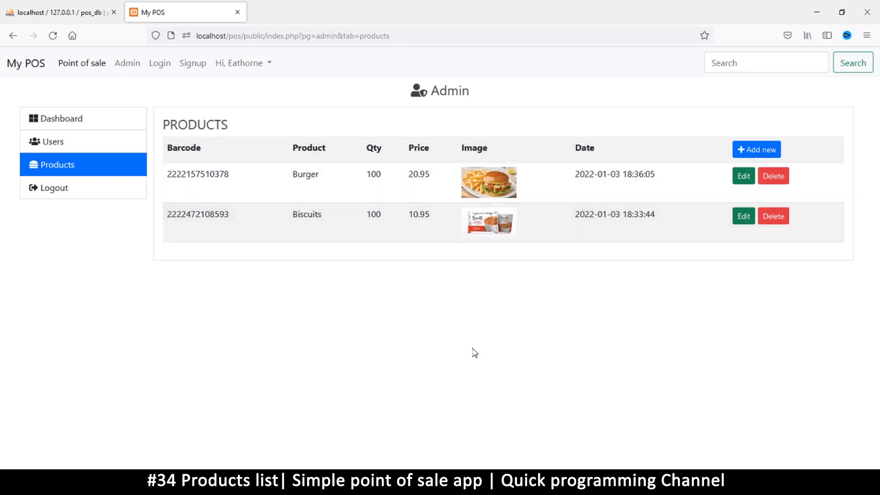
mouse_move(479, 177)
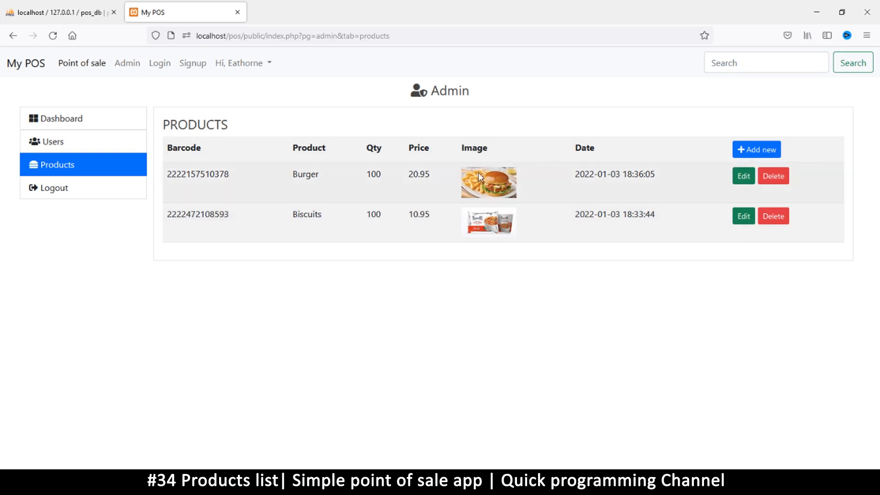
mouse_move(484, 232)
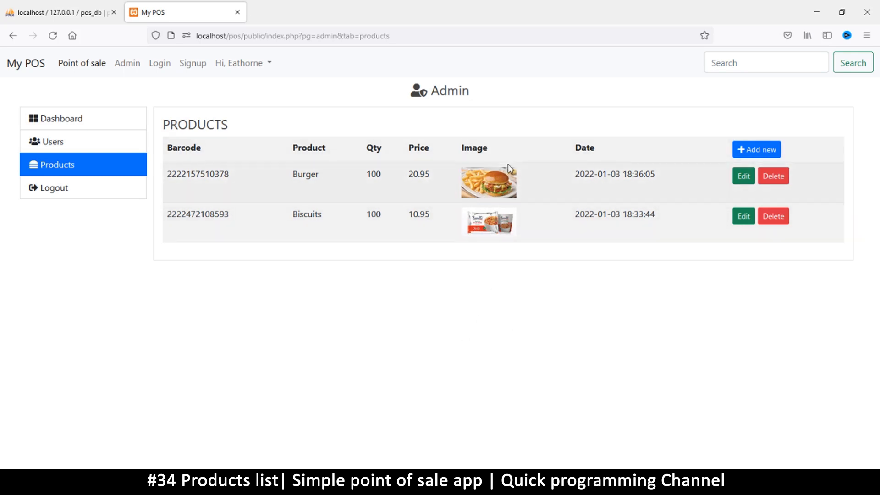
mouse_move(479, 170)
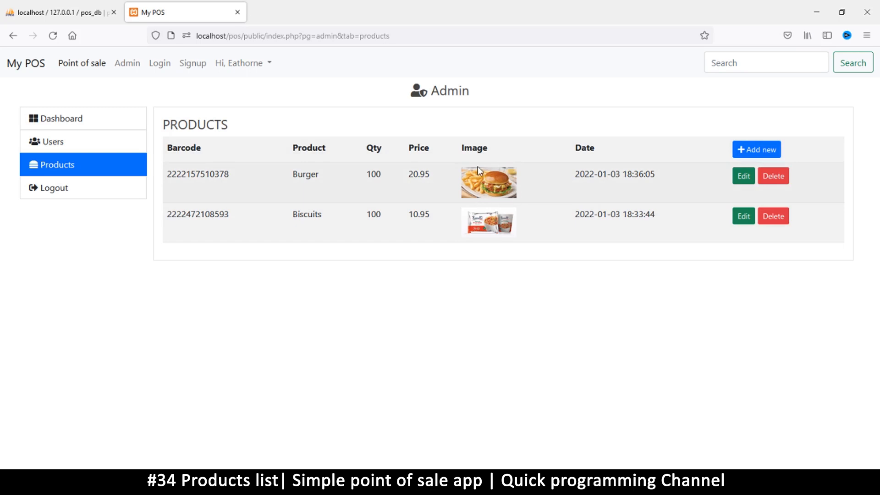
mouse_move(472, 187)
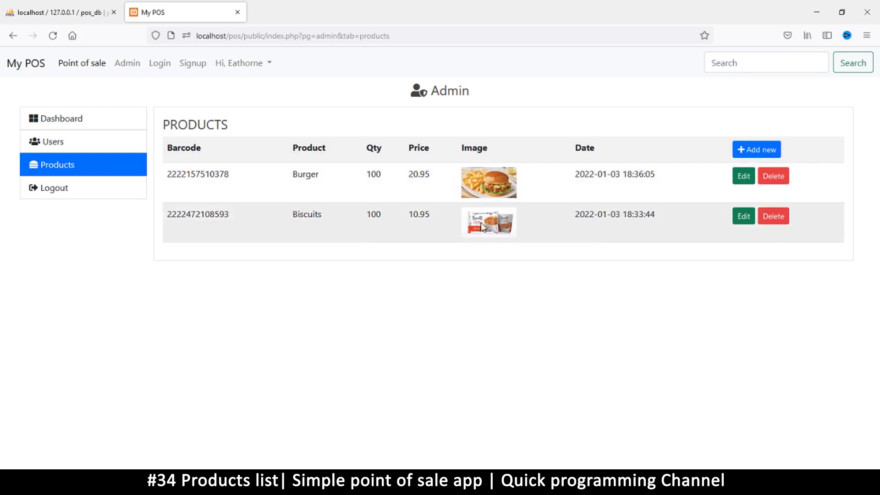
mouse_move(469, 169)
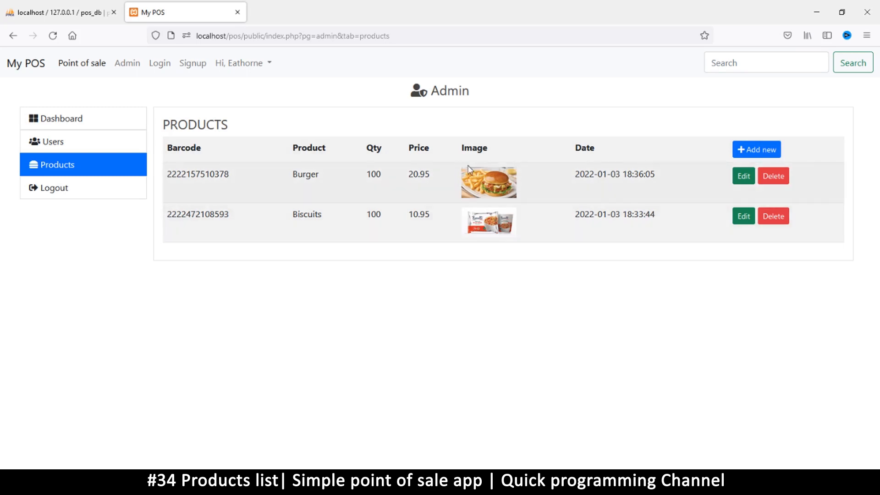
mouse_move(128, 158)
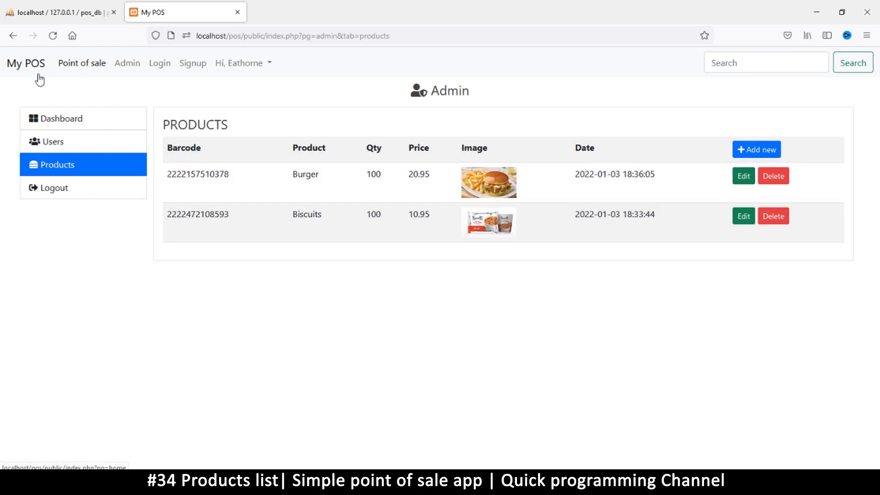
Go to the Point of sale home page from the top navigation bar.
click(81, 62)
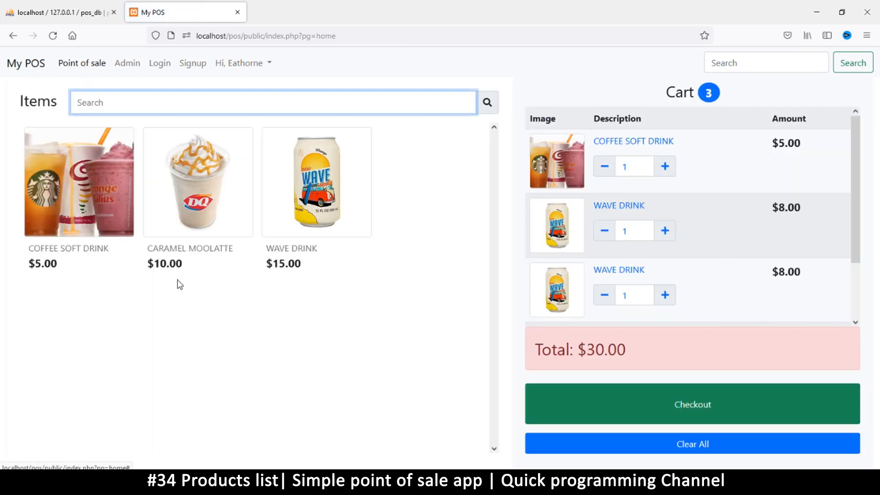
mouse_move(184, 201)
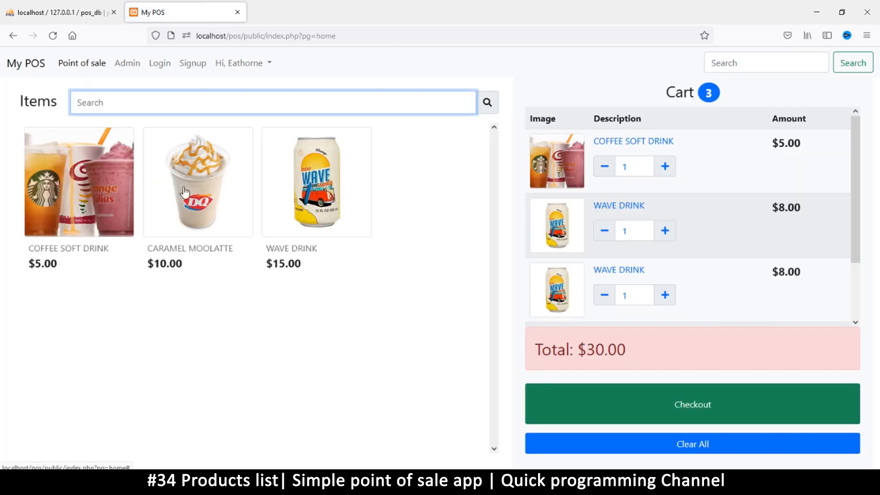
mouse_move(350, 268)
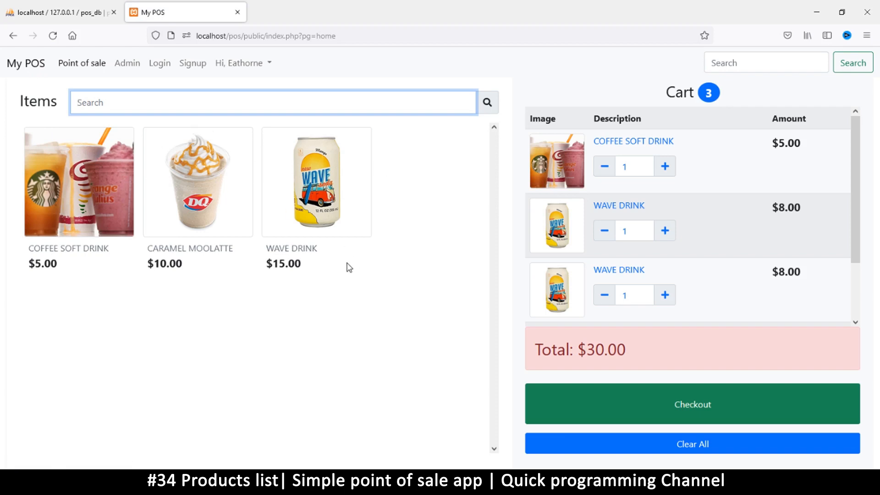
mouse_move(57, 220)
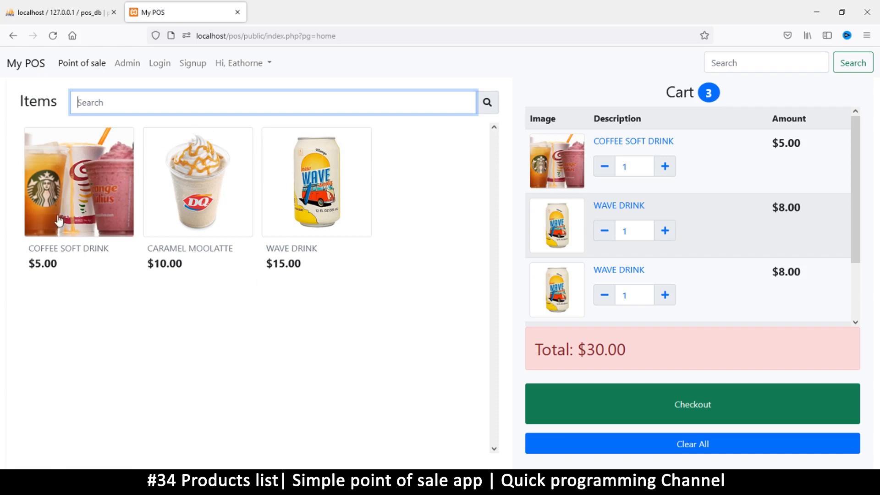
mouse_move(141, 220)
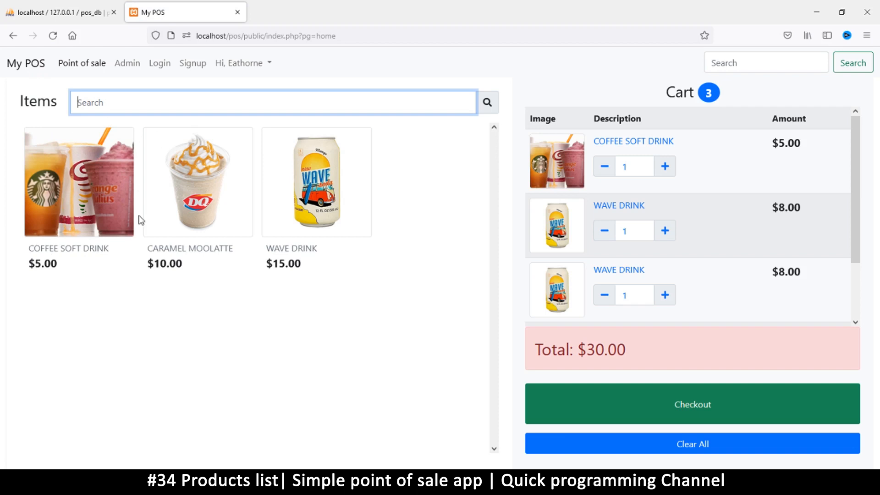
mouse_move(274, 161)
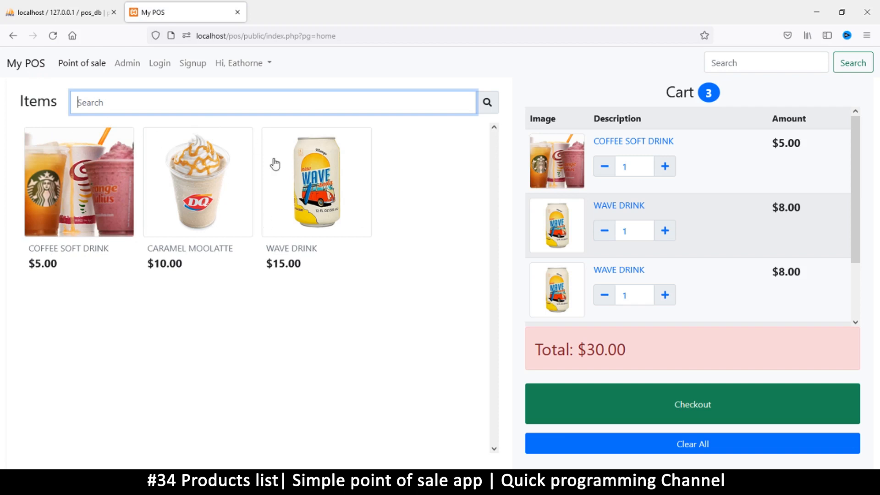
mouse_move(304, 235)
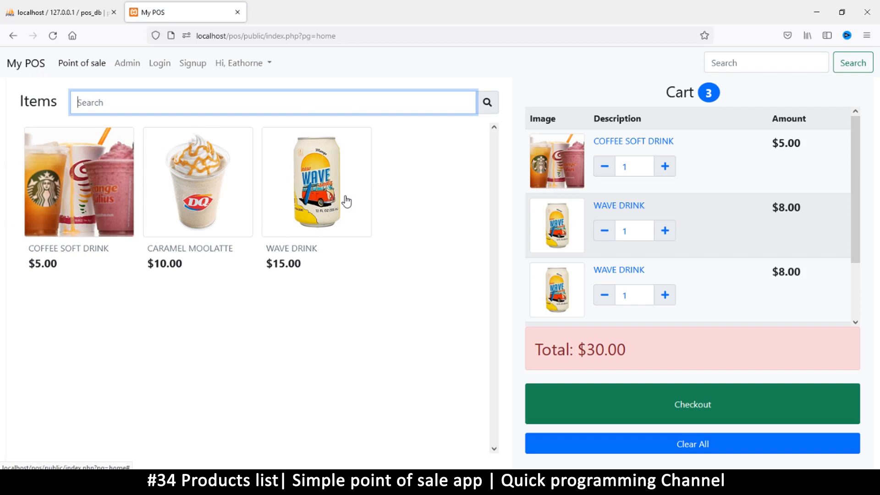
mouse_move(350, 200)
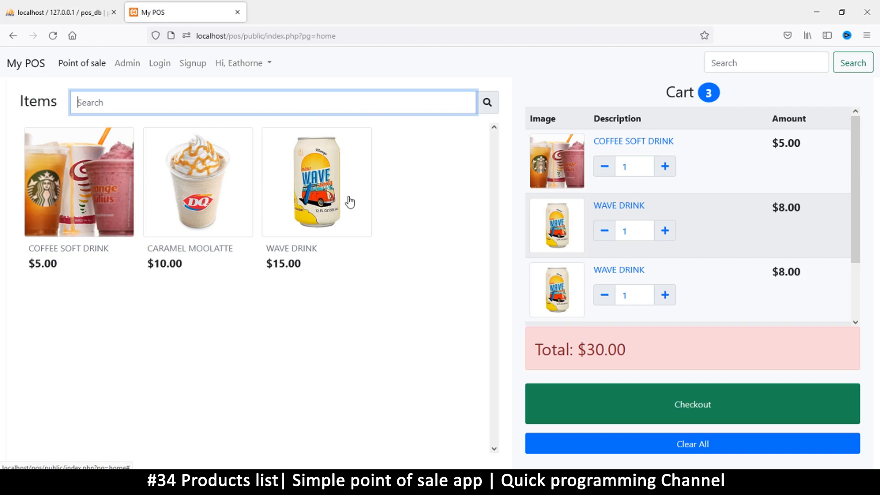
mouse_move(360, 206)
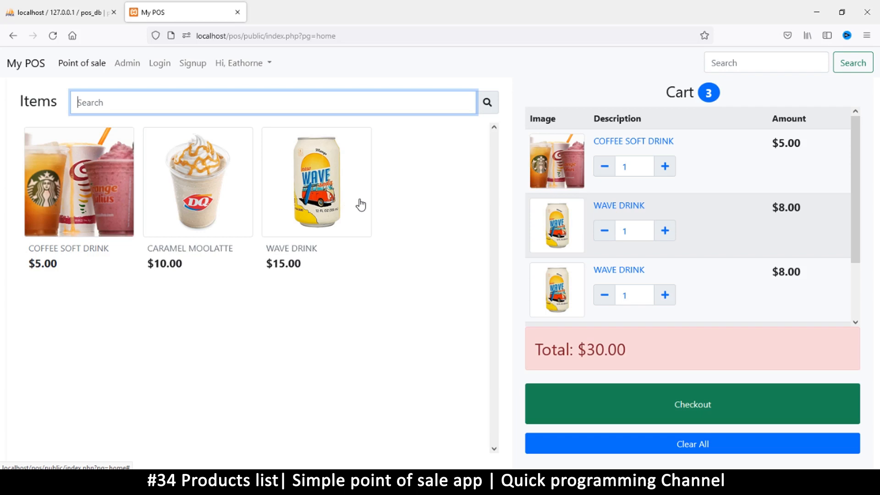
mouse_move(120, 79)
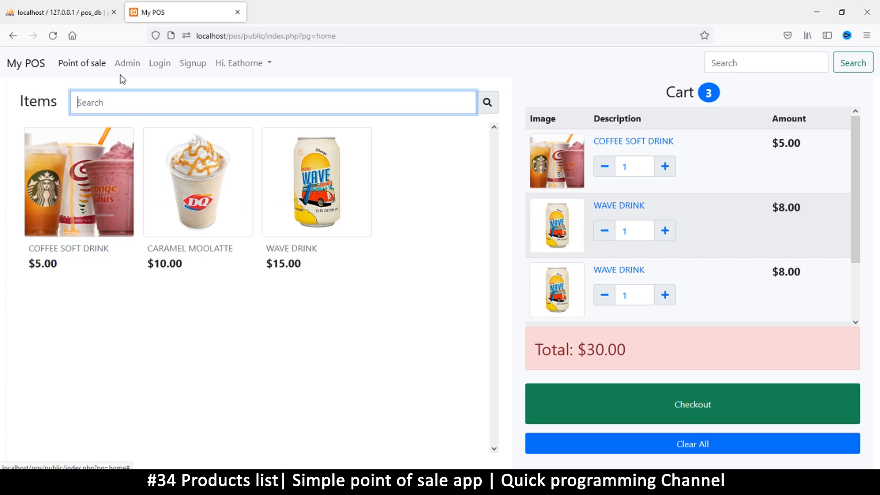
Return to the Admin products list and select the Burger and Biscuits names.
click(126, 62)
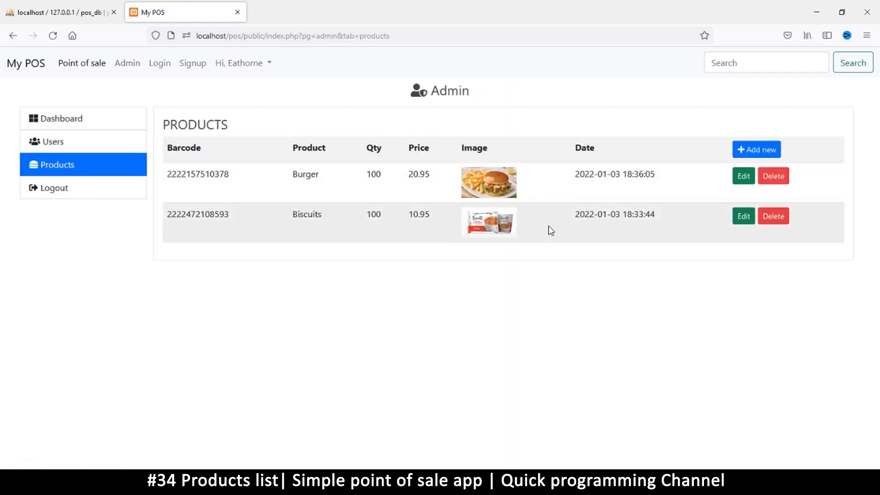
mouse_move(200, 187)
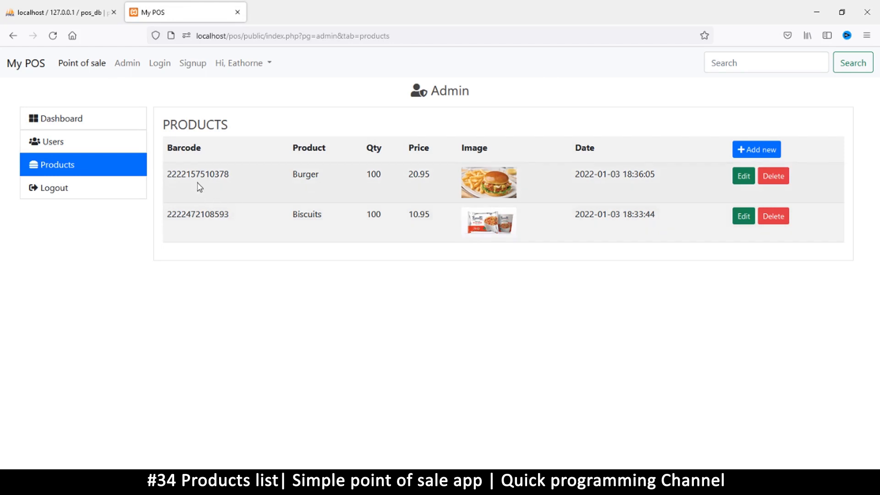
mouse_move(562, 182)
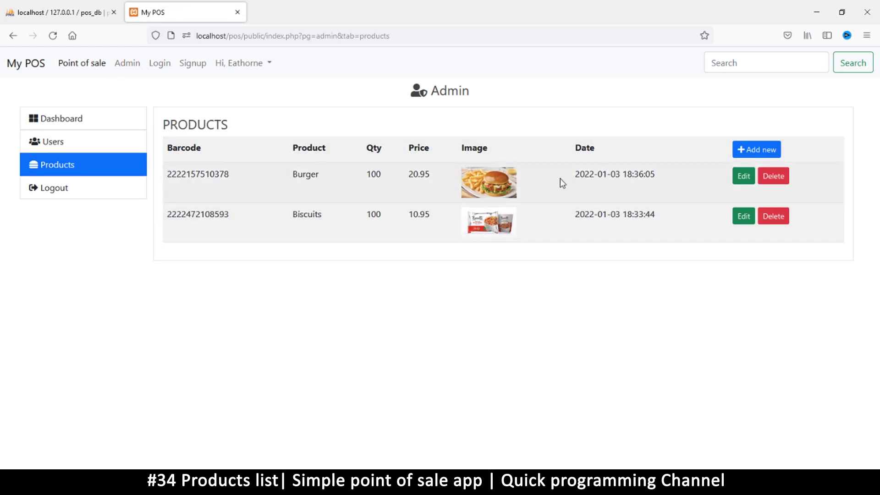
mouse_move(706, 167)
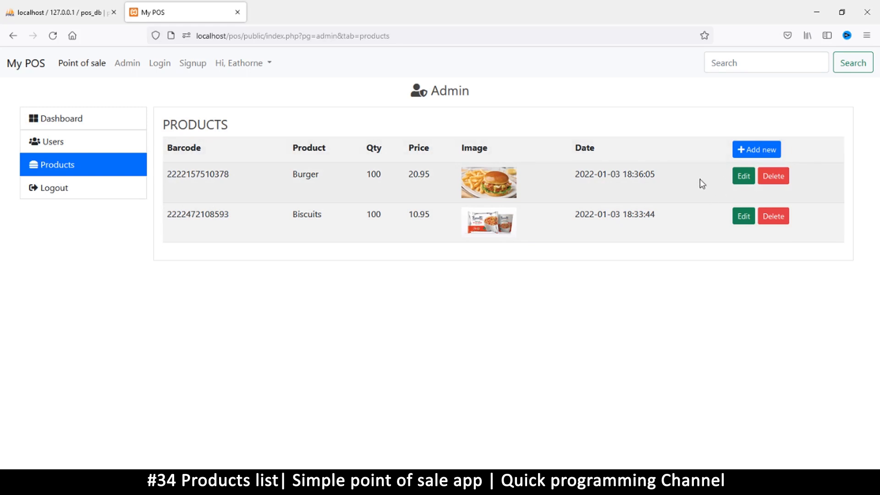
mouse_move(287, 181)
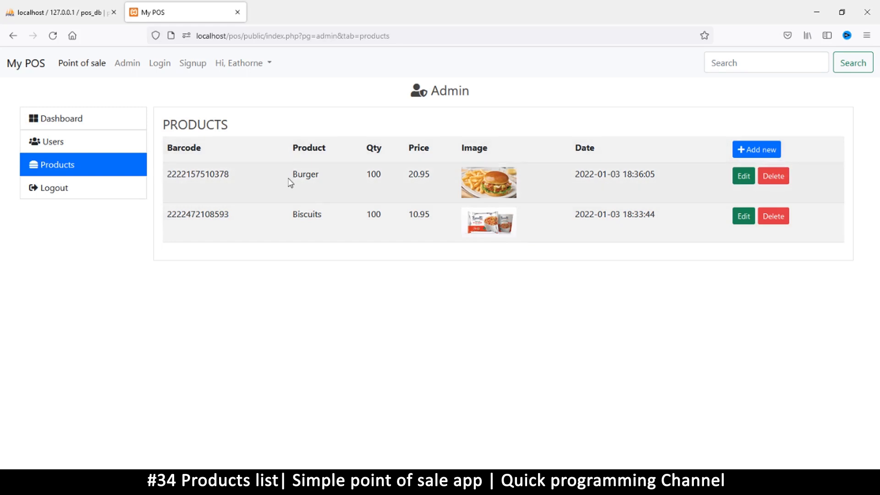
double_click(305, 174)
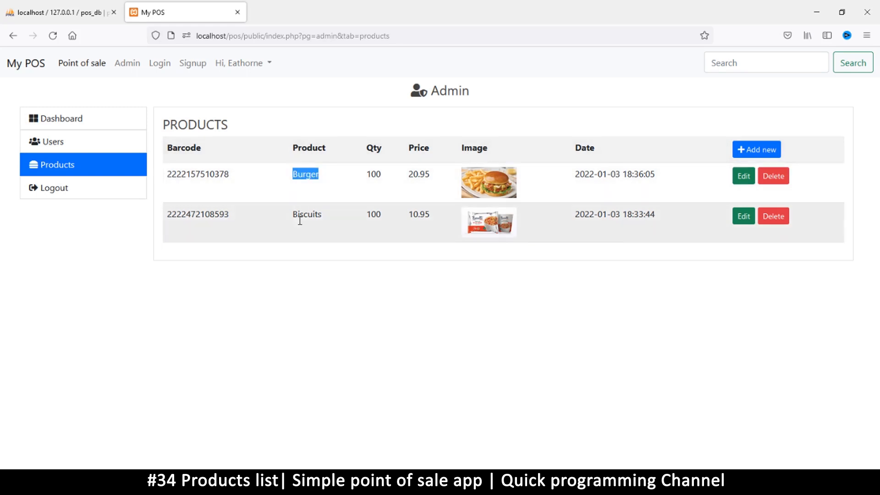
double_click(306, 215)
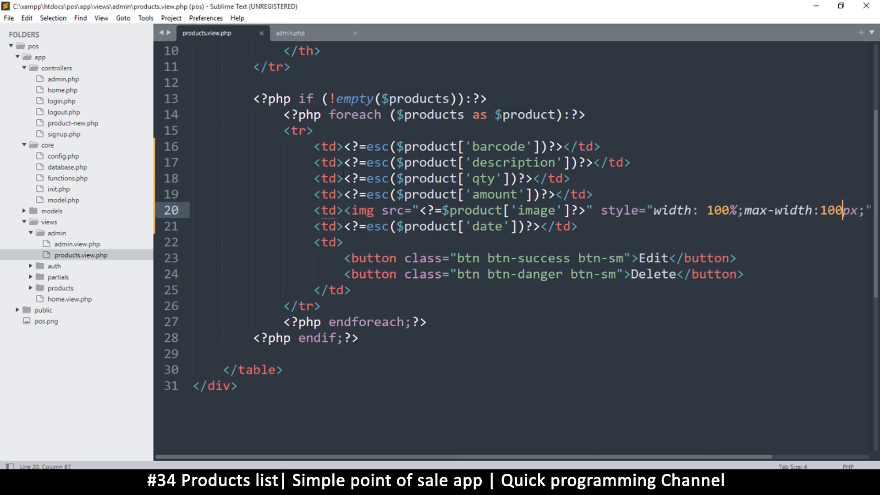
Set the product name anchor href to index.php?pg=product-single and save.
click(344, 162)
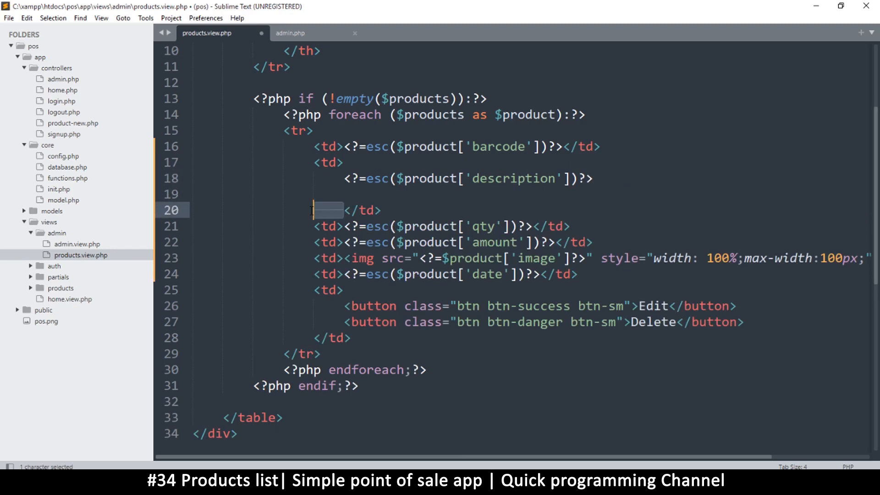
click(345, 162)
text(<a href="index"></a>)
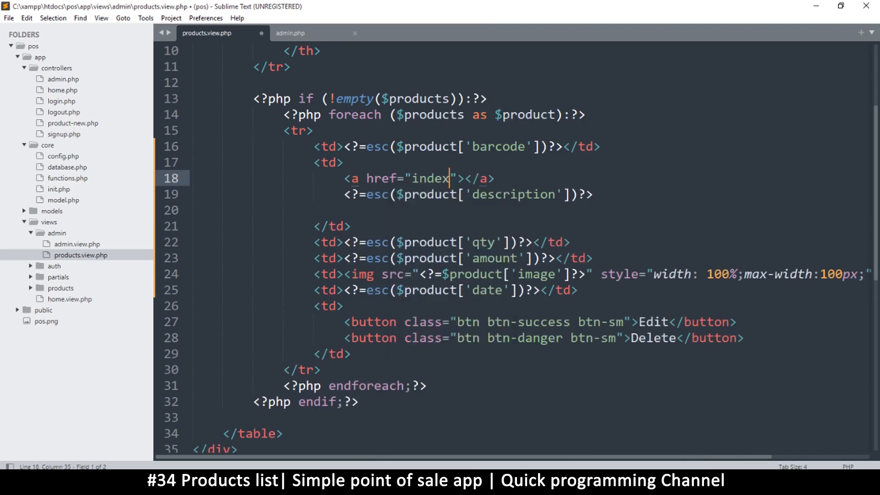
text(.php)
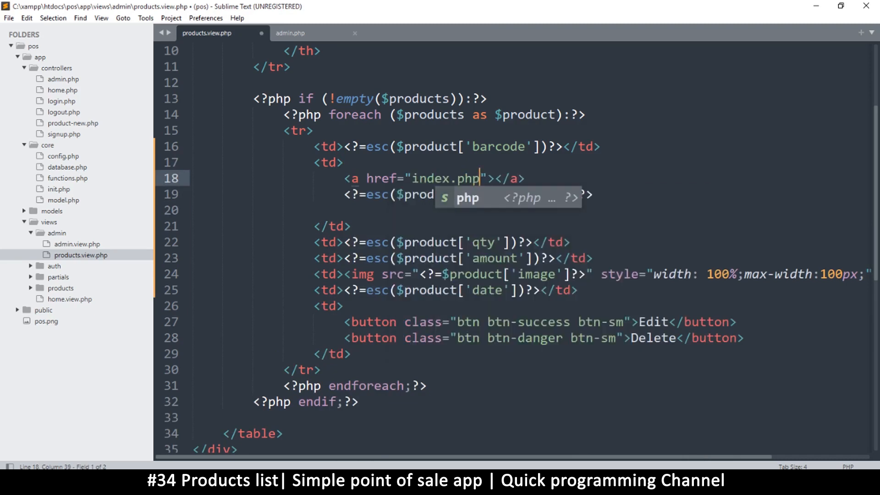
text(?)
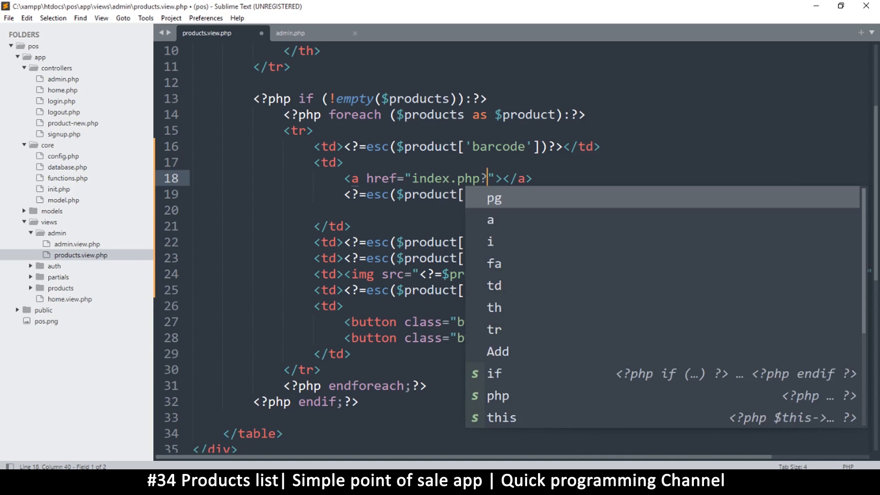
text(pg=)
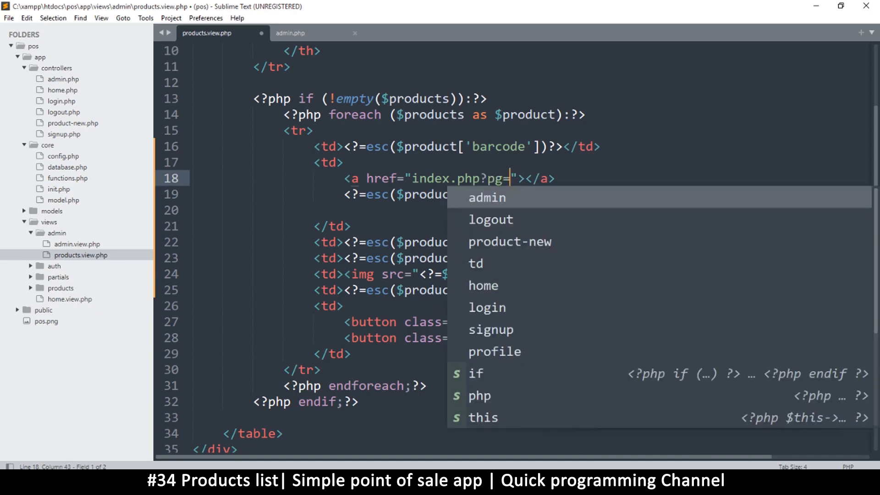
text(p)
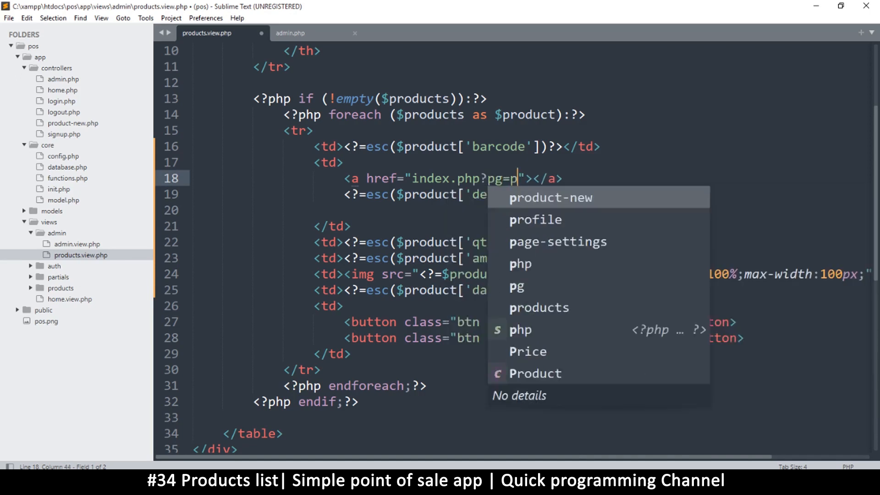
text(roduct-)
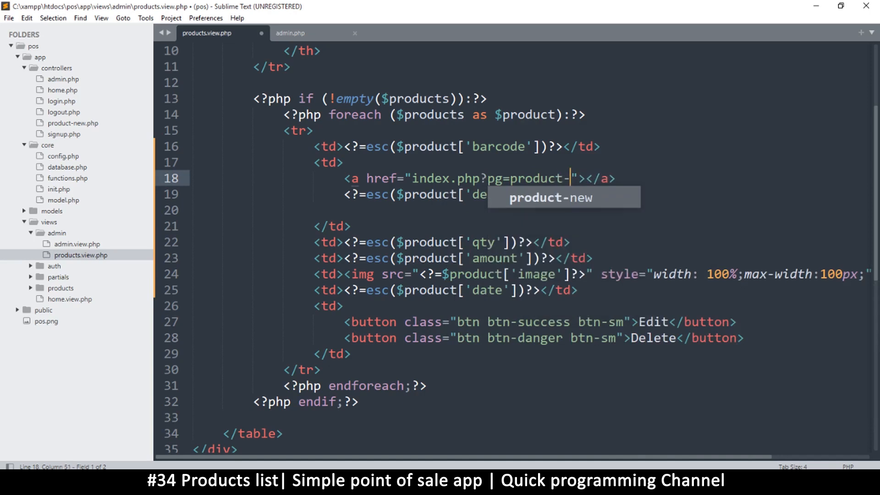
text(single)
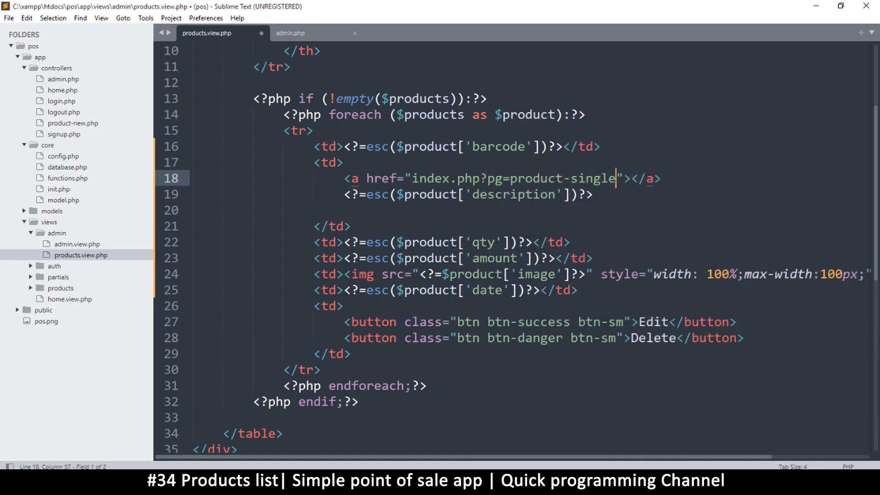
key(ctrl+s)
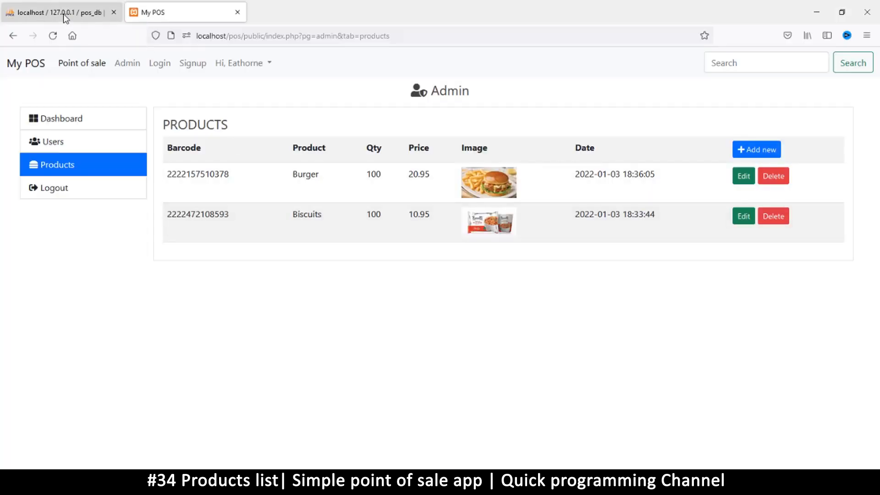
mouse_move(237, 181)
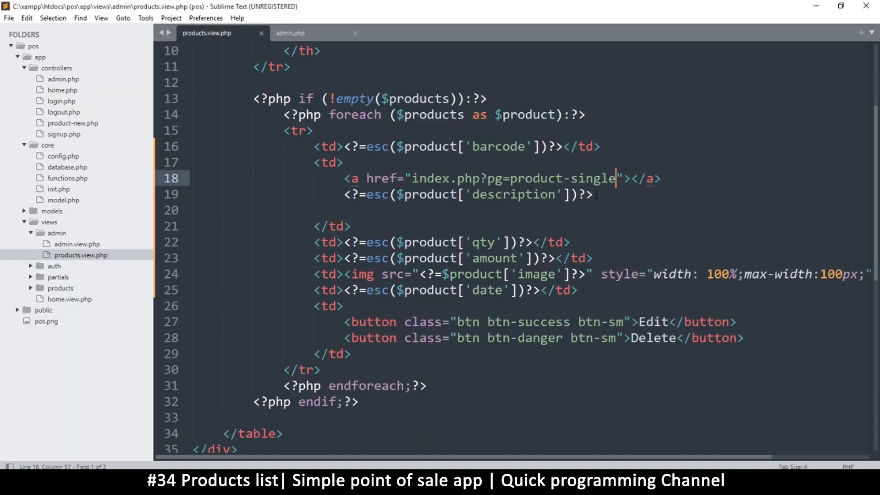
Append &id=<?=$product['id']?> to the href, close the link with </a> after the description, and save.
text(&id)
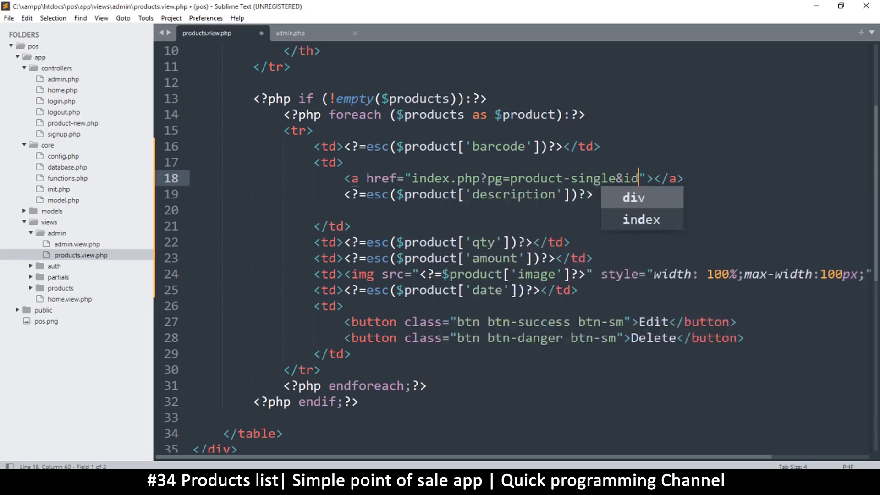
text(=$product['barcode)
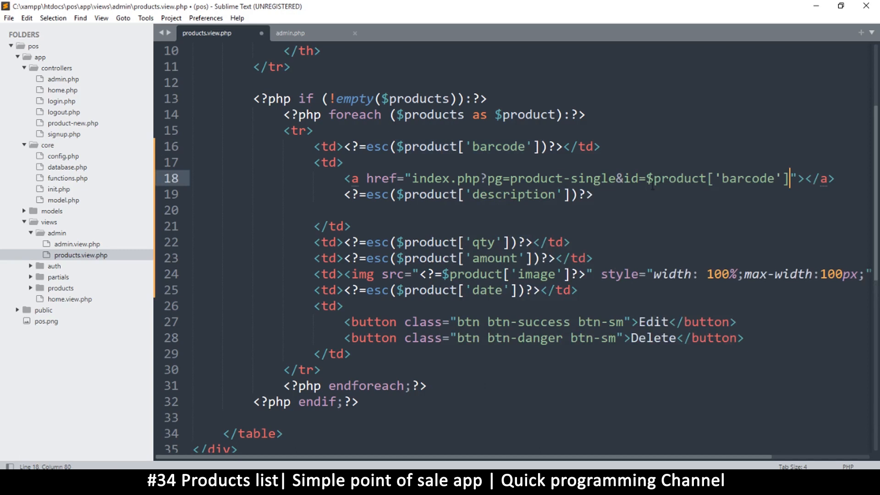
text(?>)
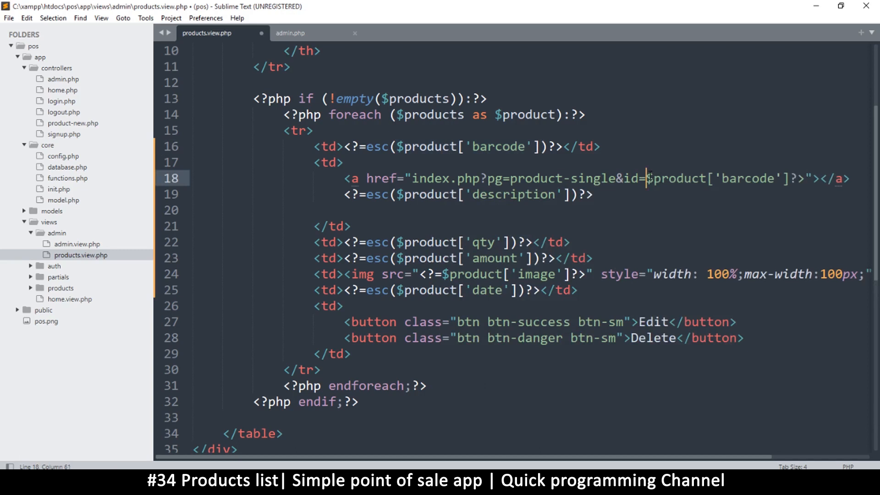
text(<?=)
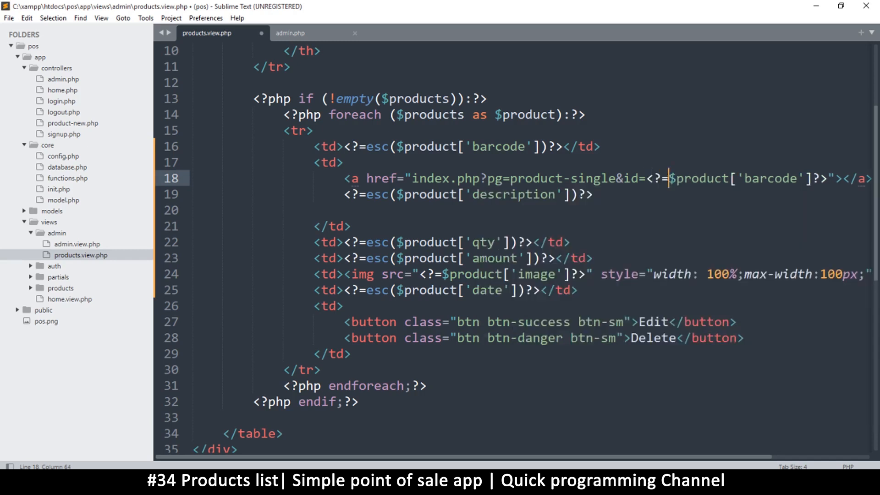
double_click(770, 179)
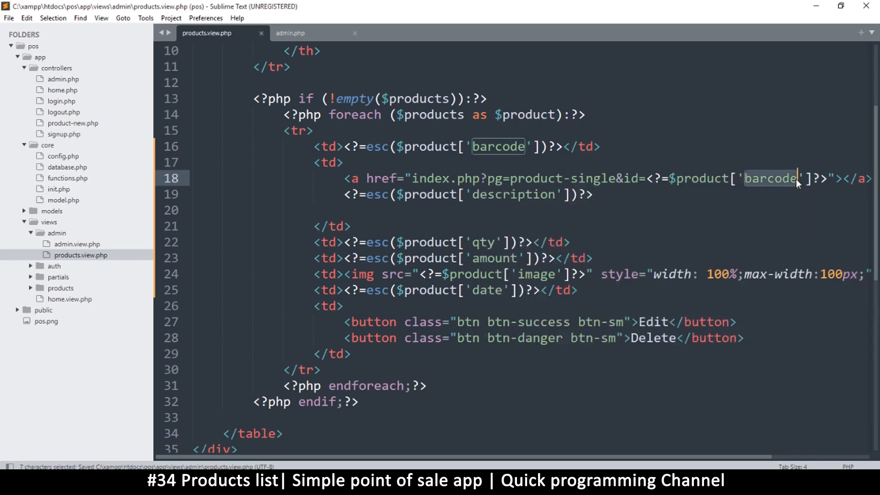
text(id)
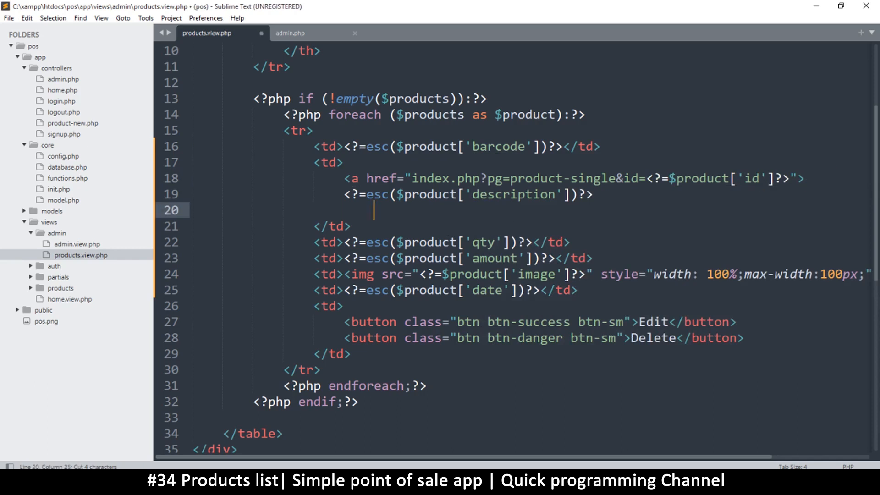
text(</a>)
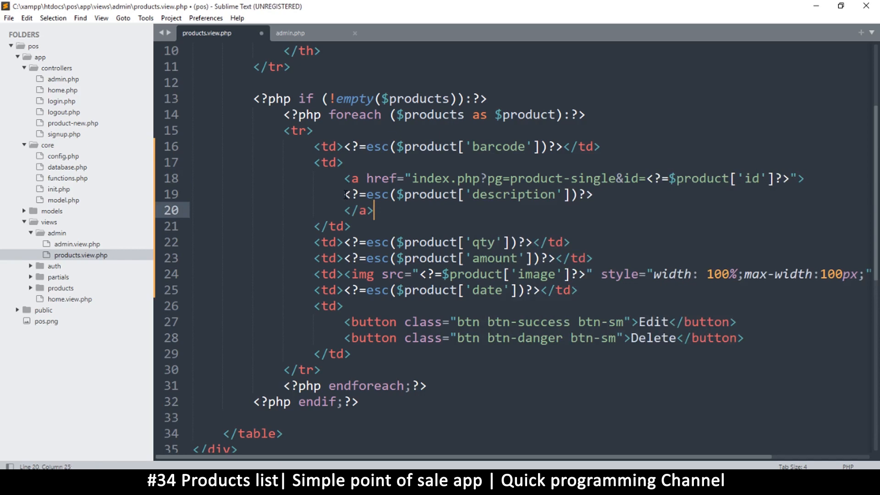
key(ctrl+s)
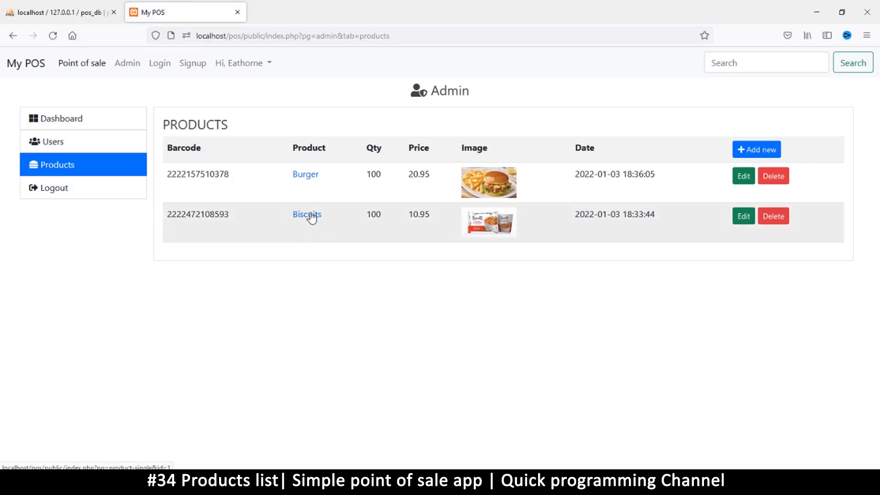
Follow the Biscuits and Burger links to their product-single pages, returning with Back each time.
click(306, 214)
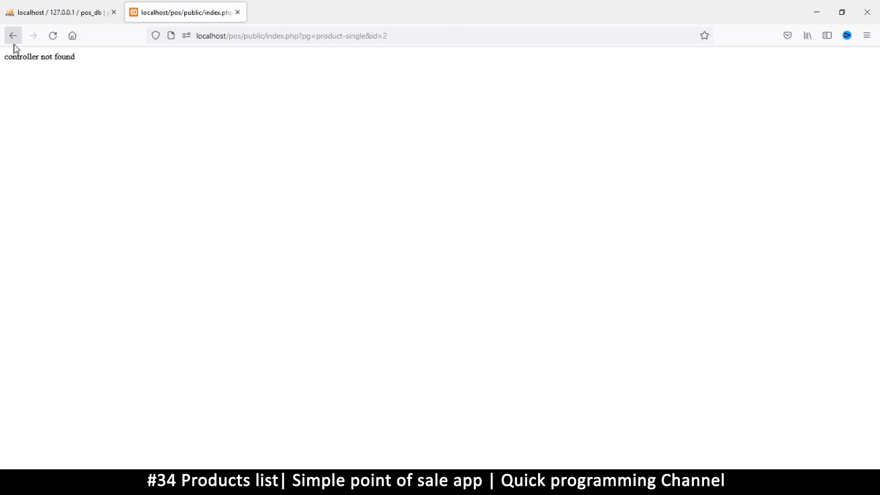
click(13, 35)
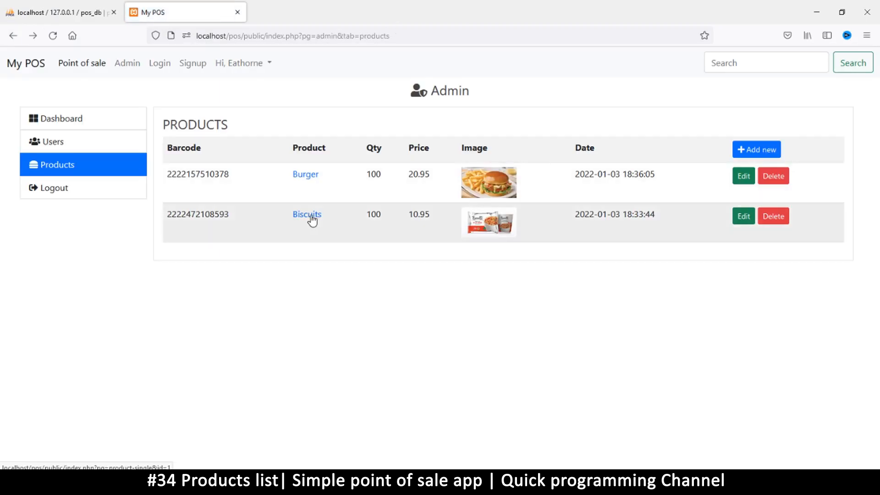
click(306, 214)
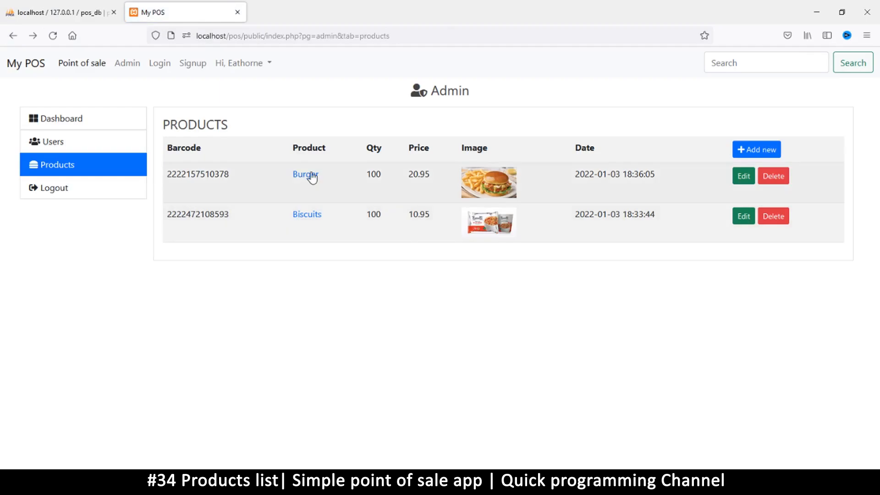
click(305, 174)
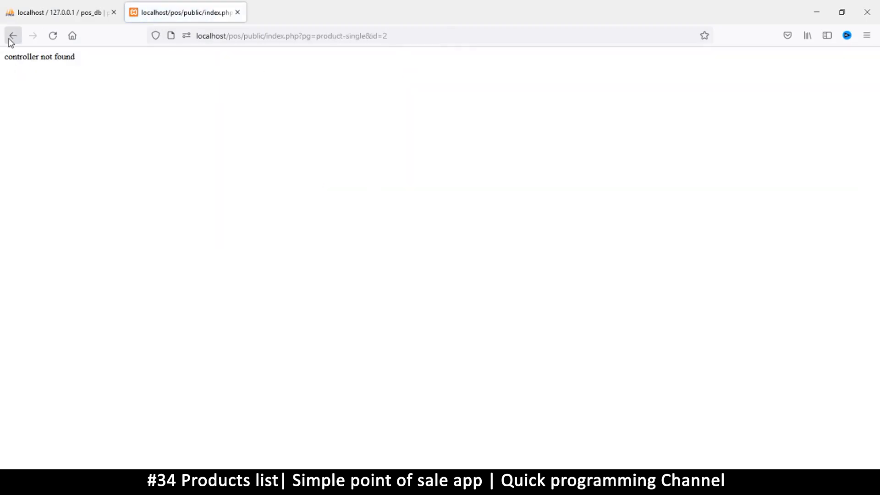
click(13, 35)
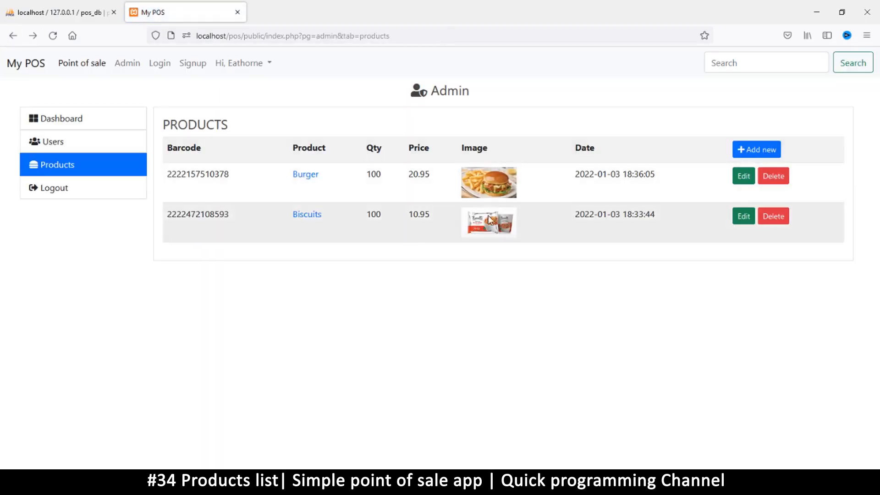
mouse_move(333, 209)
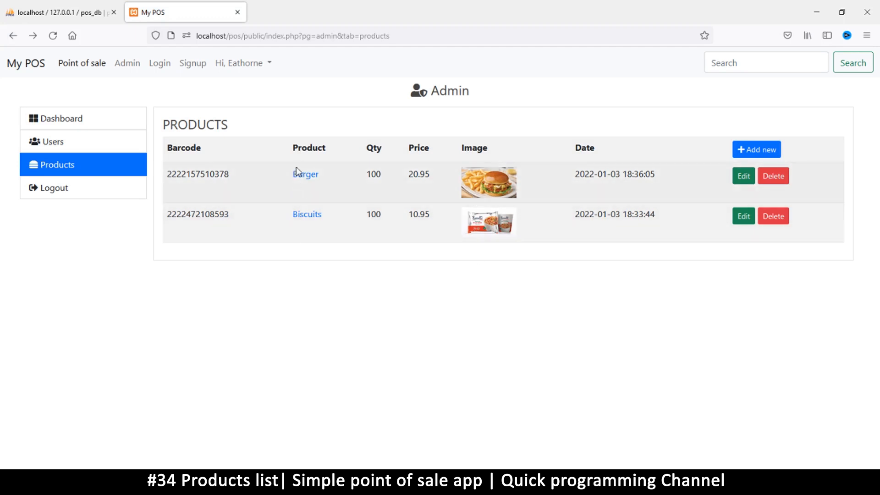
mouse_move(771, 283)
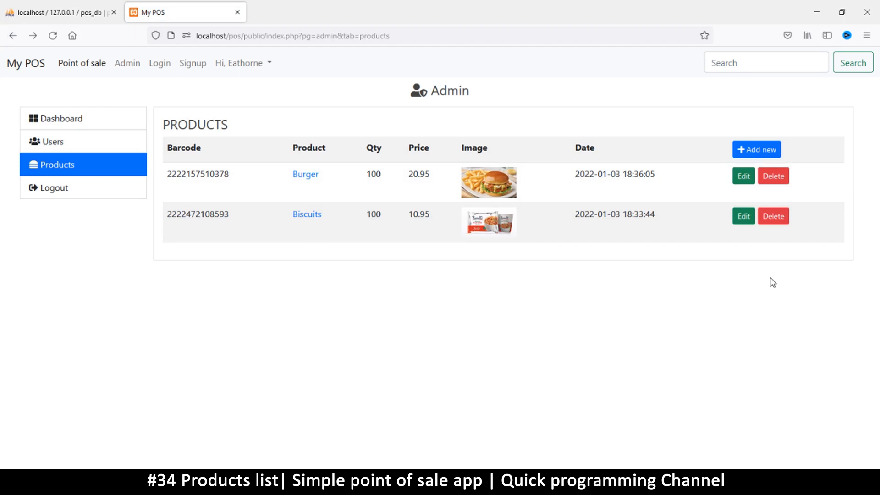
mouse_move(330, 241)
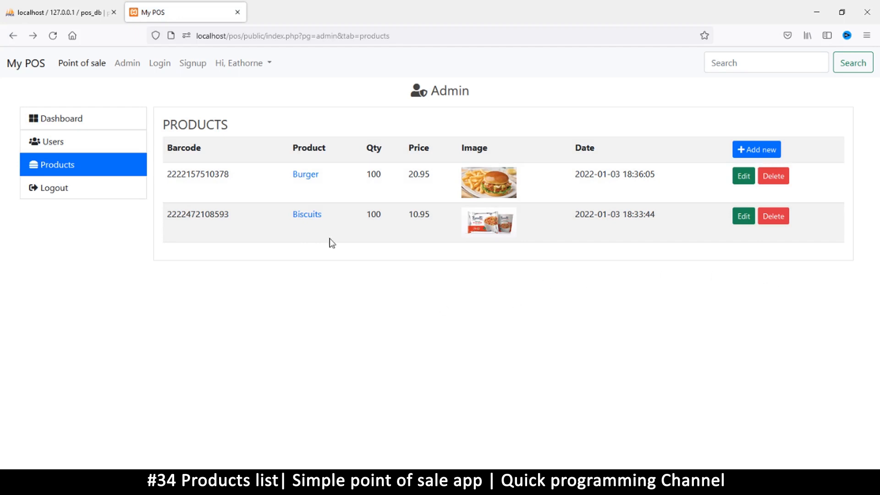
mouse_move(750, 208)
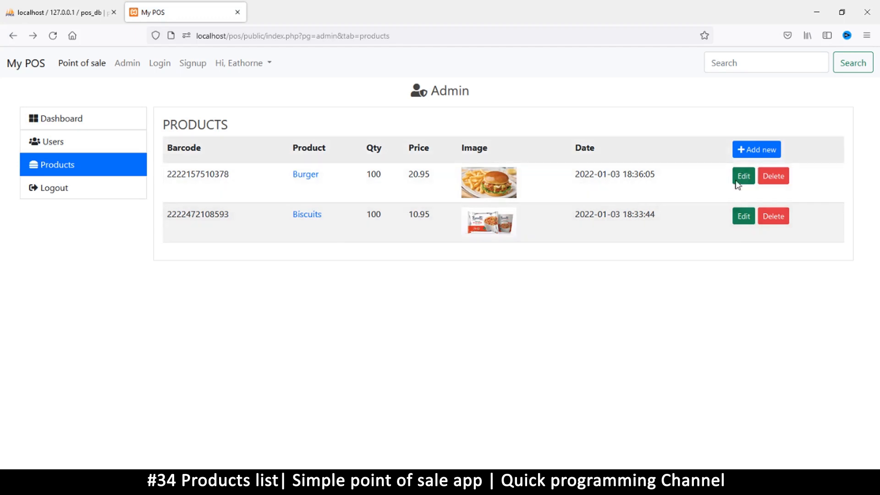
mouse_move(369, 241)
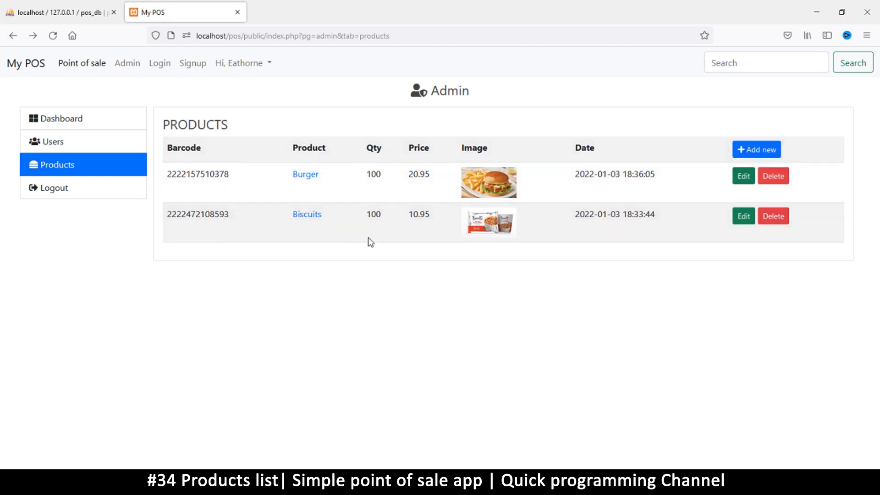
mouse_move(598, 329)
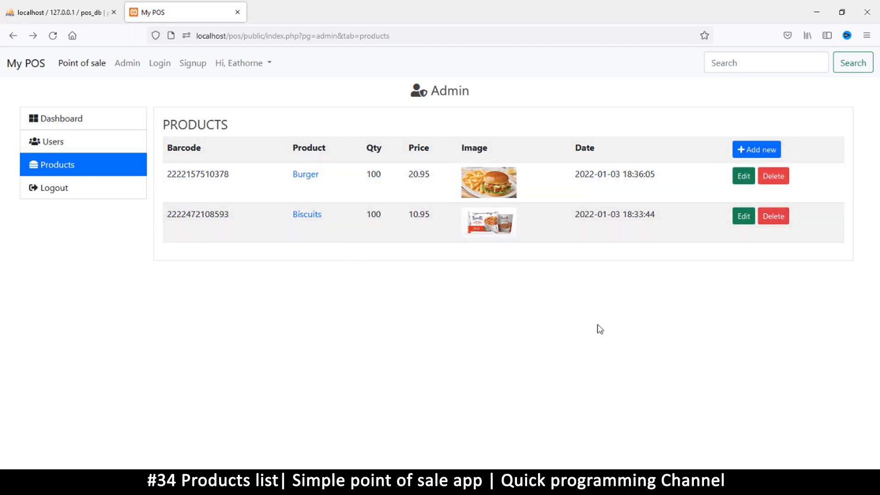
mouse_move(657, 355)
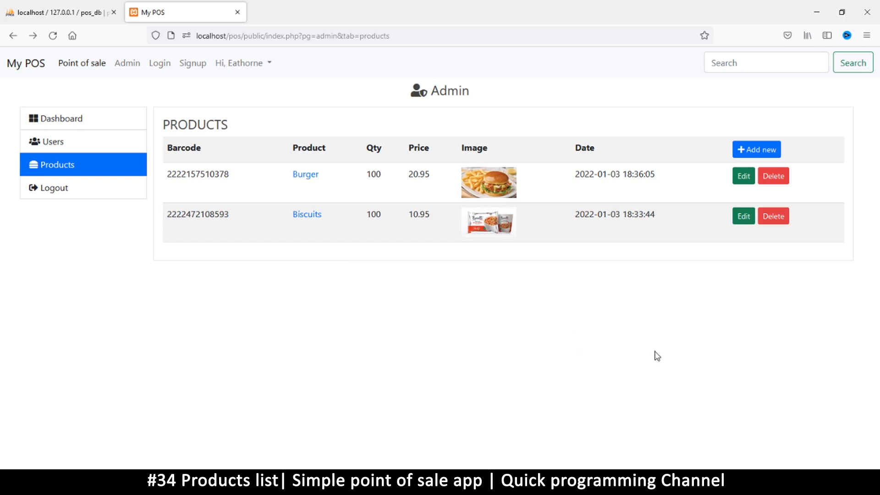